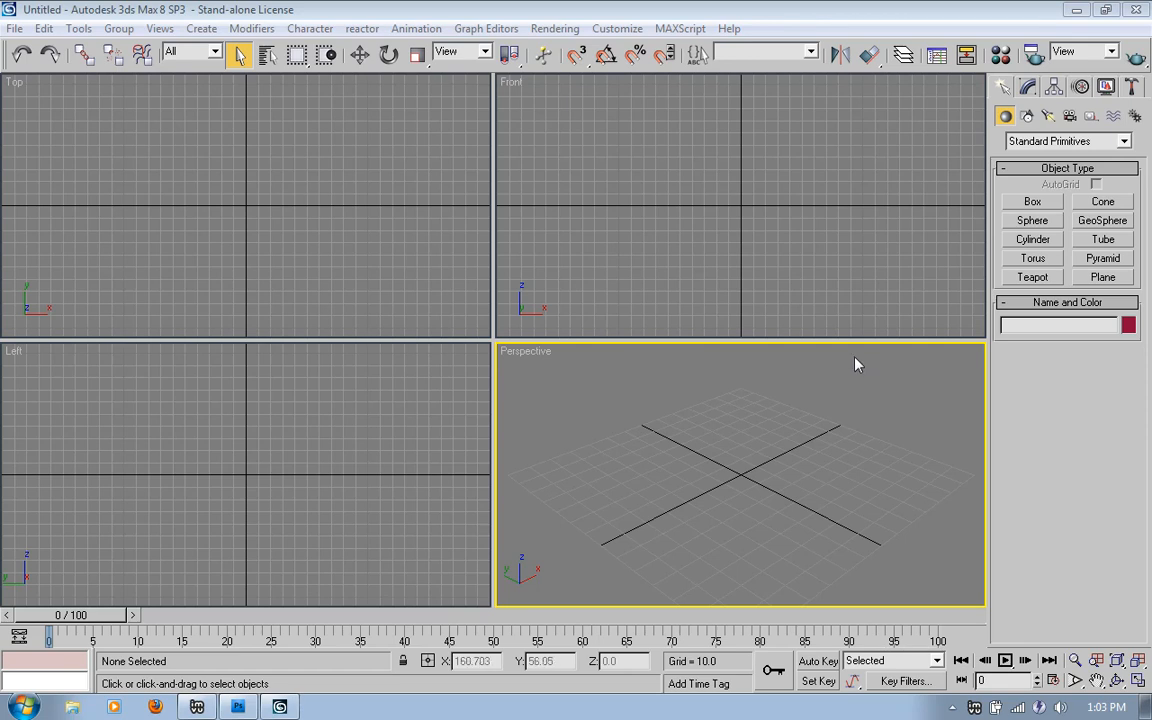
pyautogui.moveTo(868, 374)
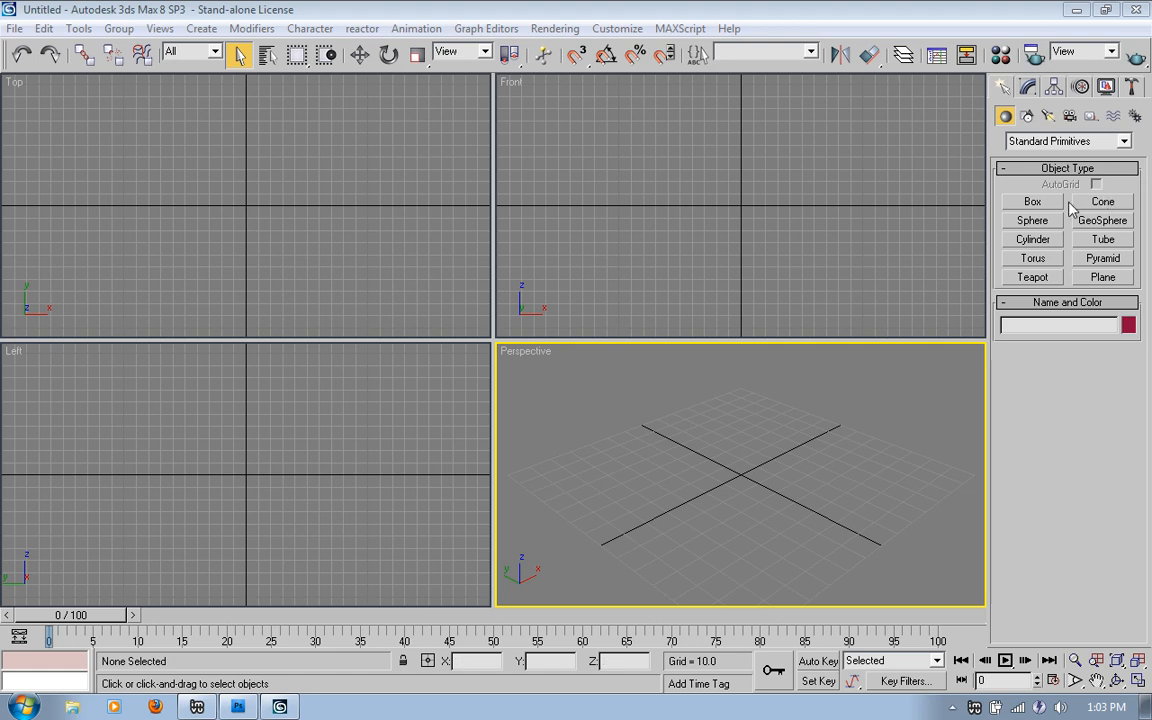
pyautogui.moveTo(1048, 216)
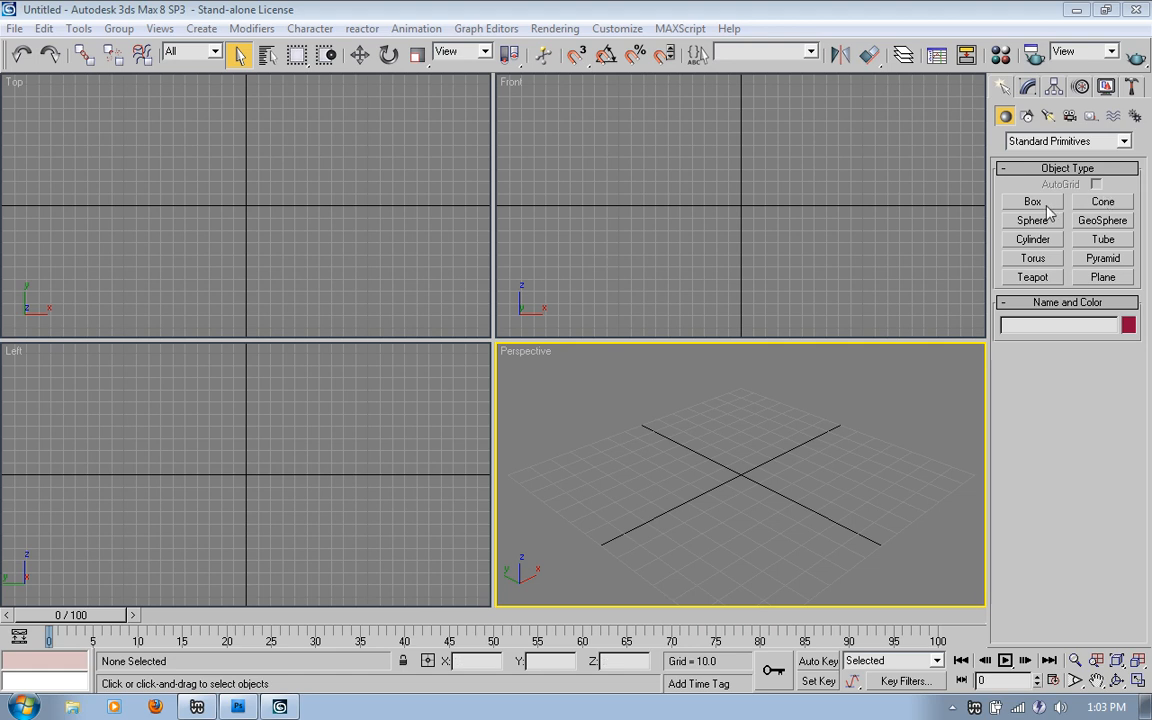
# - Draw a Pyramid primitive with a wide base at the scene centre and raise its apex
pyautogui.click(1032, 201)
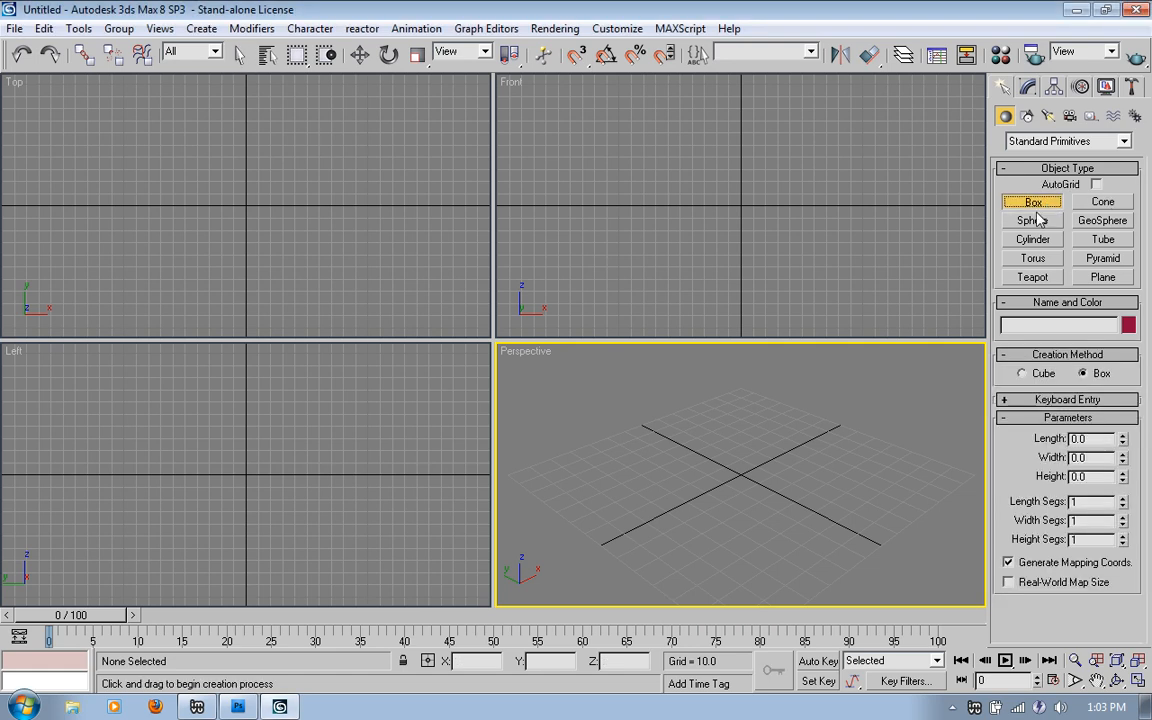
pyautogui.moveTo(1088, 273)
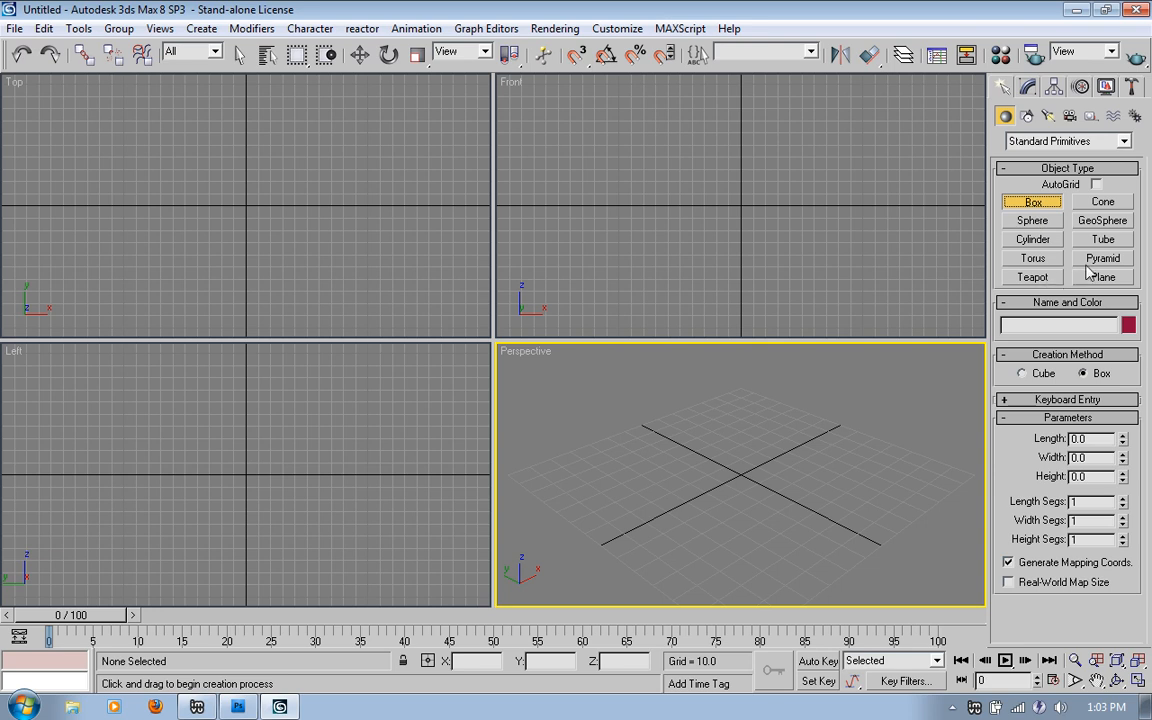
pyautogui.click(1102, 258)
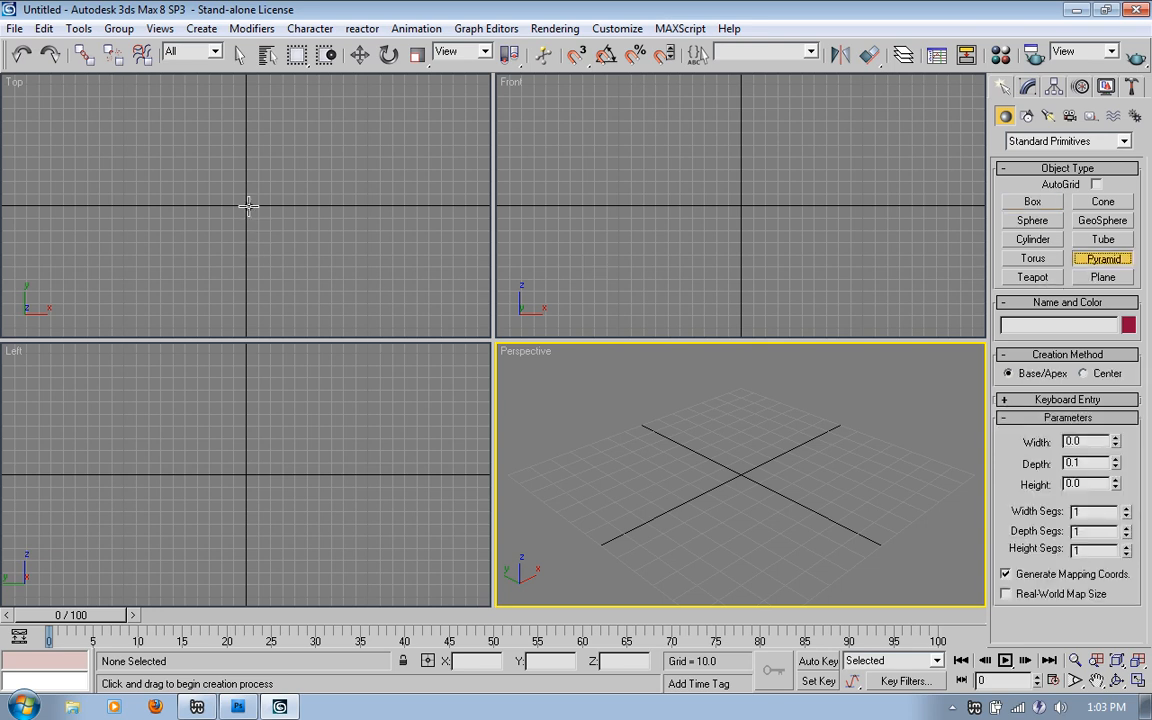
pyautogui.moveTo(245, 210); pyautogui.dragTo(285, 240)
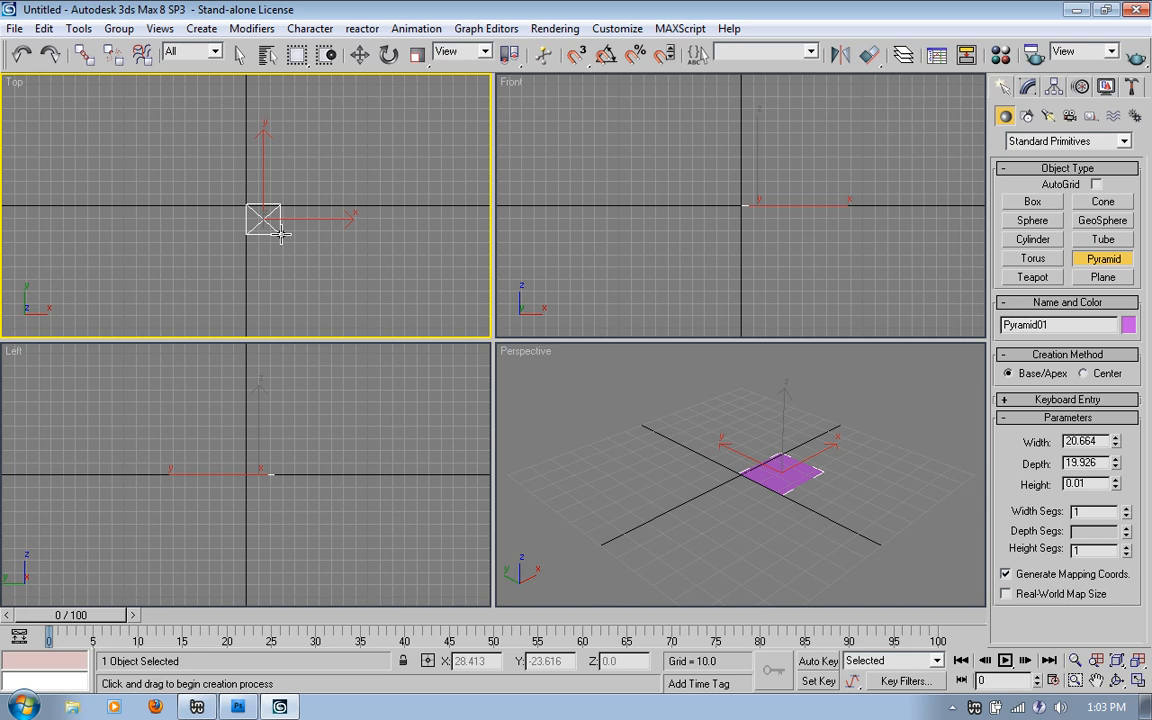
pyautogui.moveTo(263, 230); pyautogui.dragTo(360, 300)
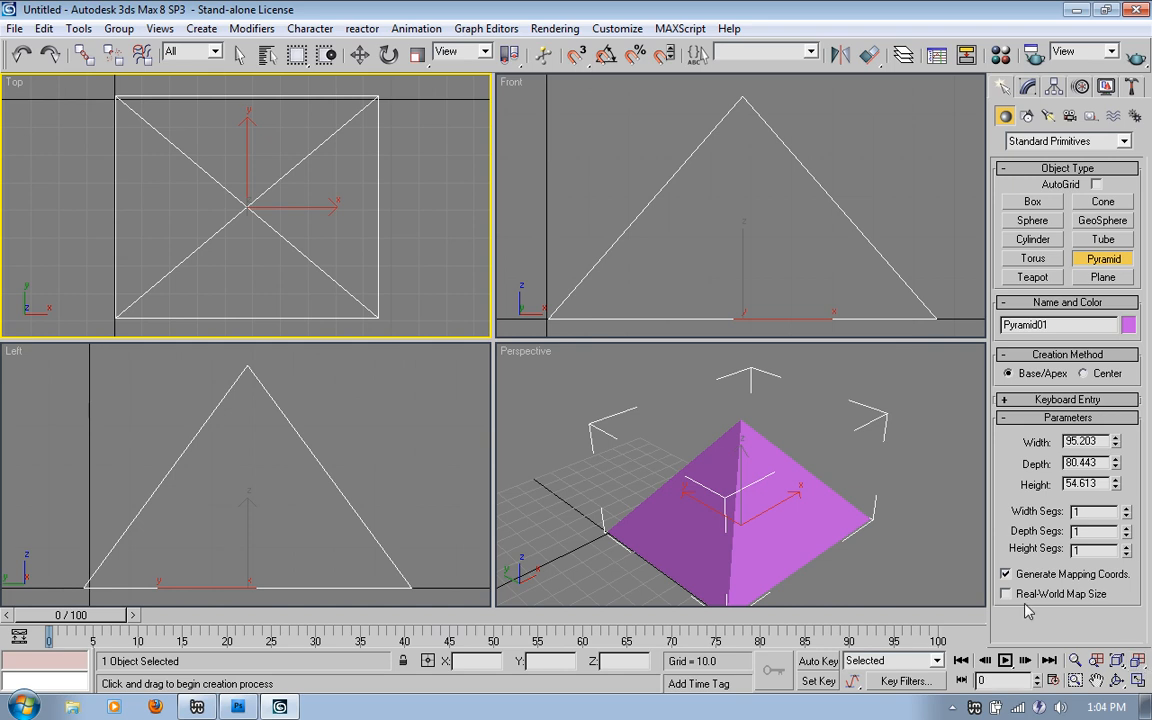
pyautogui.moveTo(737, 455)
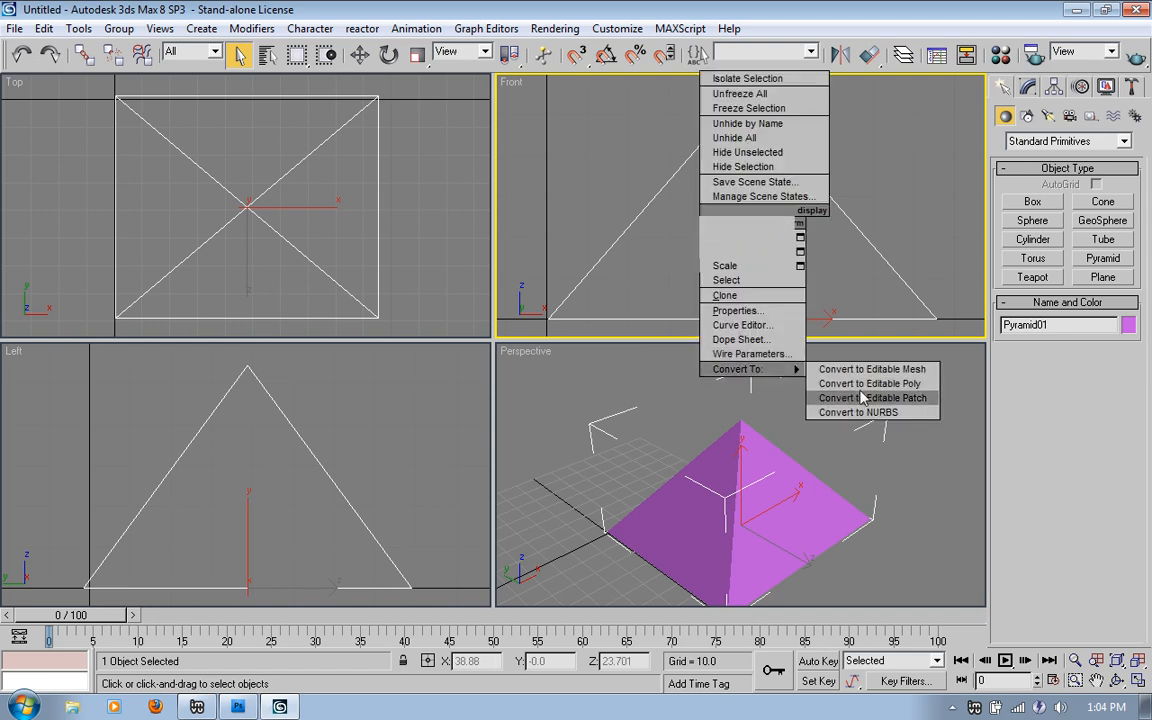
# - Convert the pyramid to Editable Poly and add a UVW Map modifier with Box mapping
pyautogui.click(869, 383)
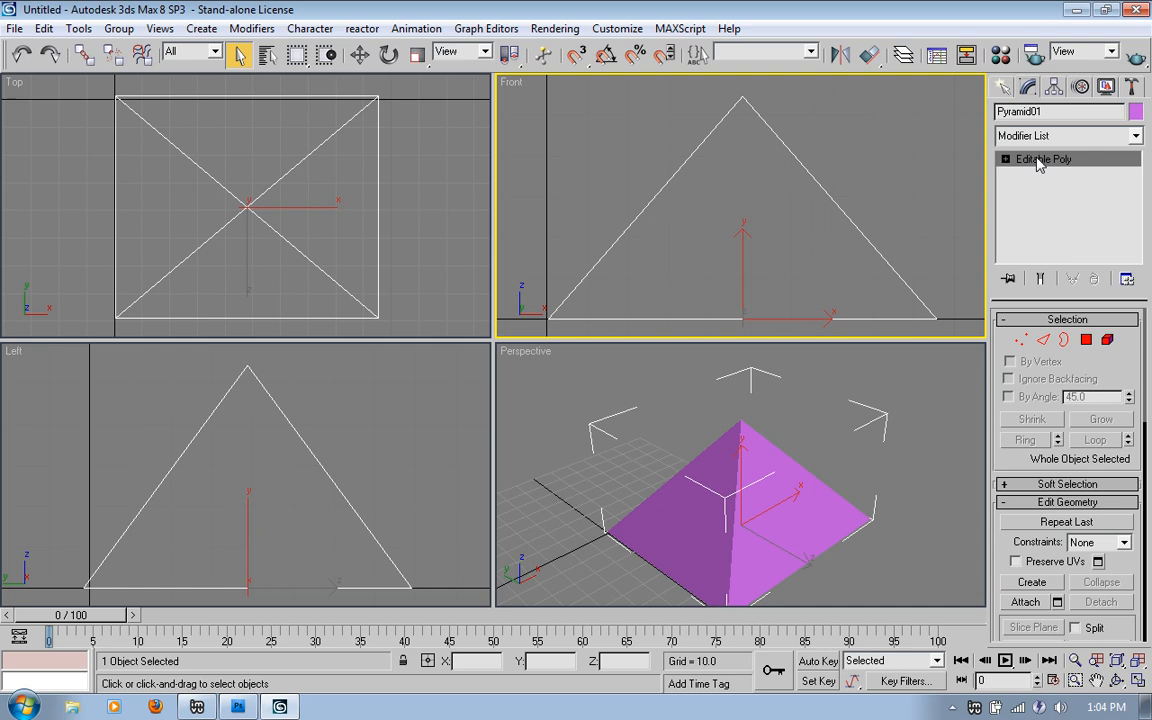
pyautogui.moveTo(1028, 168)
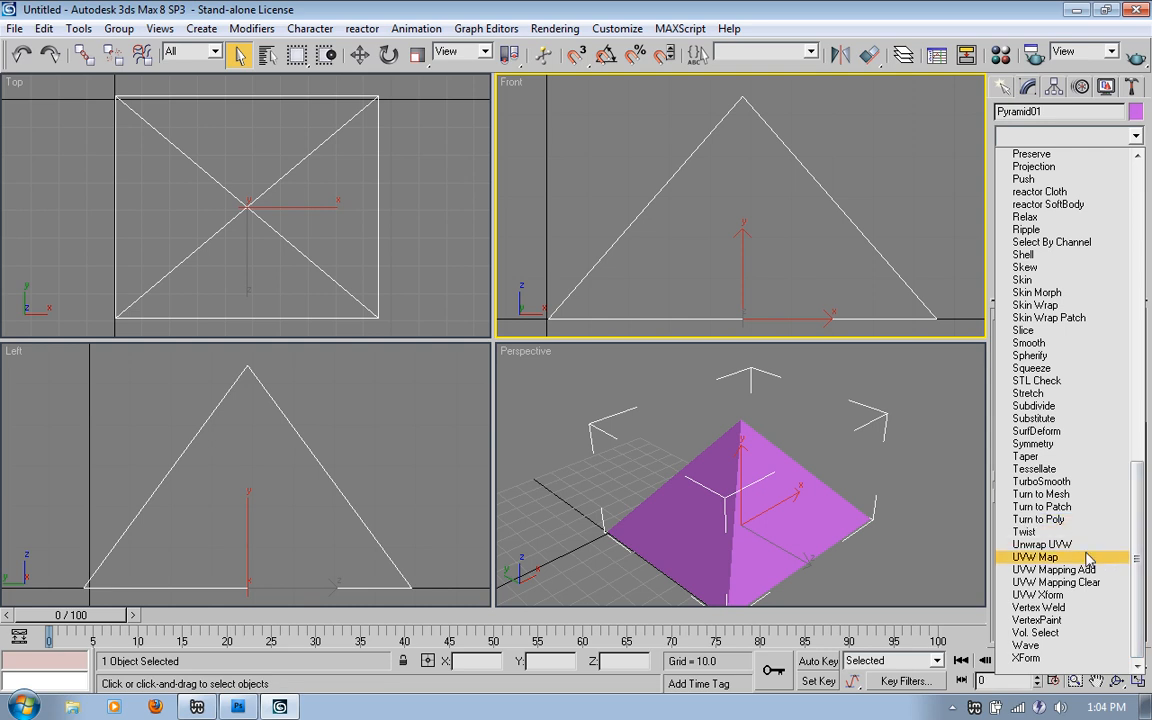
pyautogui.click(1035, 557)
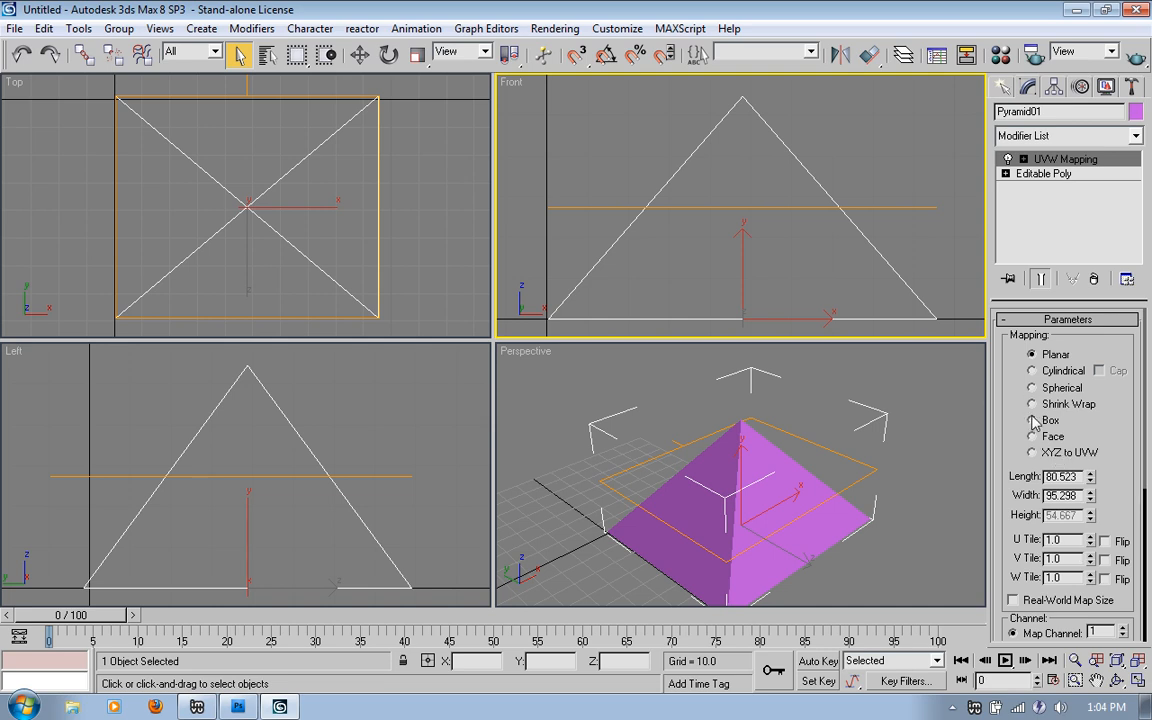
pyautogui.click(1032, 420)
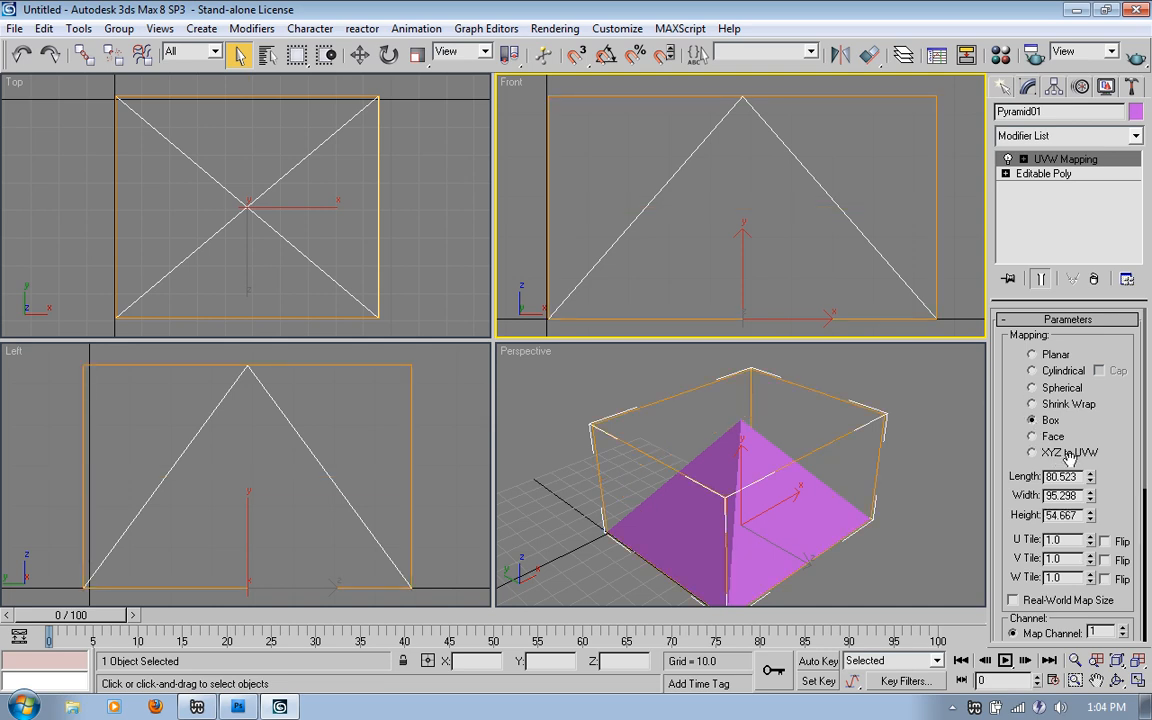
pyautogui.scroll(-3)
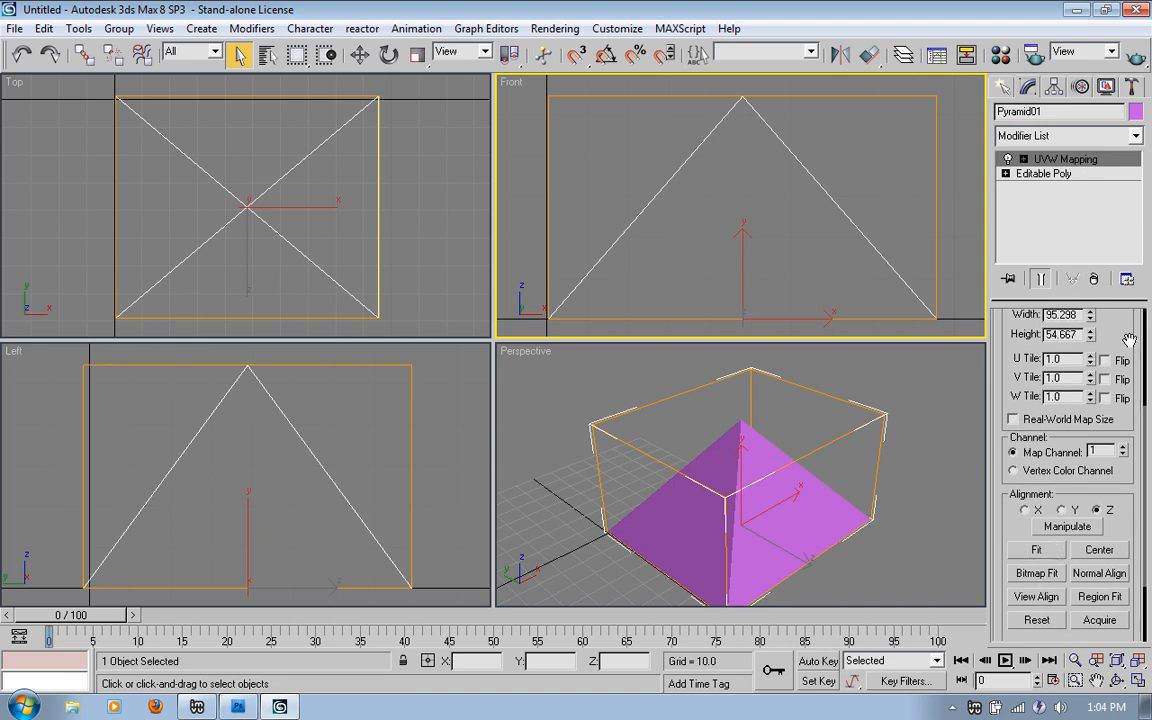
# - Add an Unwrap UVW modifier to the pyramid and bring up the Edit UVWs editor
pyautogui.click(1135, 135)
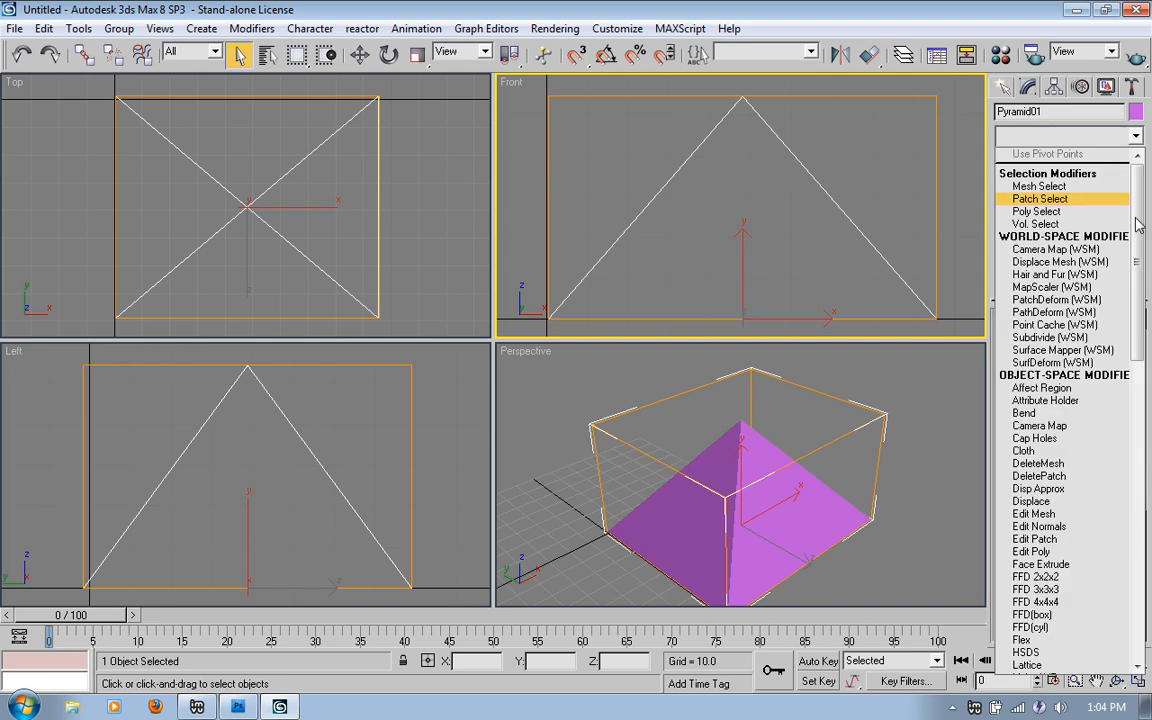
pyautogui.scroll(-3)
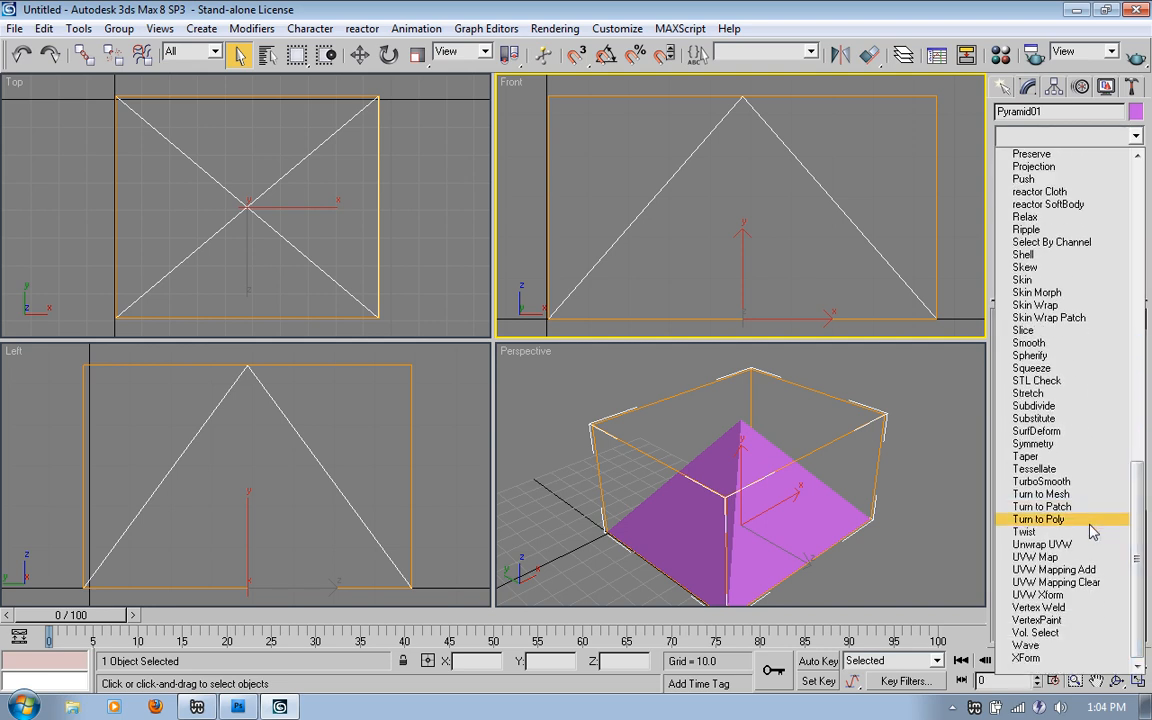
pyautogui.click(1042, 544)
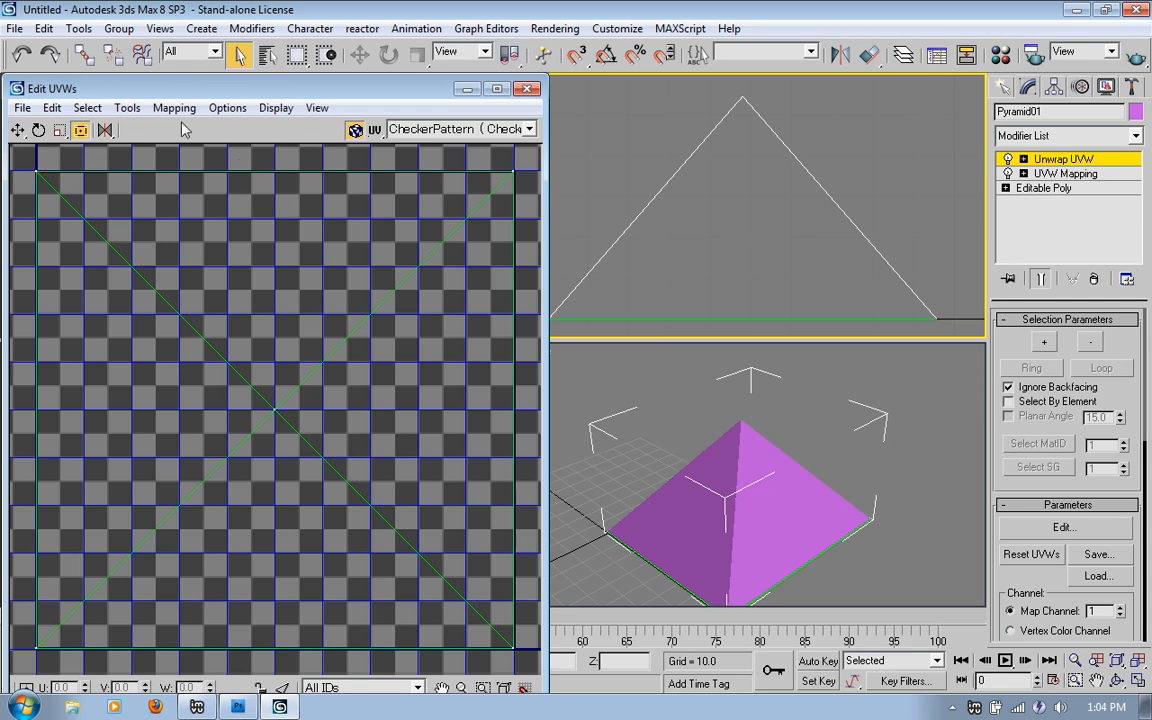
pyautogui.click(127, 107)
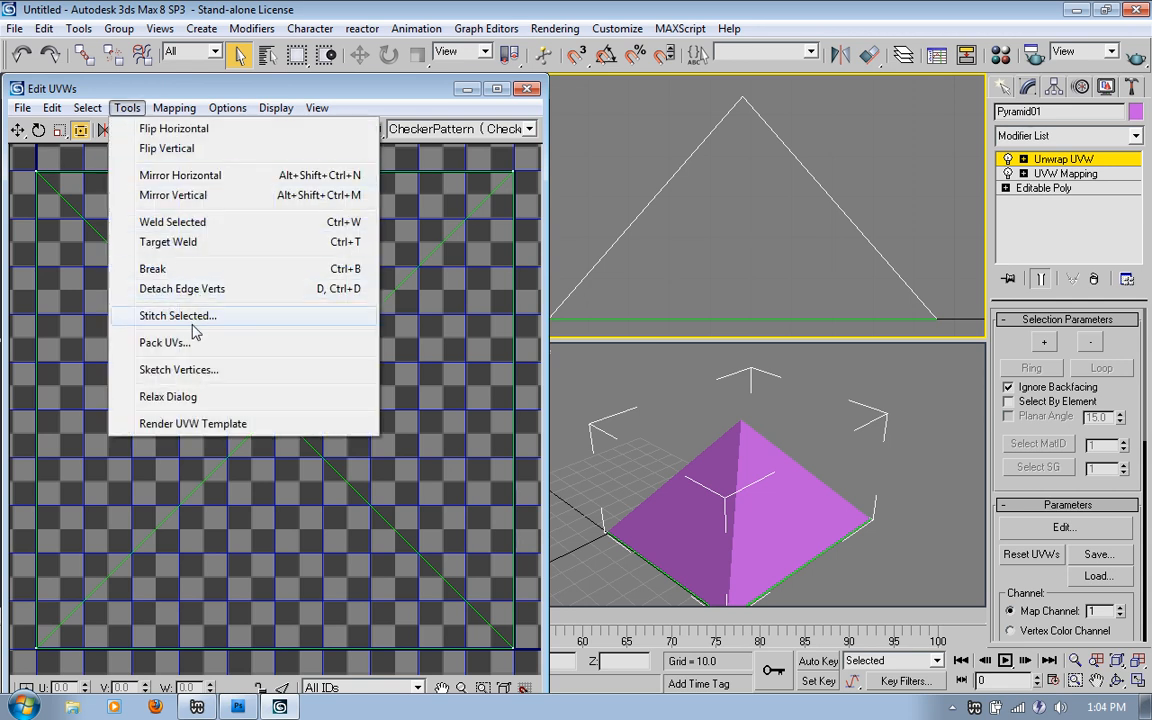
# - Pack the UV clusters using Tools > Pack UVs with Linear Packing
pyautogui.click(165, 342)
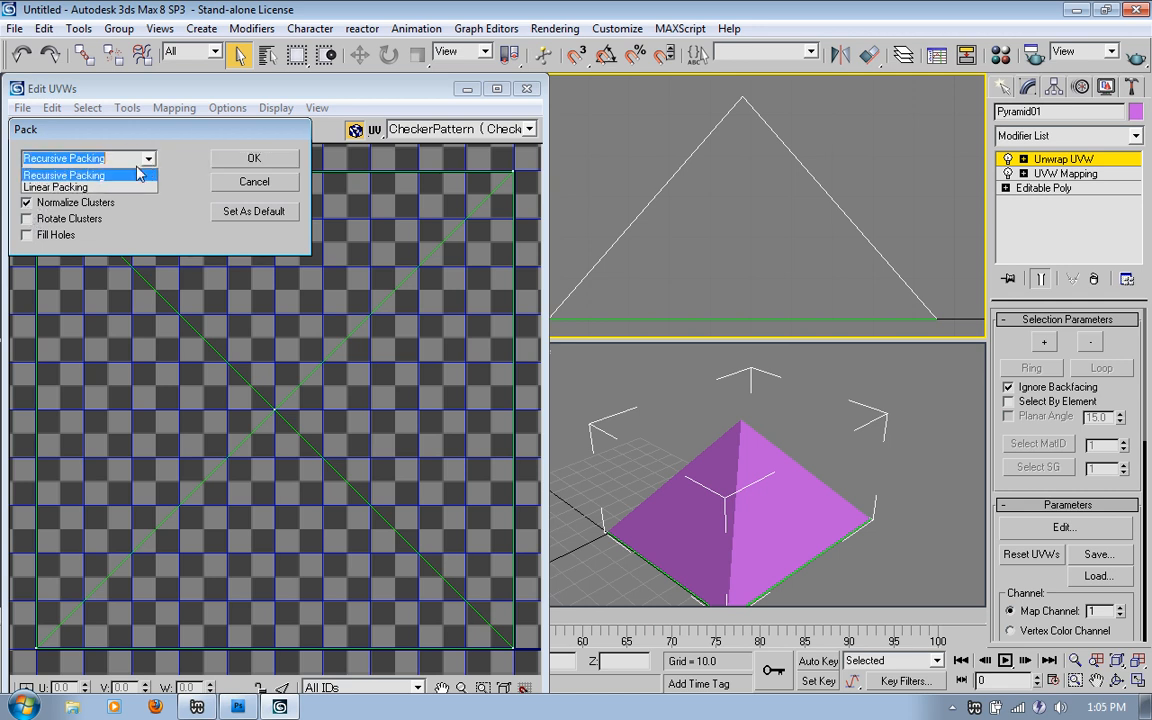
pyautogui.click(55, 187)
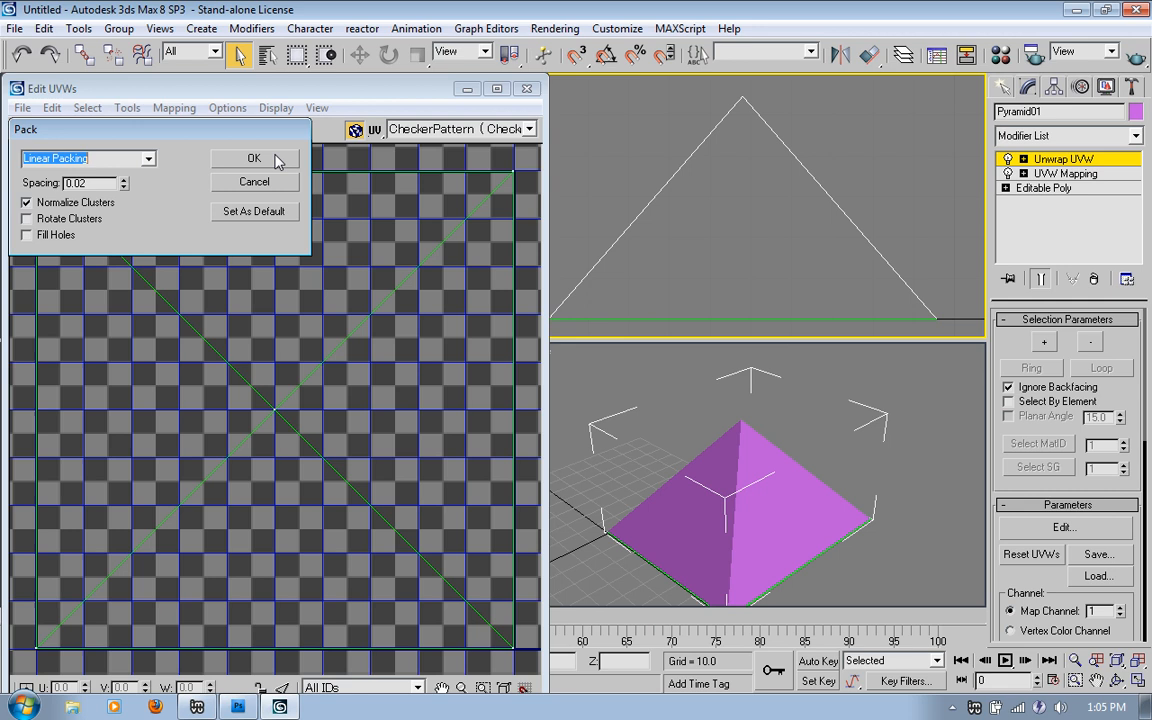
pyautogui.click(254, 158)
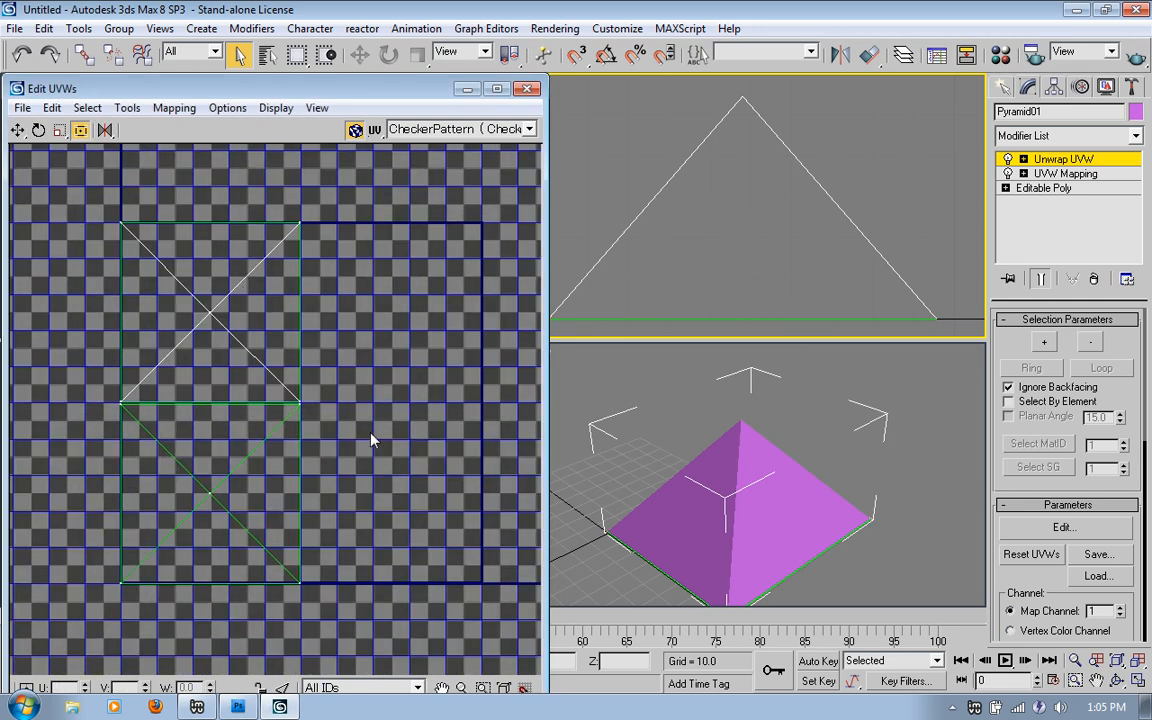
pyautogui.moveTo(277, 513)
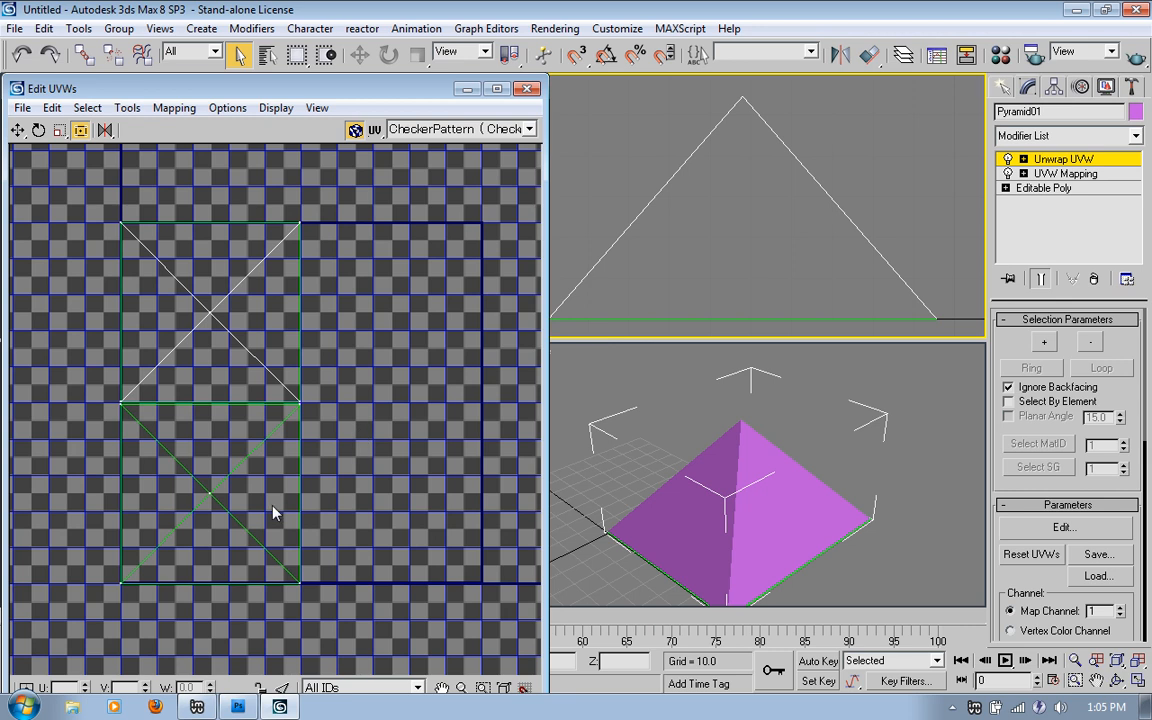
pyautogui.moveTo(374, 470)
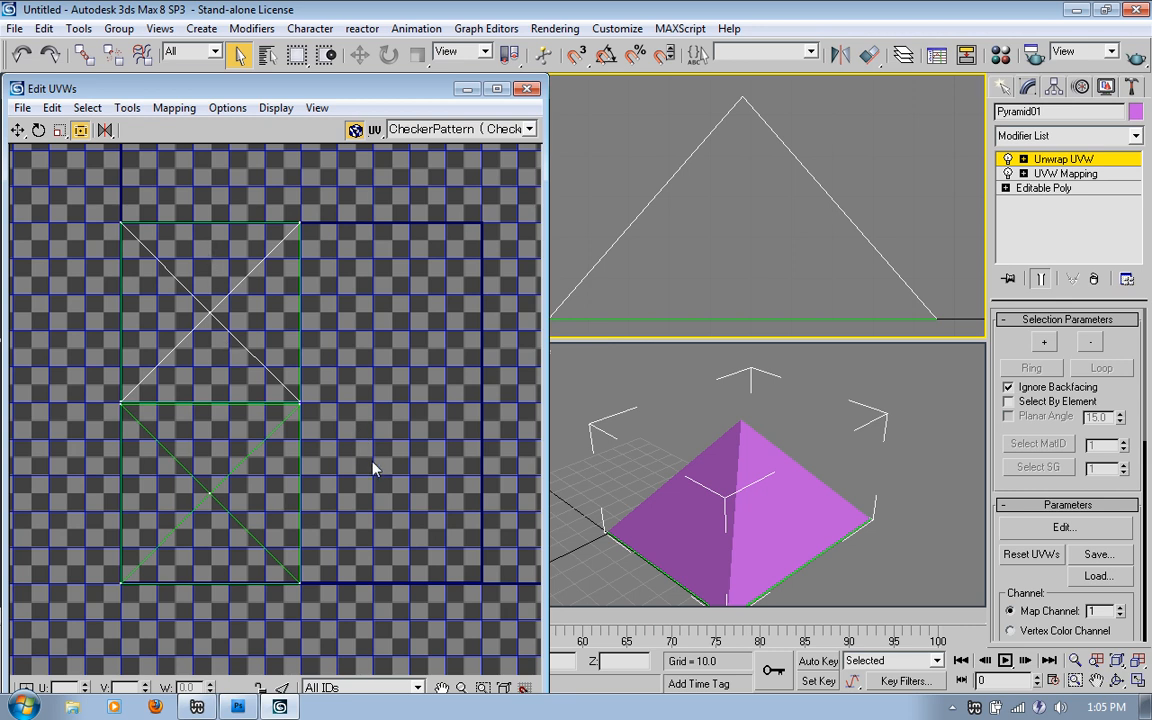
pyautogui.moveTo(708, 590)
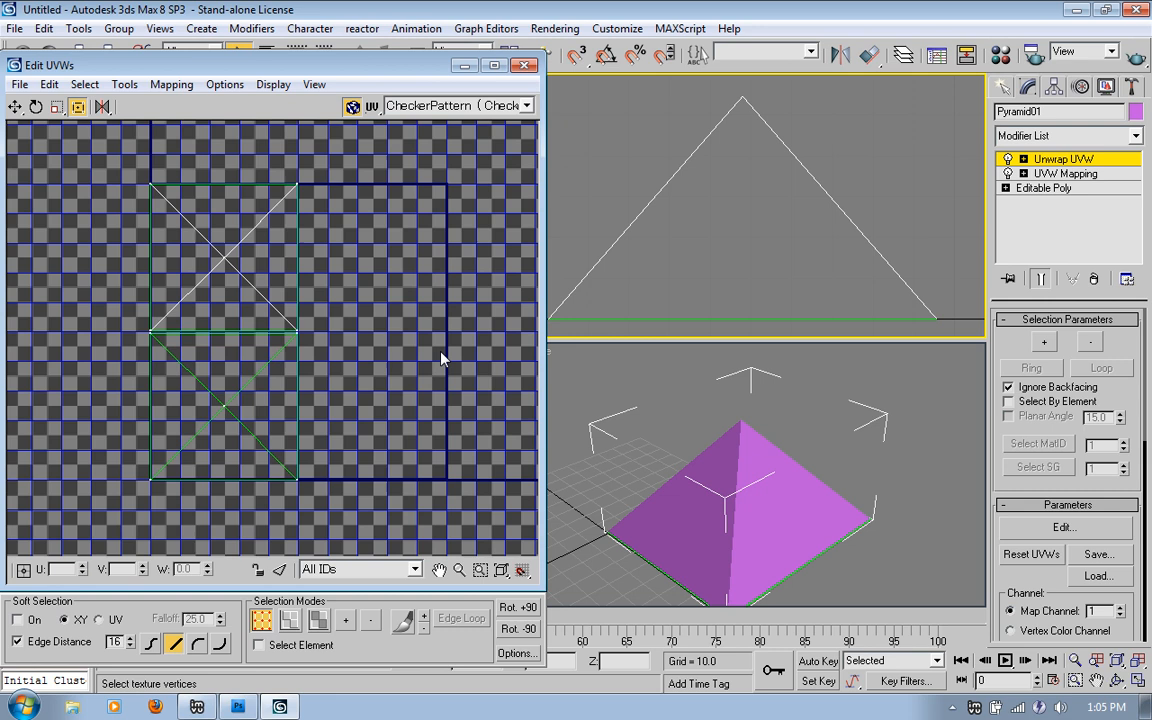
pyautogui.moveTo(493, 358)
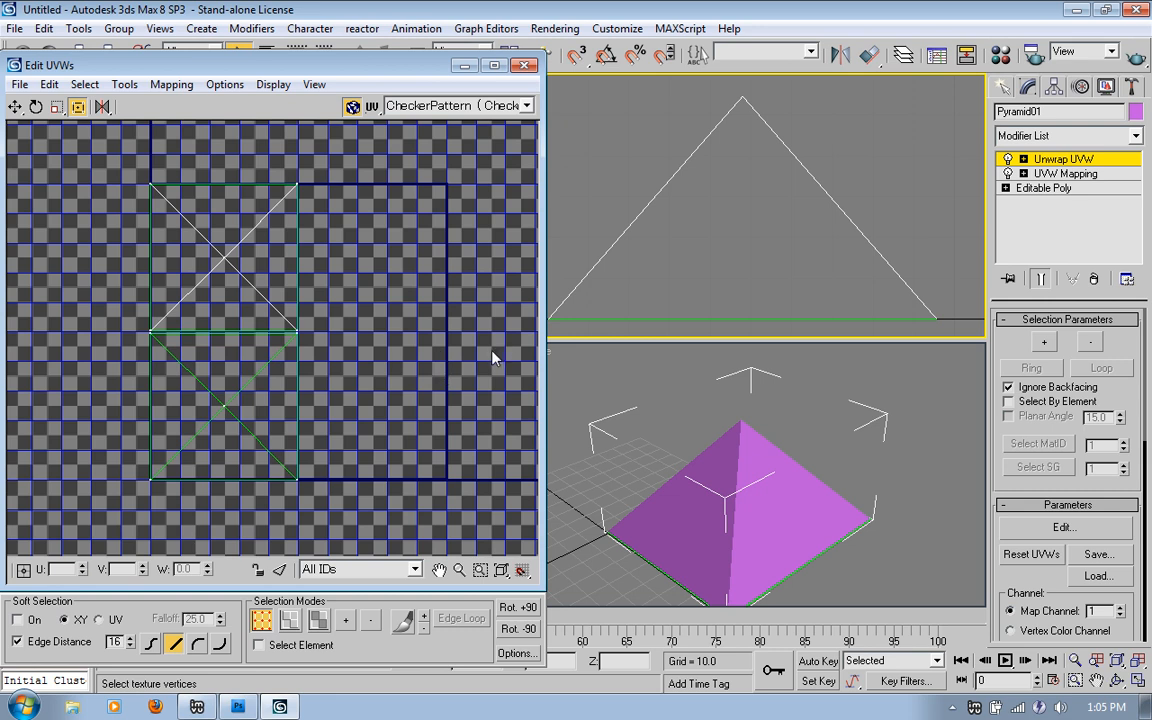
pyautogui.moveTo(515, 390)
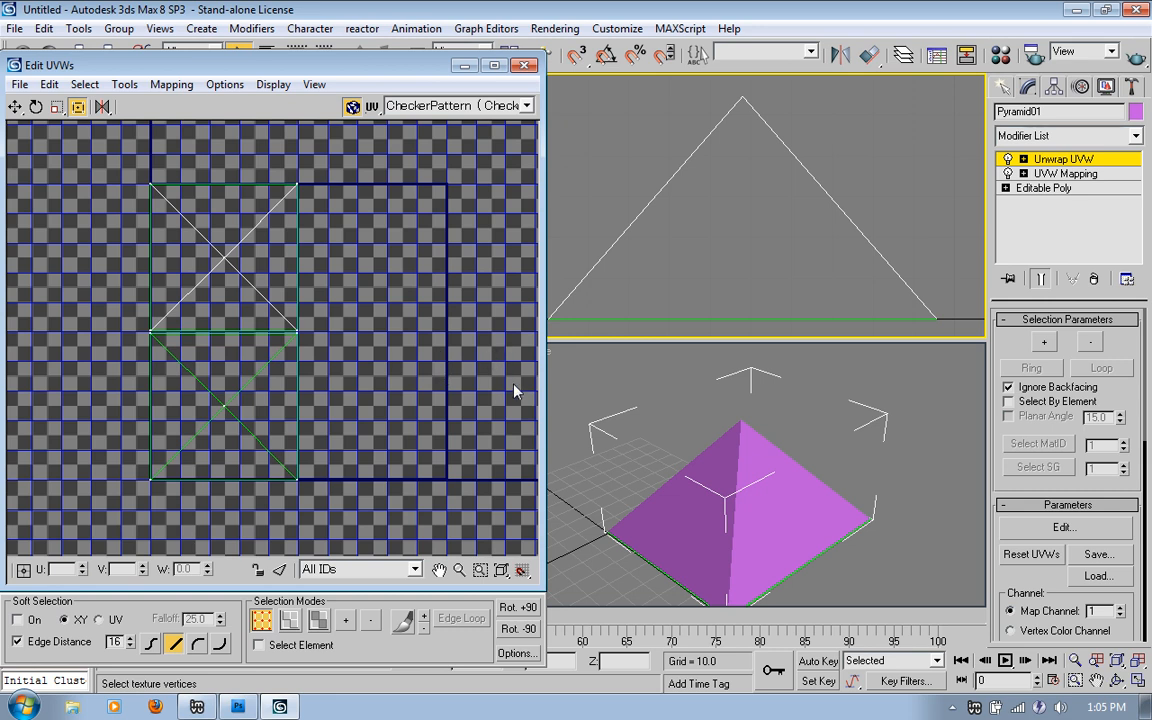
pyautogui.moveTo(483, 390)
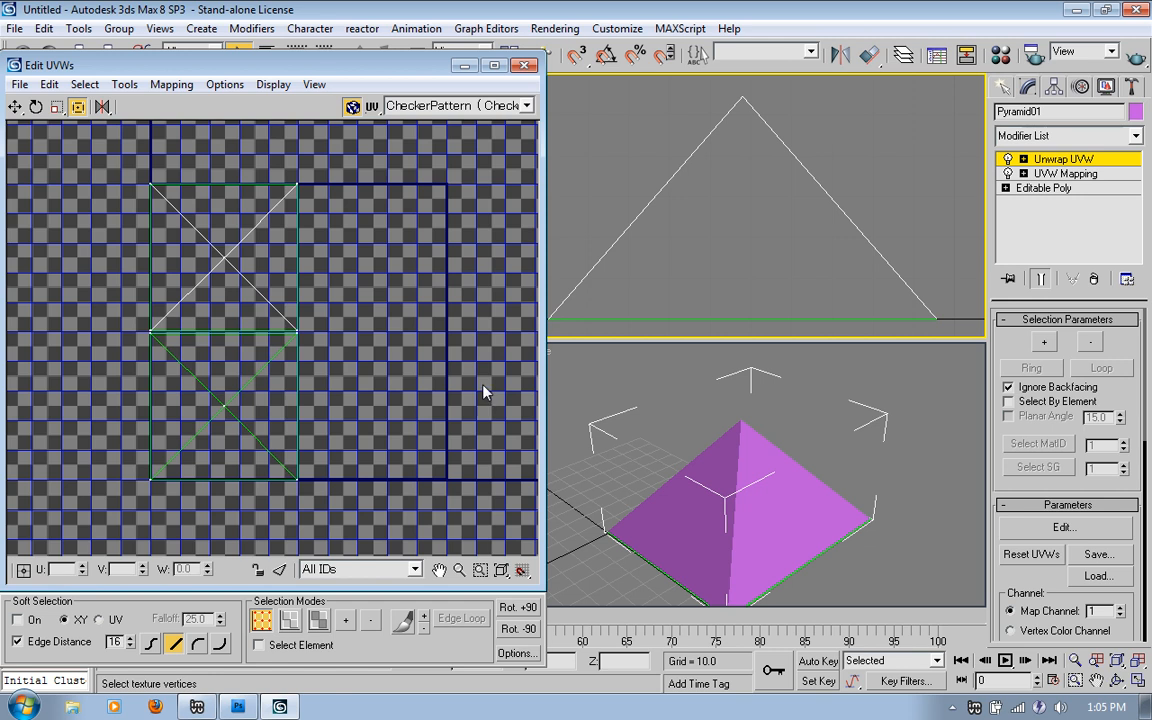
pyautogui.moveTo(456, 368)
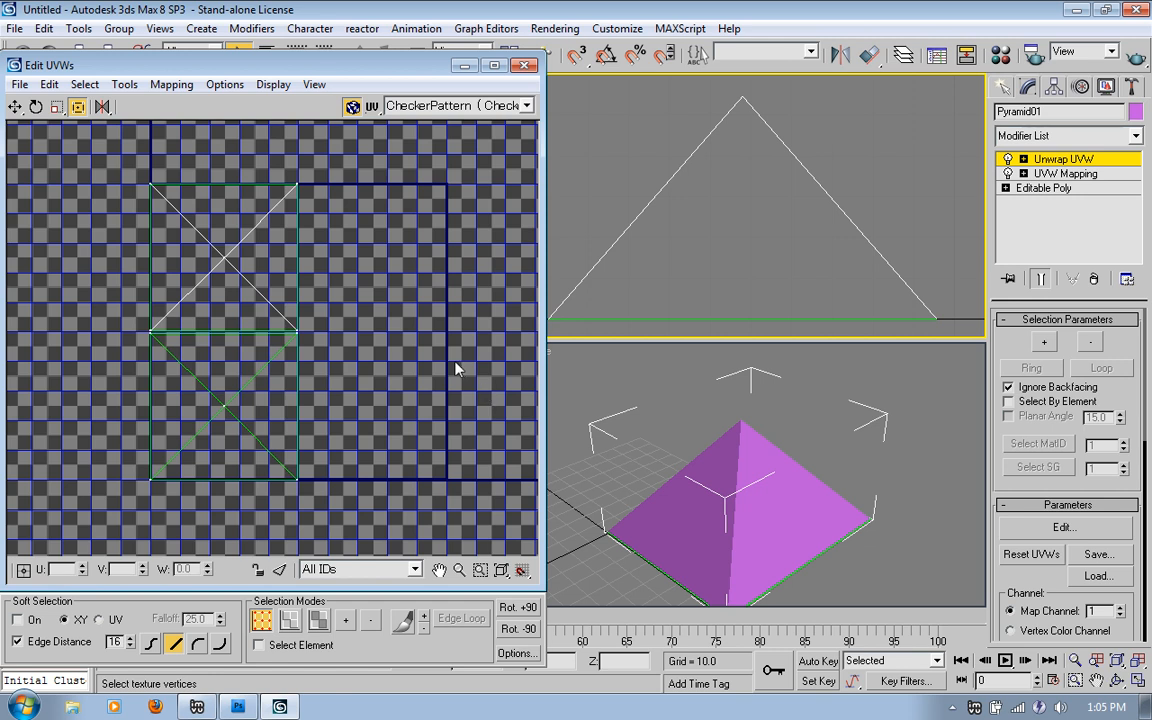
pyautogui.moveTo(449, 196)
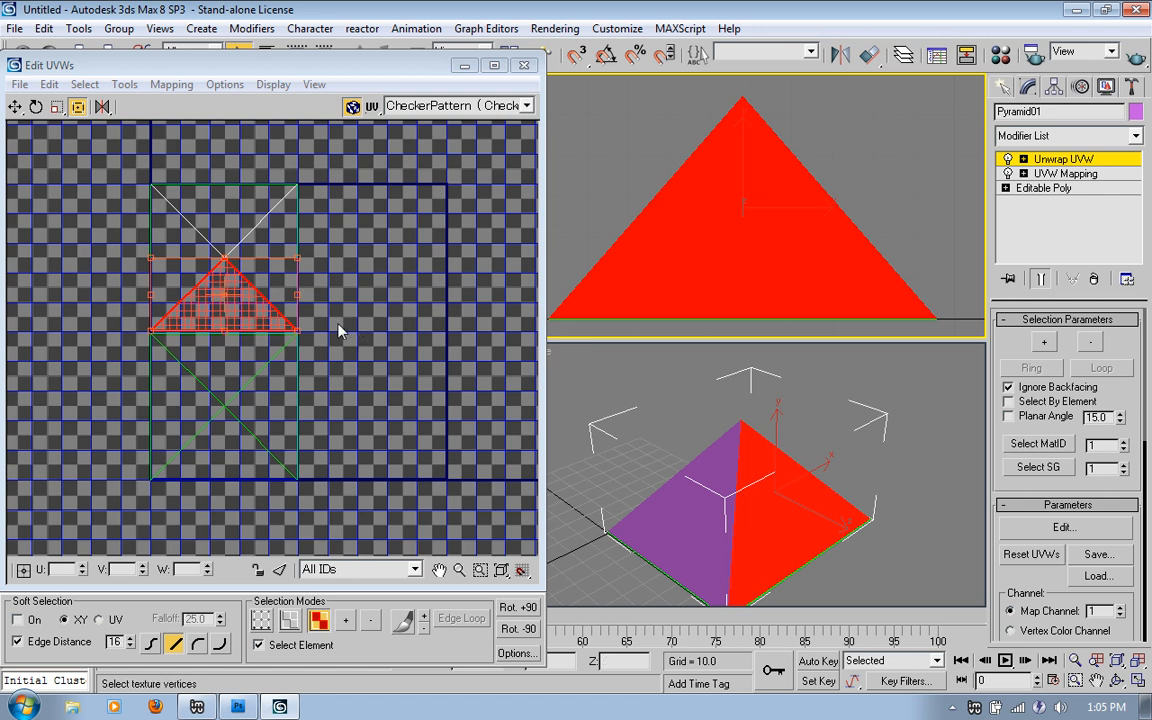
# - Select one triangular side face within the overlapped square UV layout
pyautogui.moveTo(225, 290); pyautogui.dragTo(225, 250)
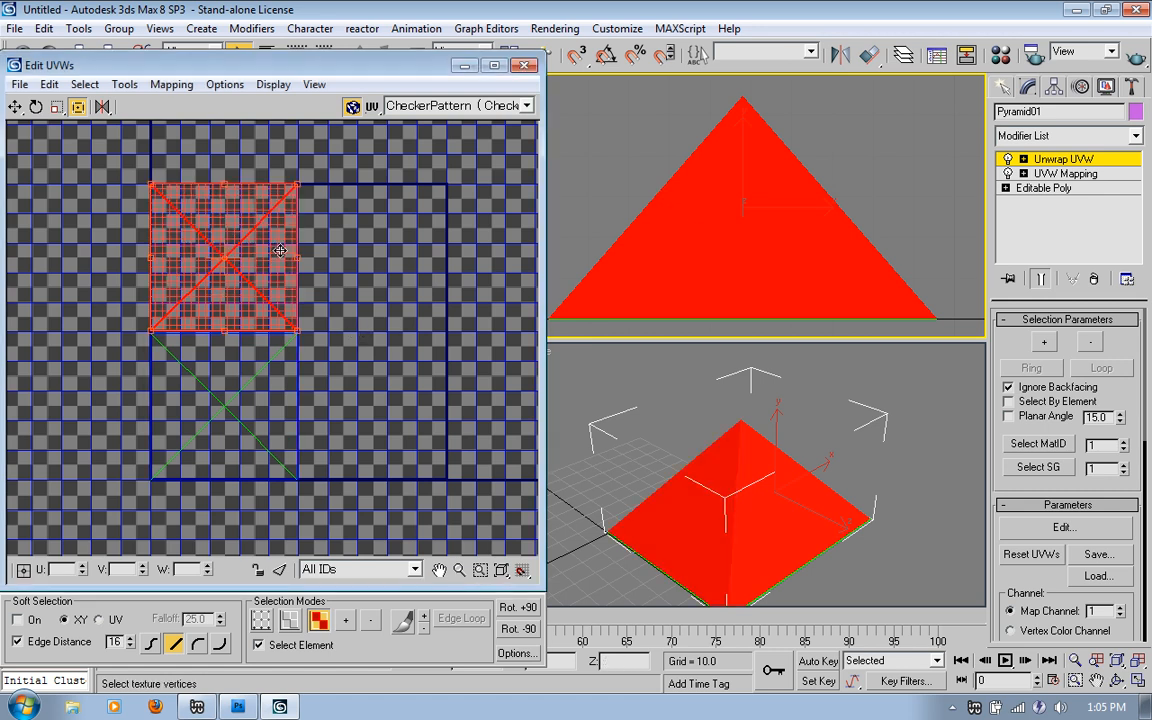
pyautogui.moveTo(250, 285)
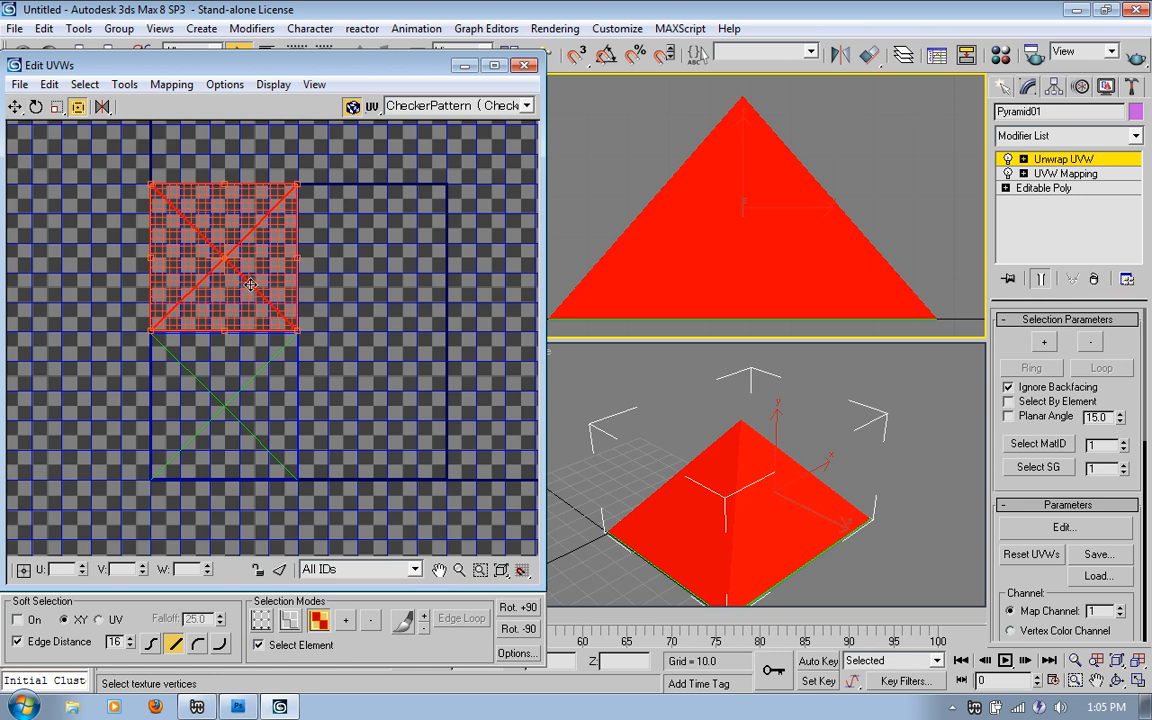
pyautogui.moveTo(250, 283); pyautogui.dragTo(257, 263)
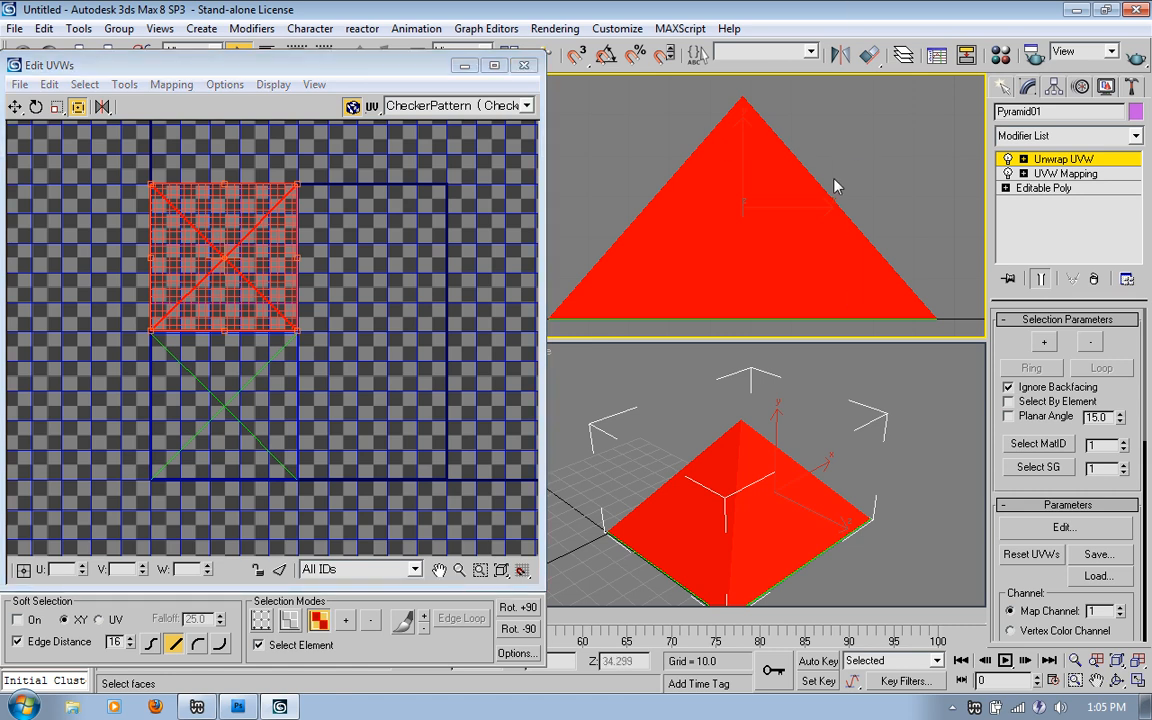
pyautogui.moveTo(912, 462)
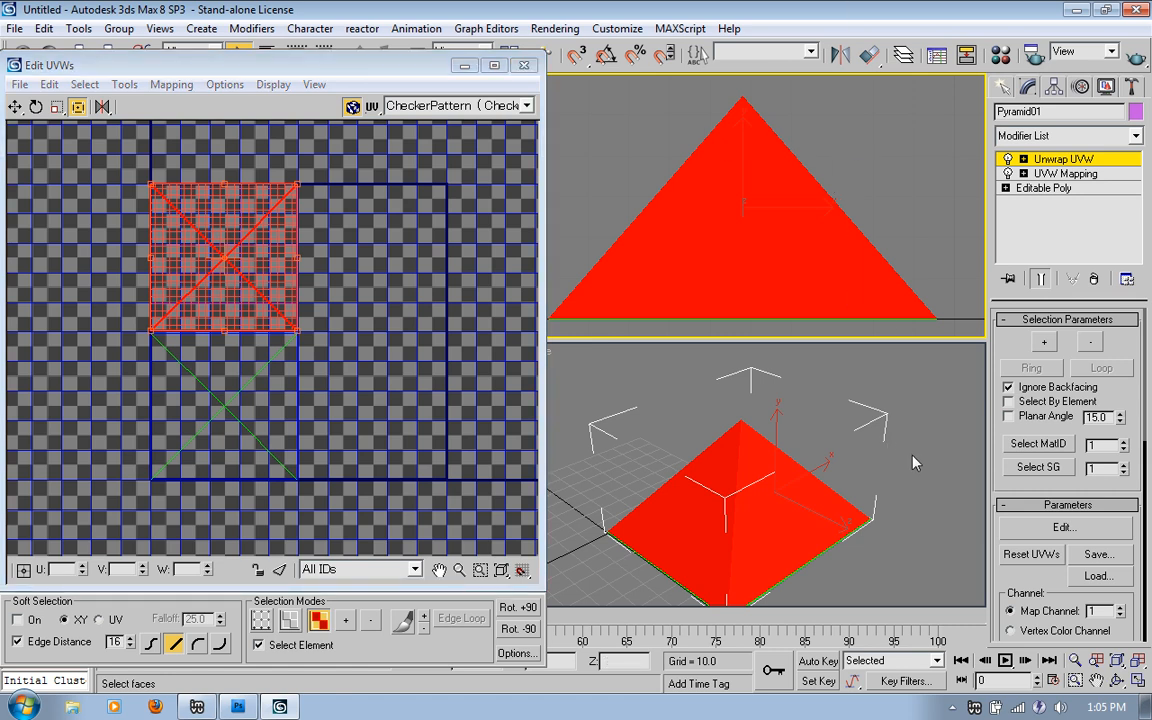
pyautogui.click(888, 488)
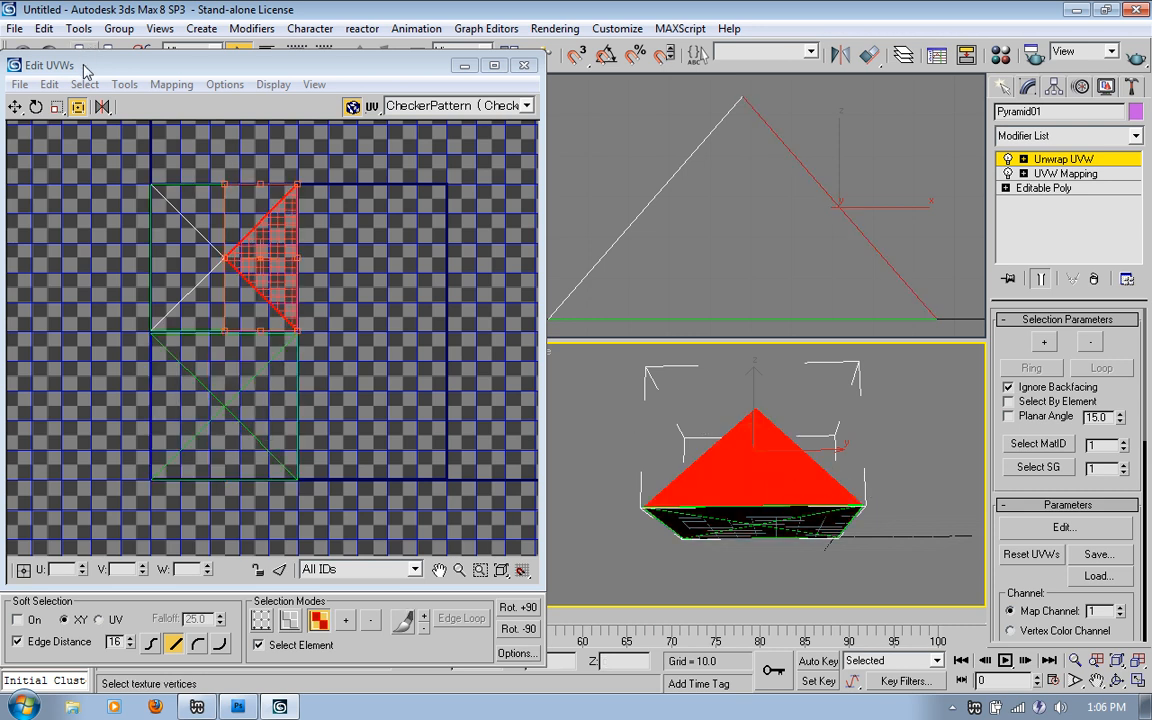
# - Pull the first triangular sides out to the right and upper right of the UV layout
pyautogui.click(124, 84)
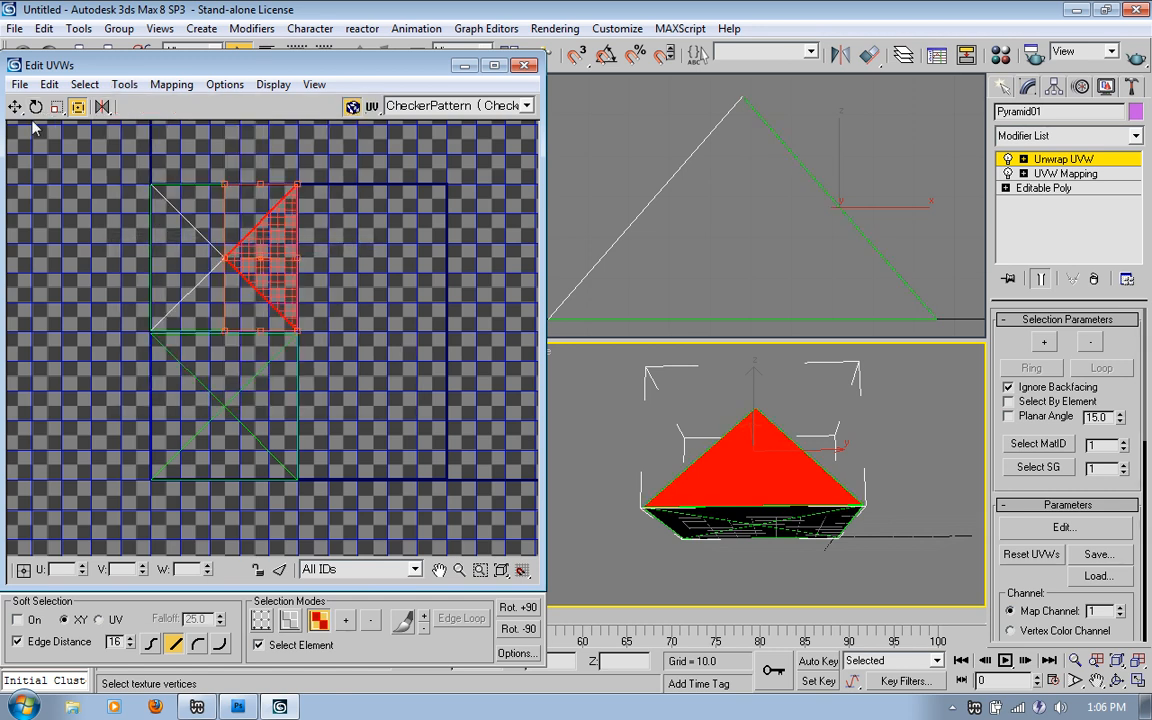
pyautogui.moveTo(260, 255); pyautogui.dragTo(410, 262)
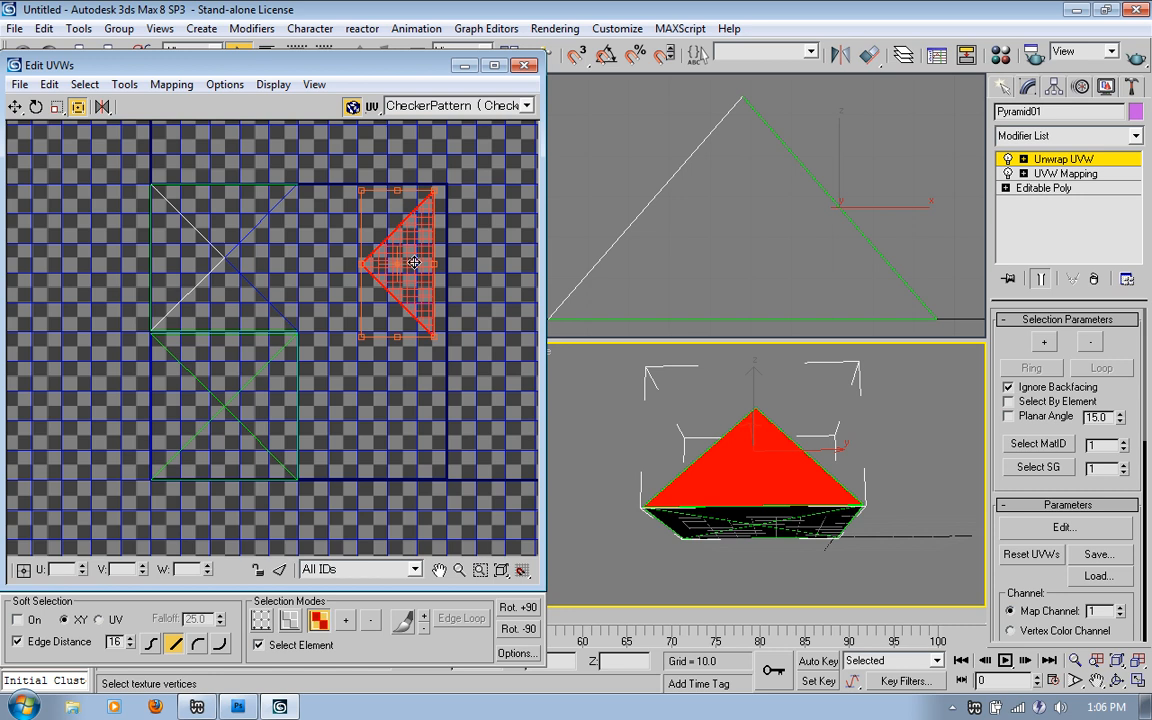
pyautogui.moveTo(413, 263); pyautogui.dragTo(410, 255)
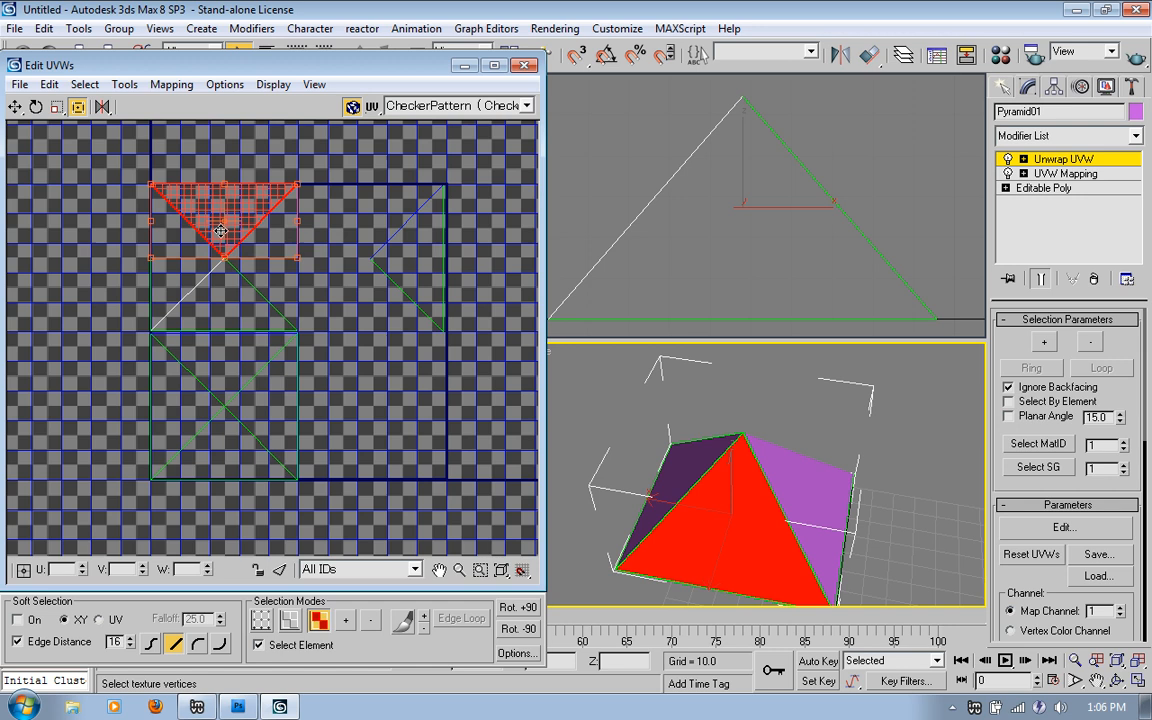
pyautogui.moveTo(220, 225); pyautogui.dragTo(322, 222)
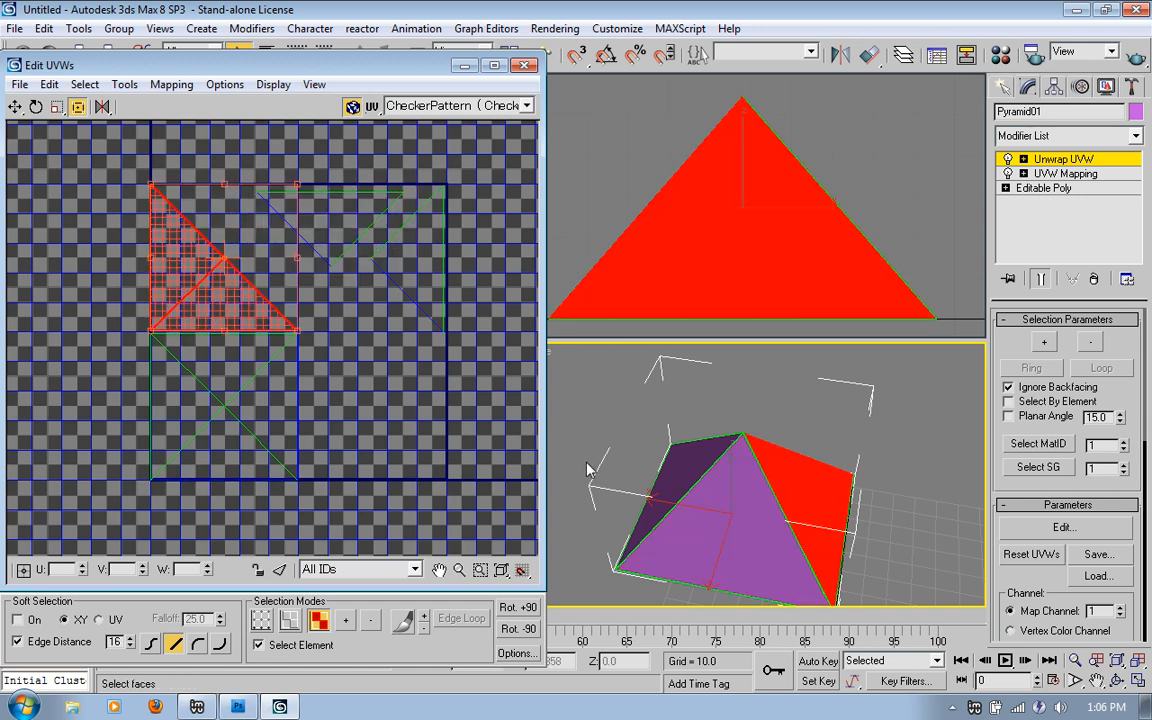
pyautogui.click(675, 478)
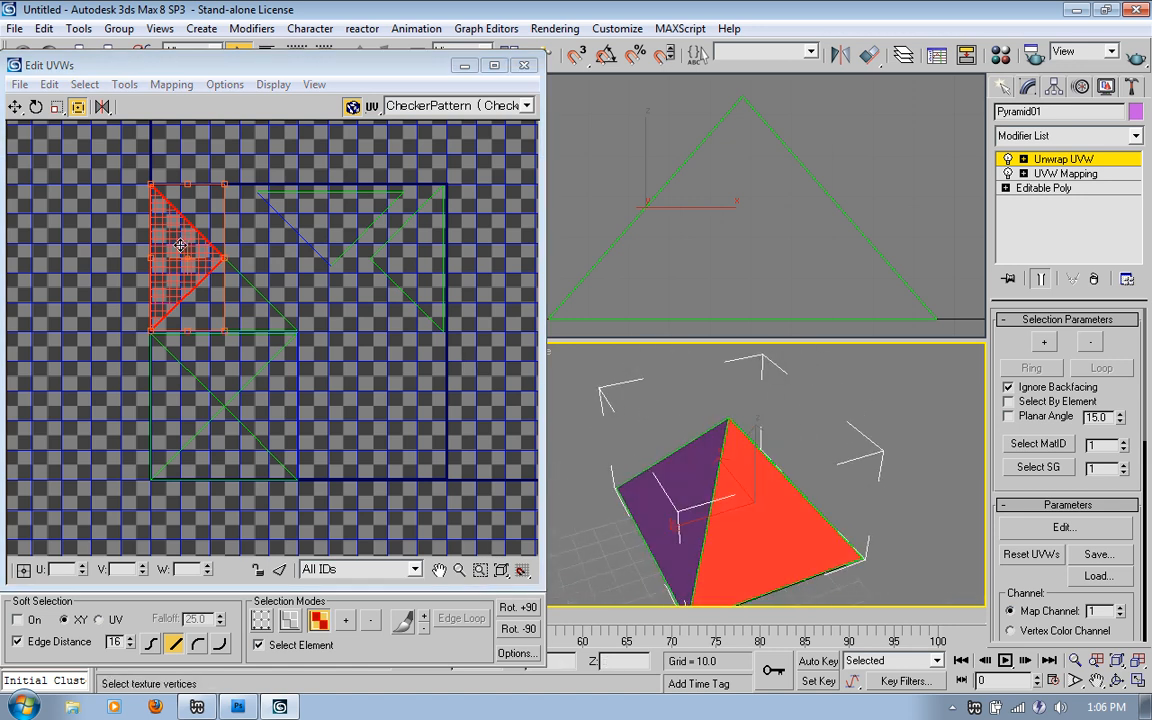
# - Move the upward-pointing face to the lower right and the right-pointing face downward
pyautogui.moveTo(180, 245); pyautogui.dragTo(245, 312)
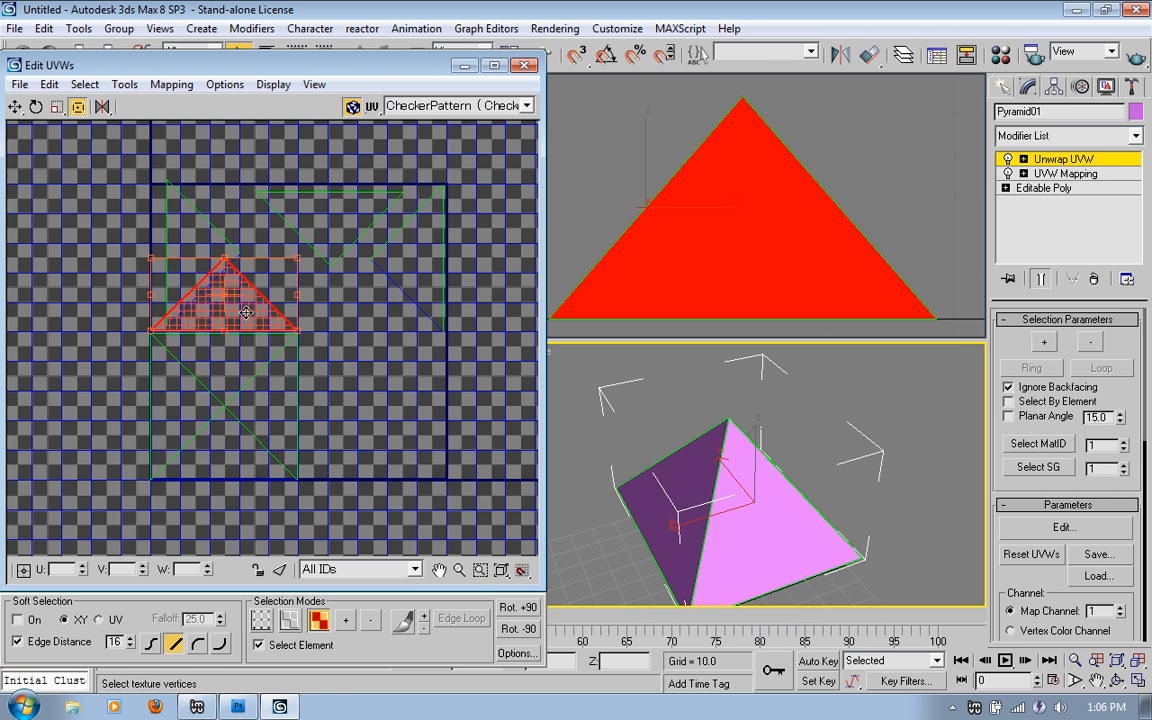
pyautogui.moveTo(245, 305); pyautogui.dragTo(355, 320)
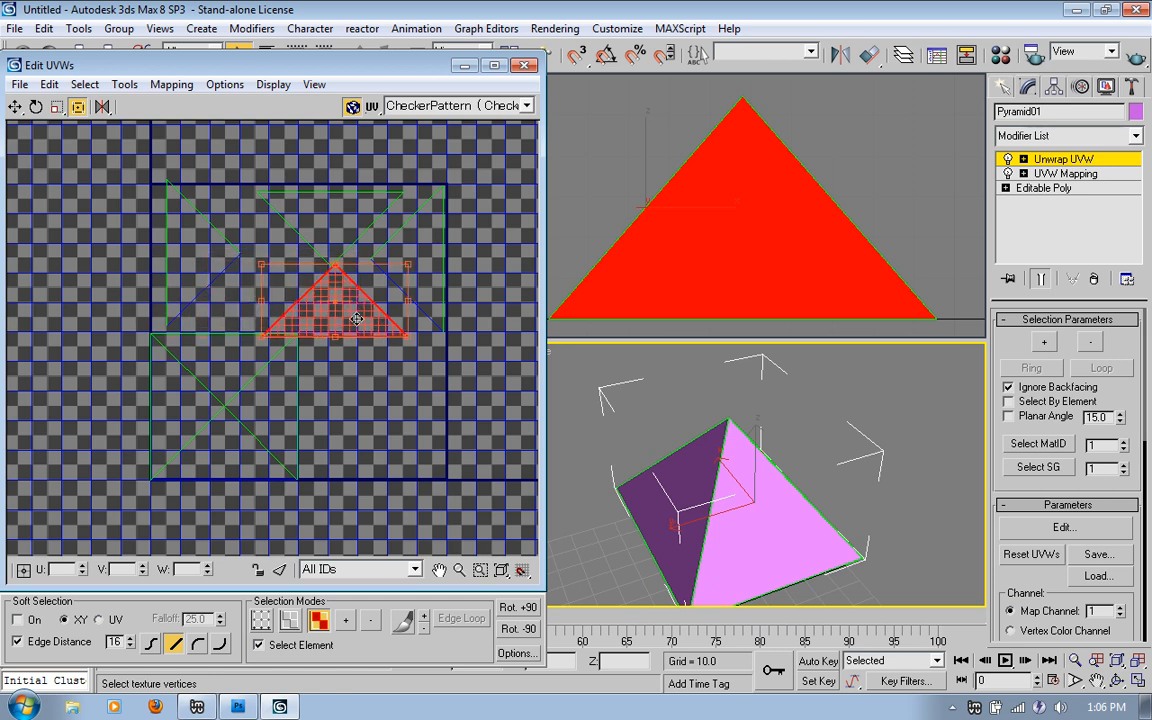
pyautogui.moveTo(355, 320); pyautogui.dragTo(390, 455)
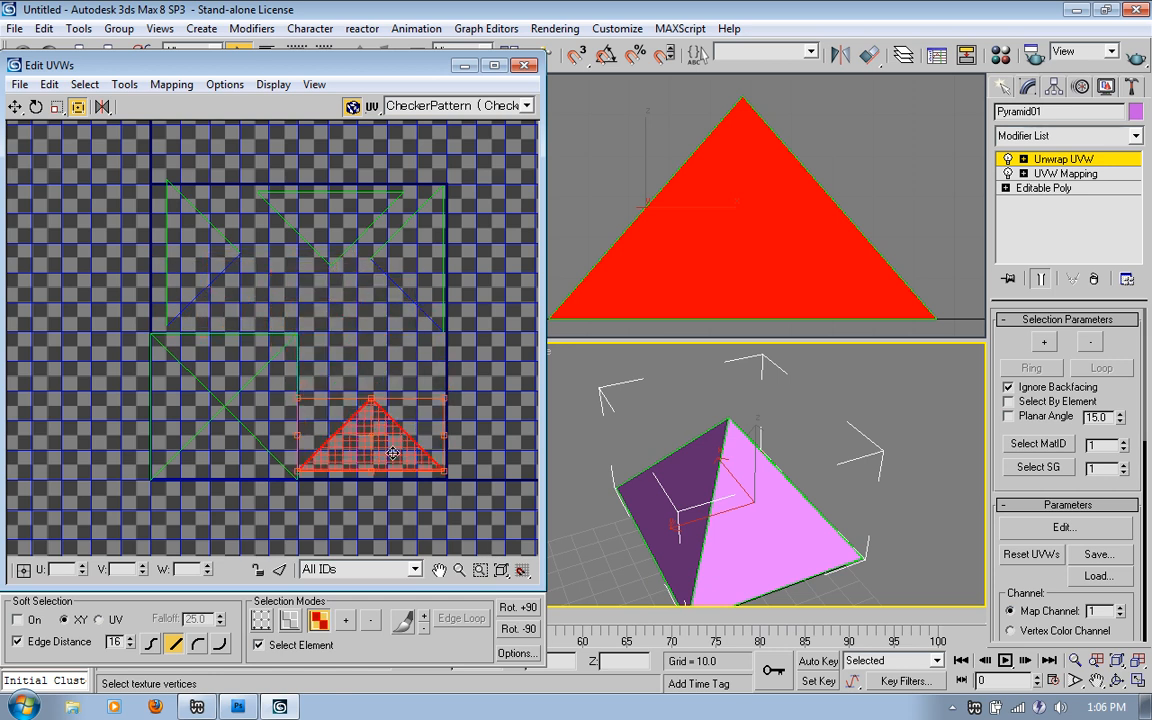
pyautogui.moveTo(390, 450); pyautogui.dragTo(410, 260)
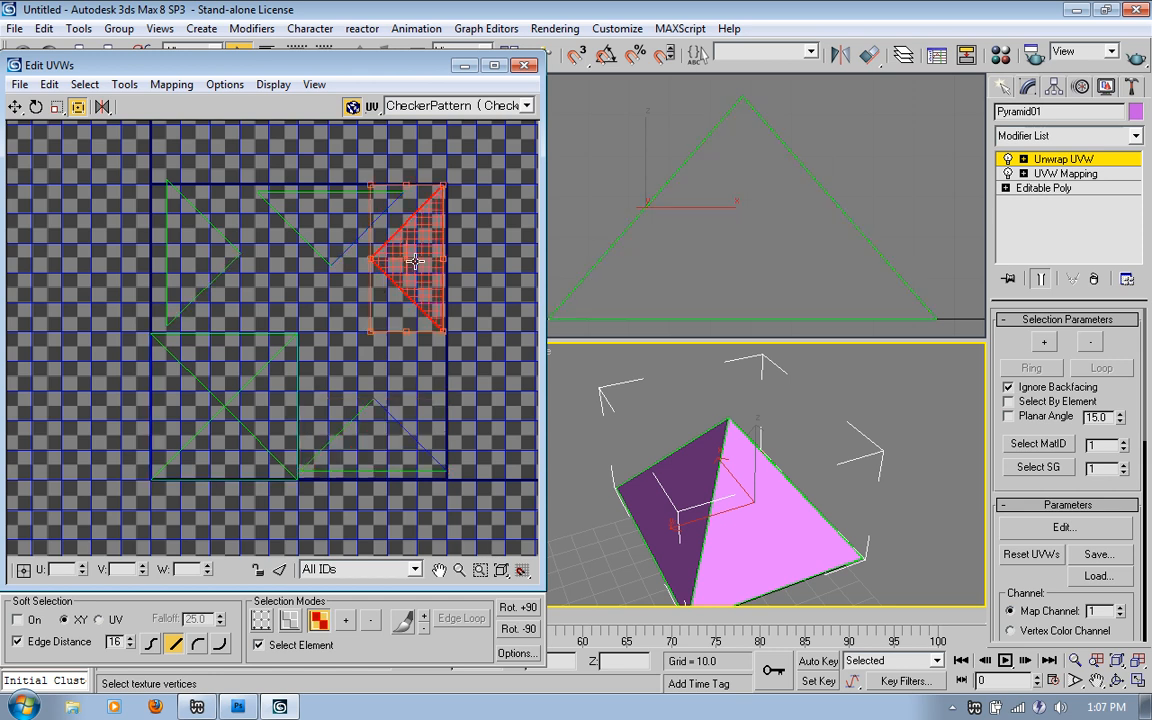
pyautogui.moveTo(413, 260); pyautogui.dragTo(413, 360)
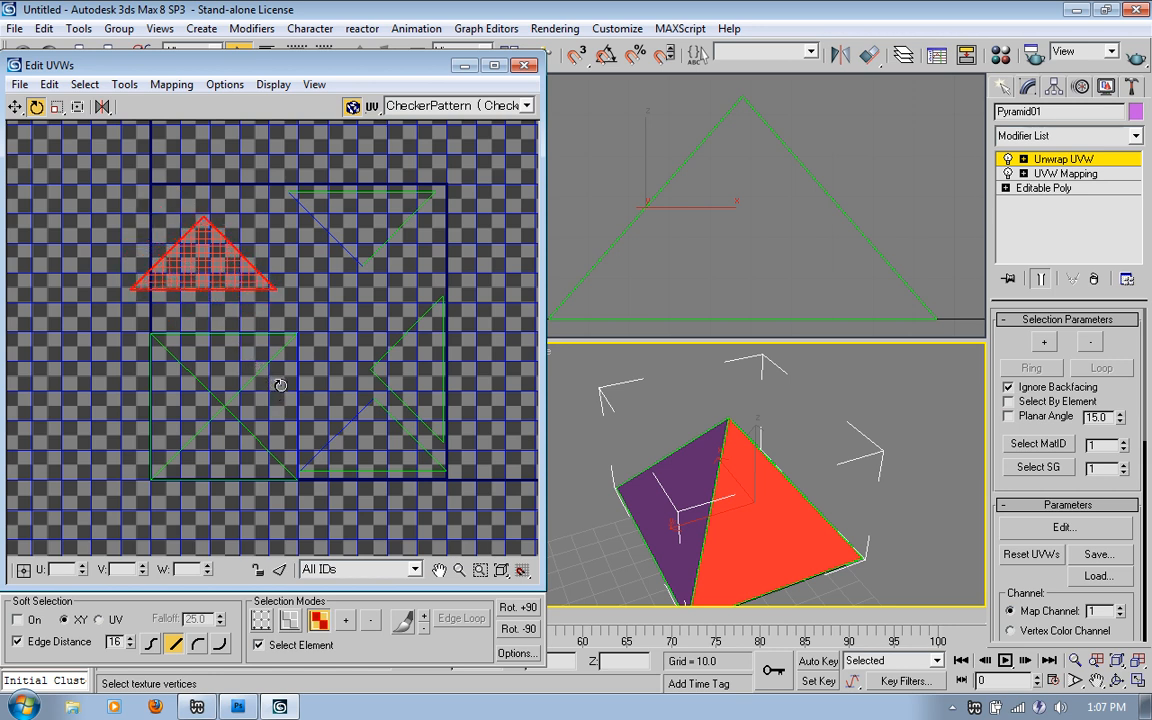
pyautogui.moveTo(160, 234)
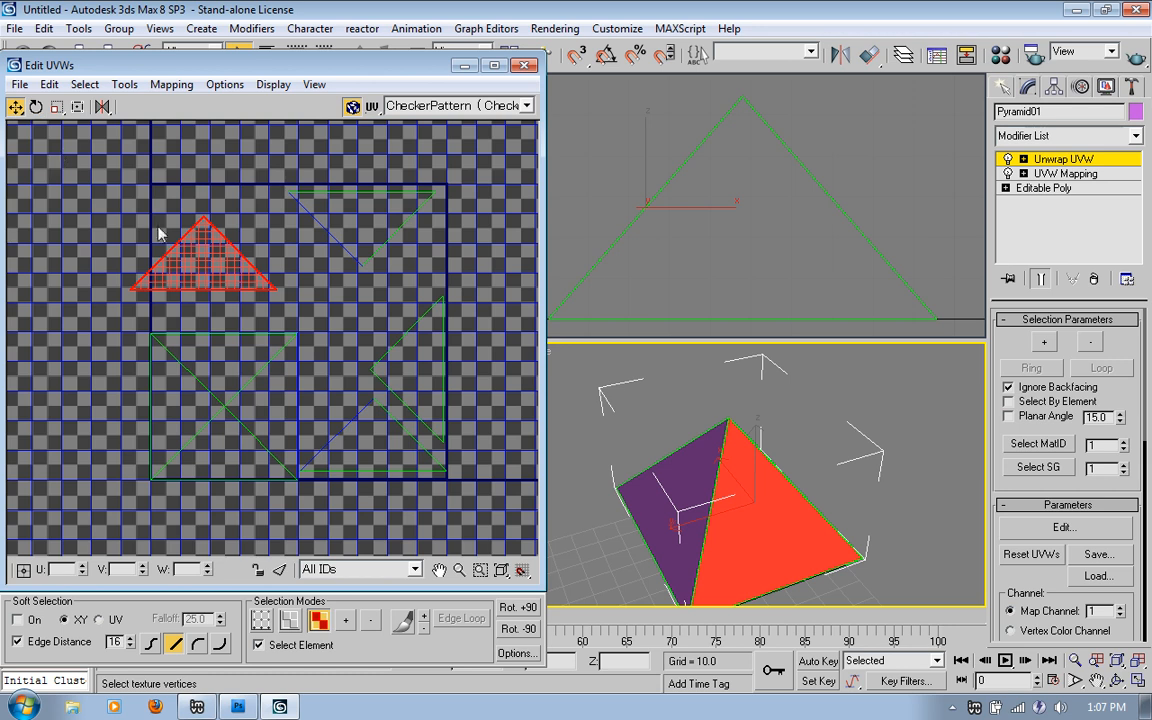
# - Settle the remaining triangles so all five faces sit apart without overlapping
pyautogui.moveTo(203, 258); pyautogui.dragTo(247, 268)
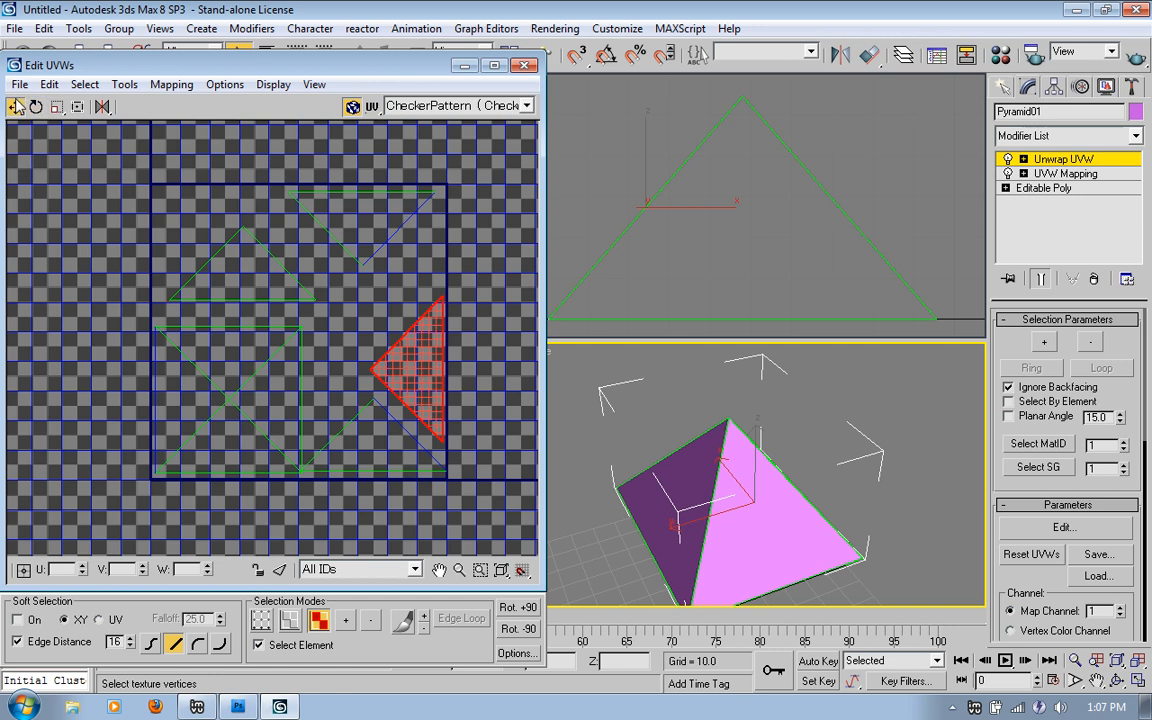
pyautogui.moveTo(410, 375); pyautogui.dragTo(403, 285)
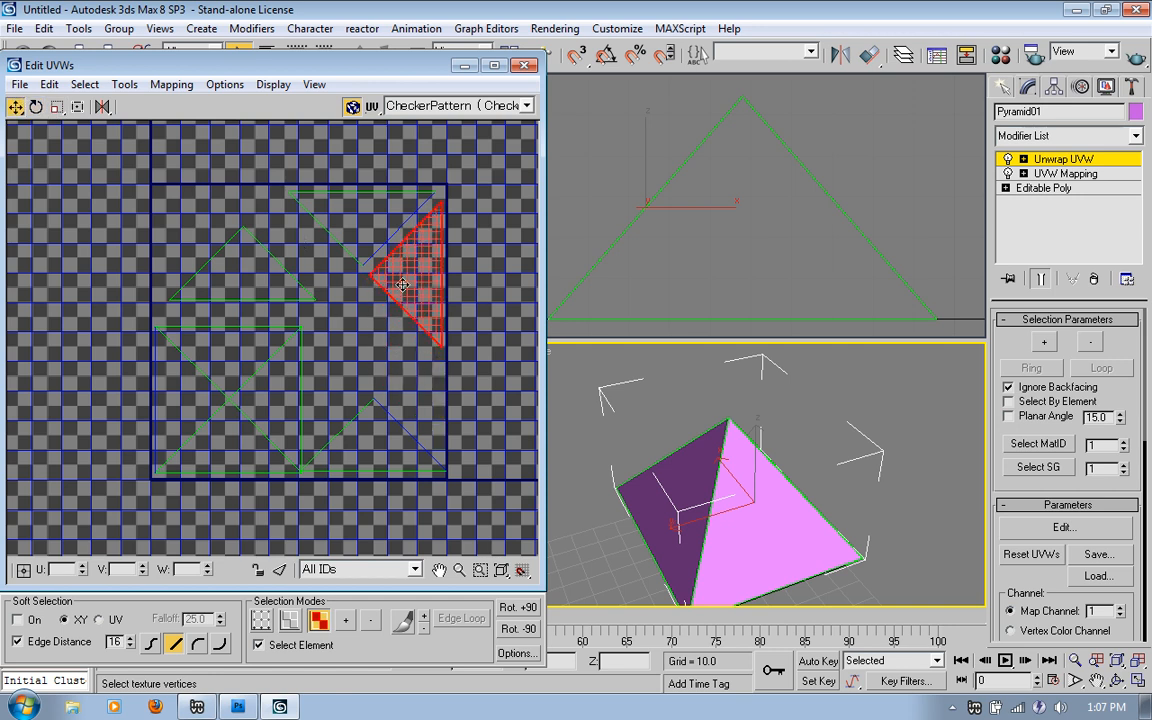
pyautogui.moveTo(405, 285); pyautogui.dragTo(365, 415)
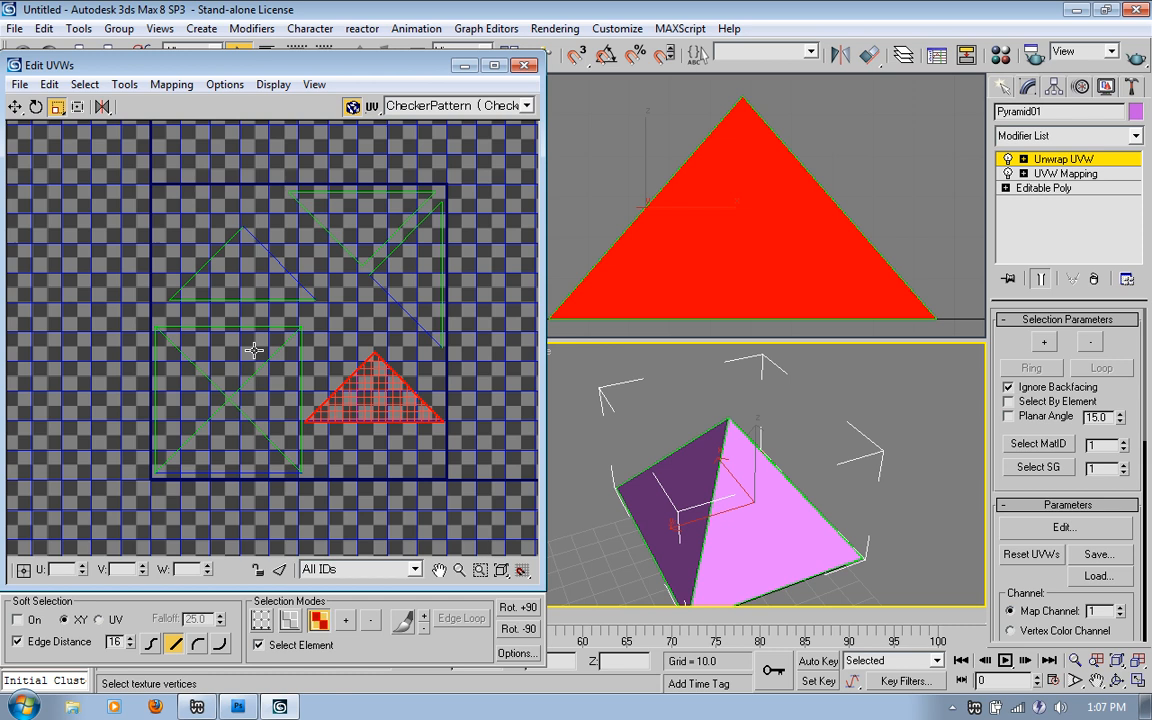
pyautogui.moveTo(250, 237)
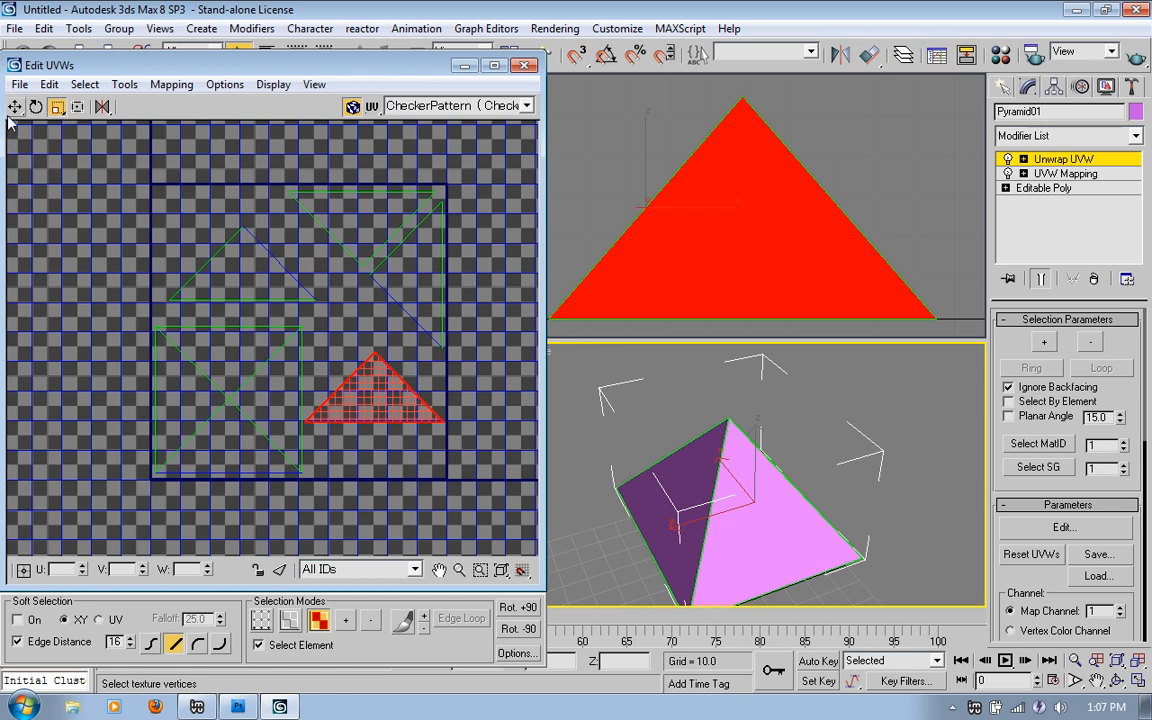
# - Render a UVW template with seam edges turned off and a new height value
pyautogui.click(124, 84)
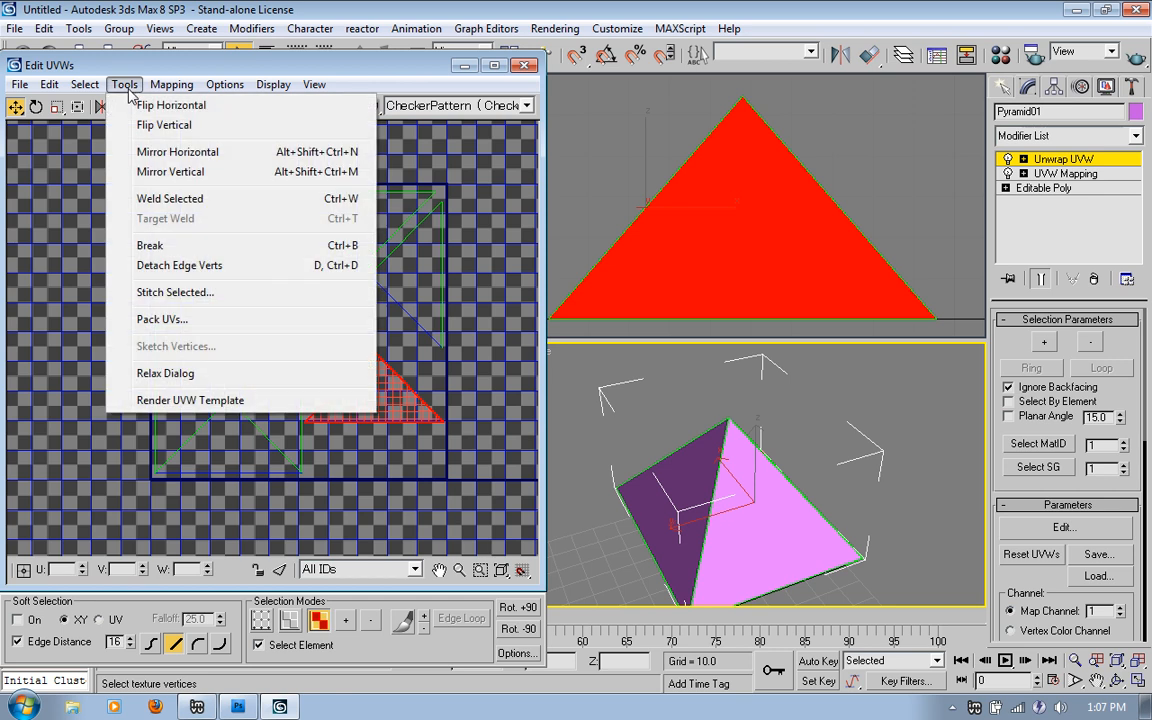
pyautogui.moveTo(170, 400)
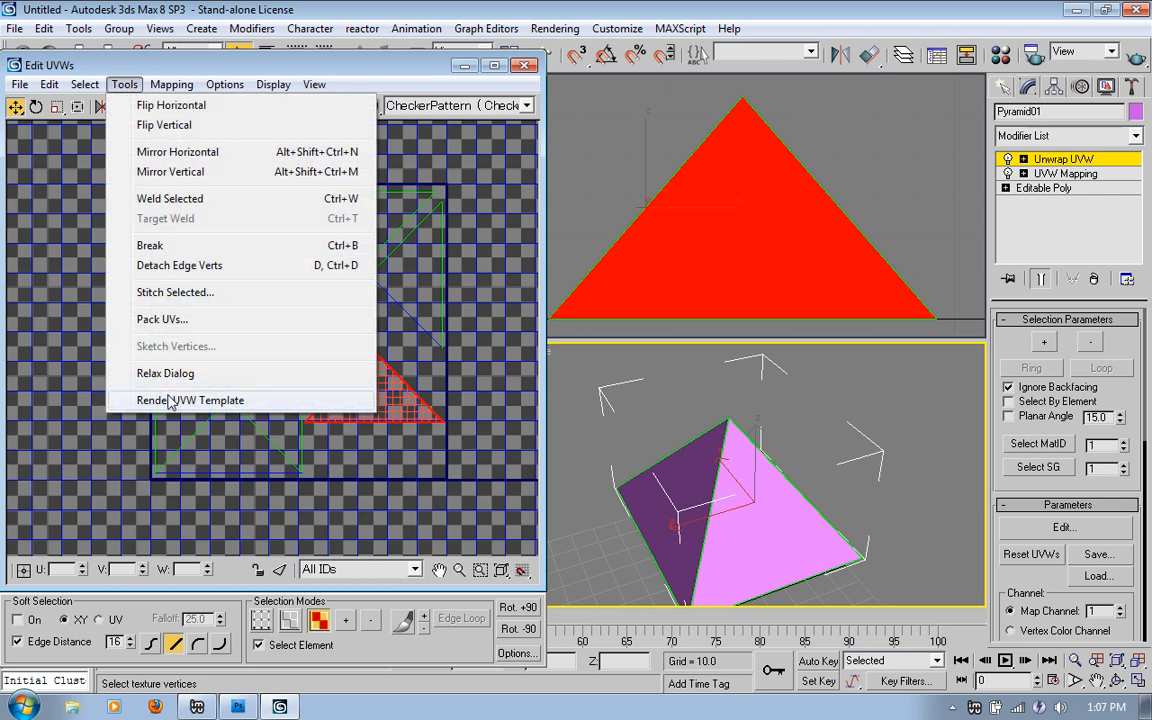
pyautogui.click(189, 400)
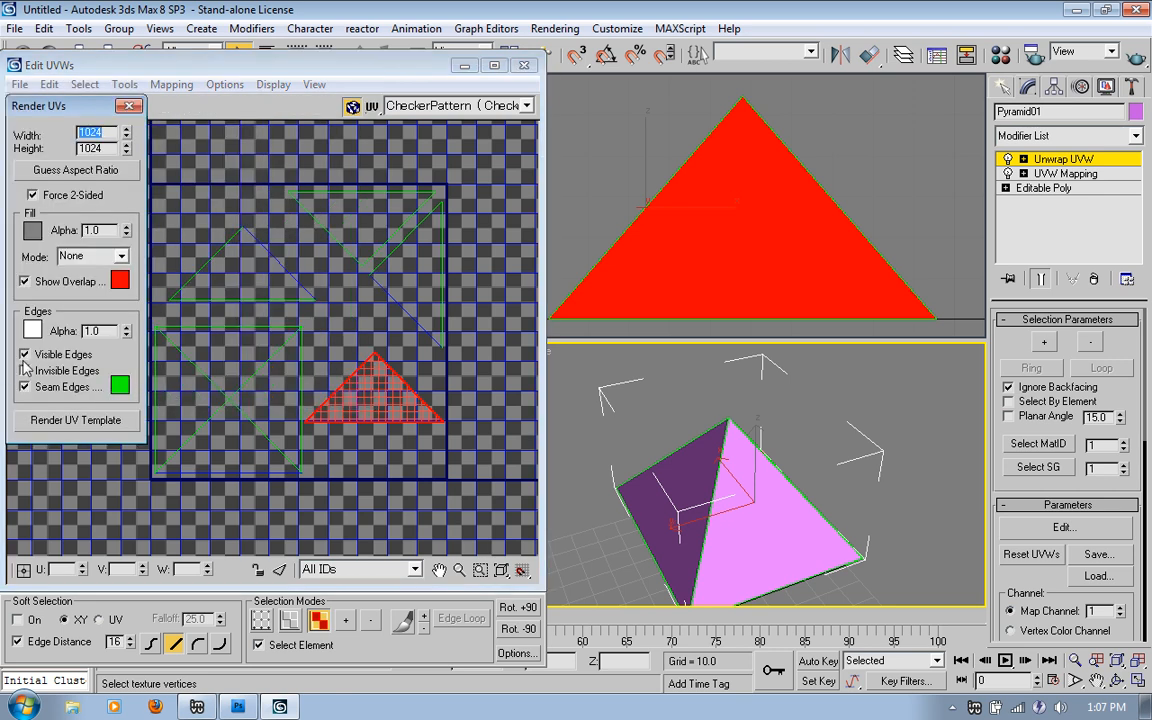
pyautogui.click(25, 387)
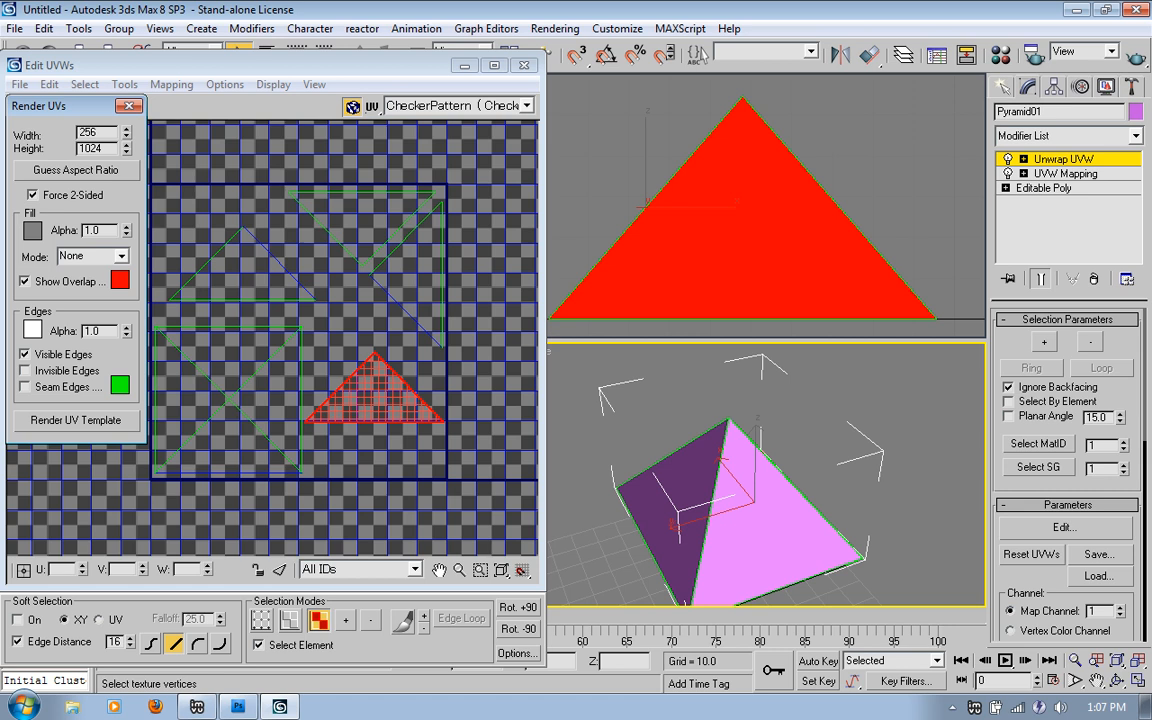
pyautogui.tripleClick(95, 148)
pyautogui.write('256')
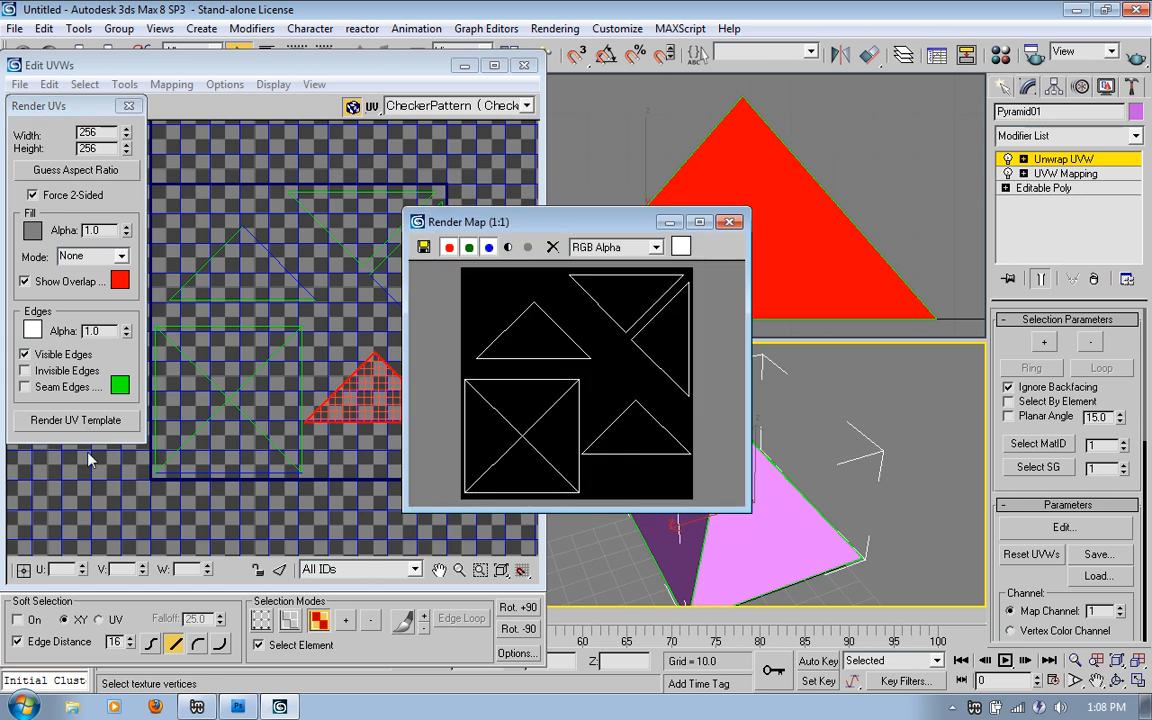
pyautogui.moveTo(570, 343)
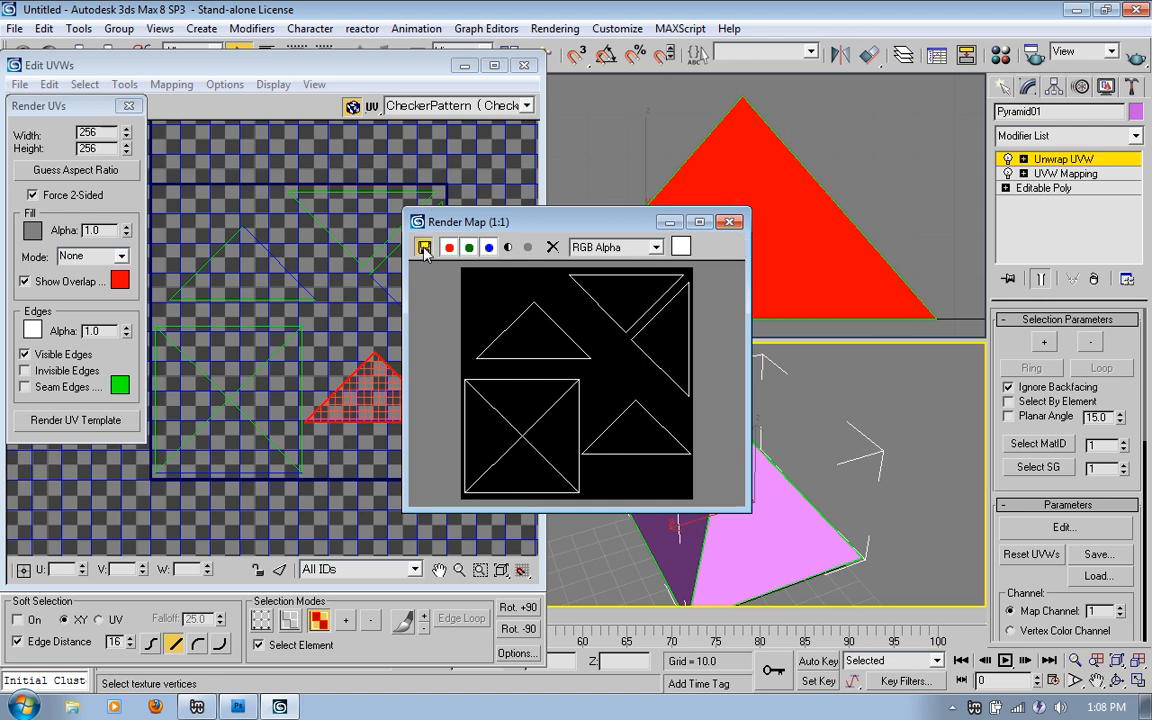
pyautogui.click(424, 247)
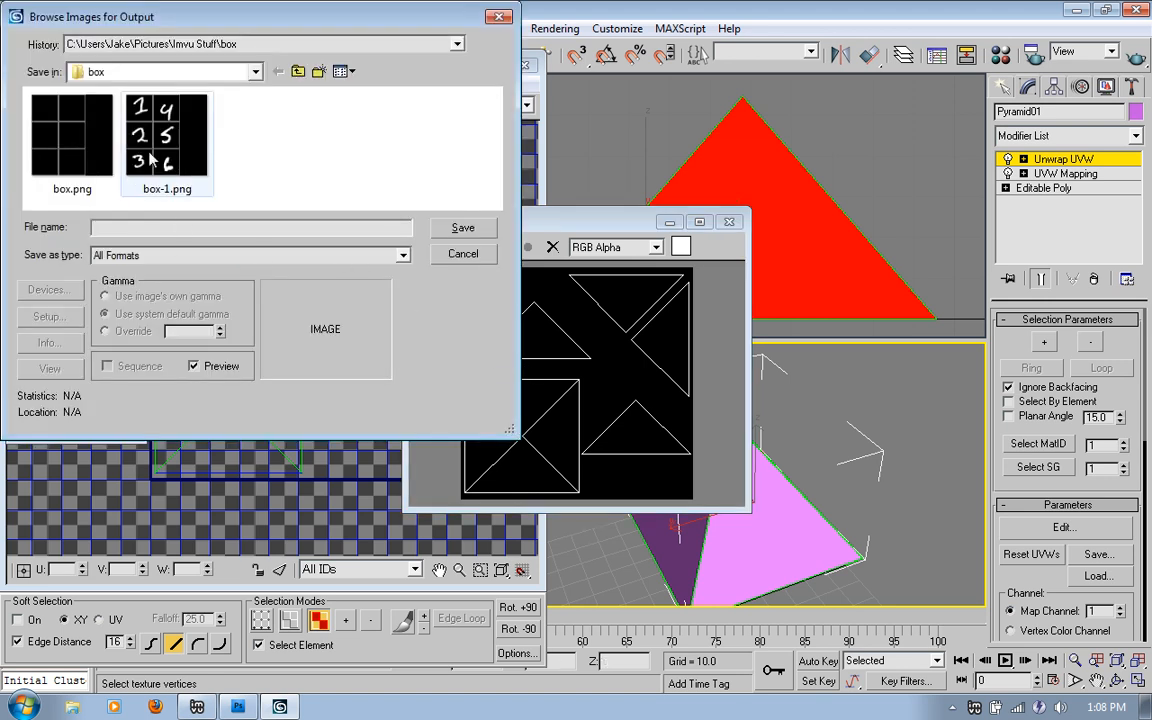
# - Save the rendered template as blah.png with default colour settings and switch to Photoshop
pyautogui.click(72, 130)
pyautogui.write('b')
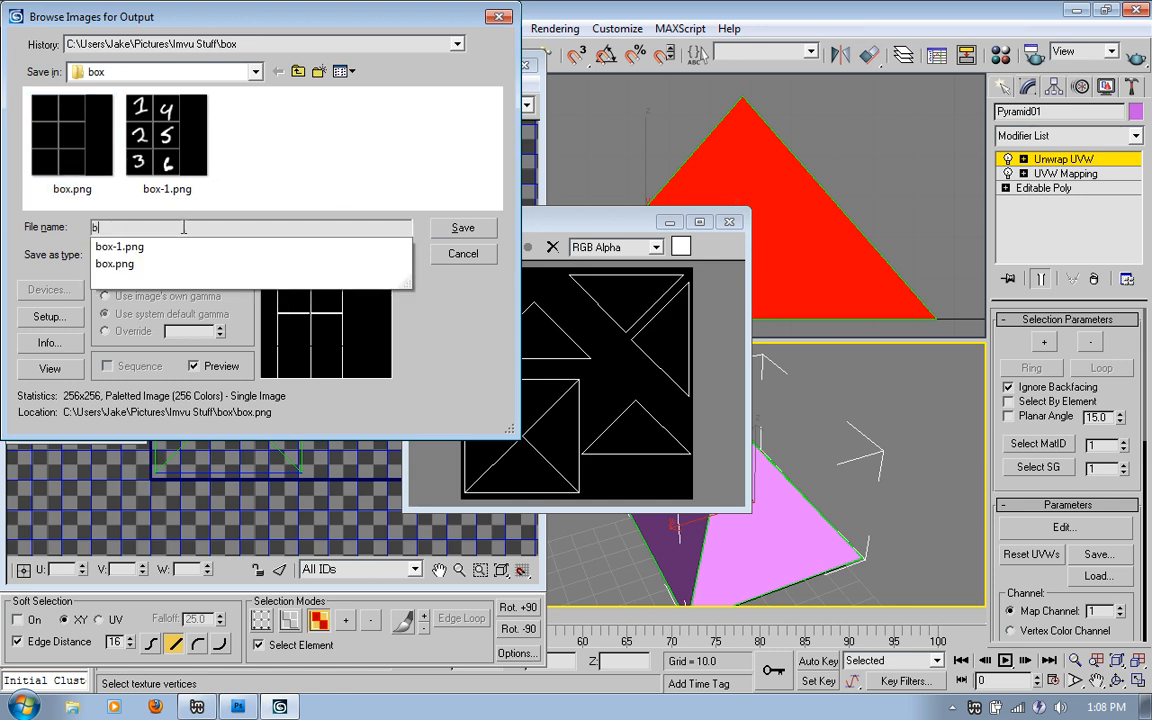
pyautogui.write('lah.p')
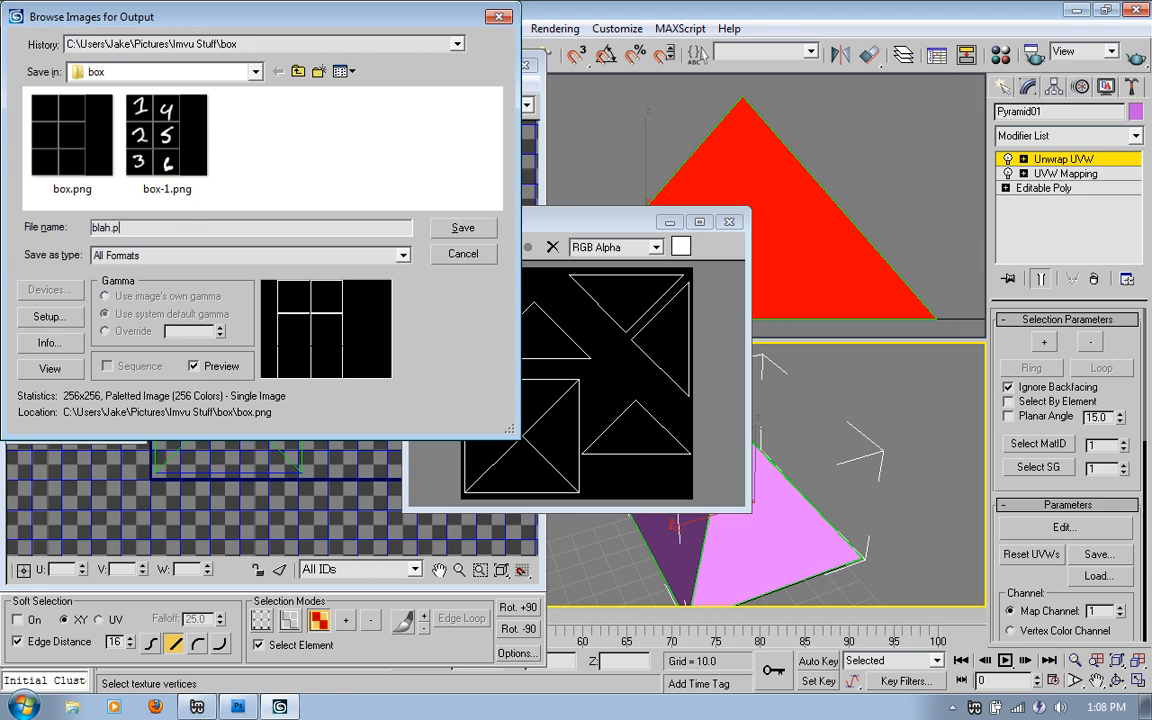
pyautogui.click(463, 227)
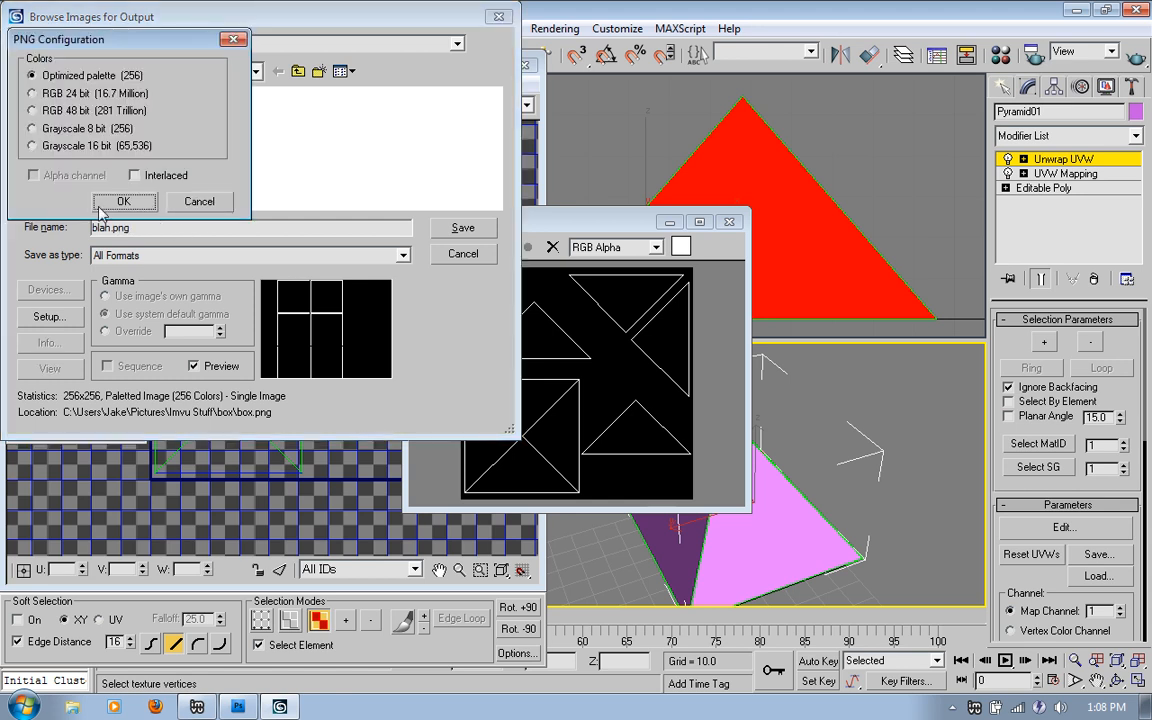
pyautogui.click(124, 201)
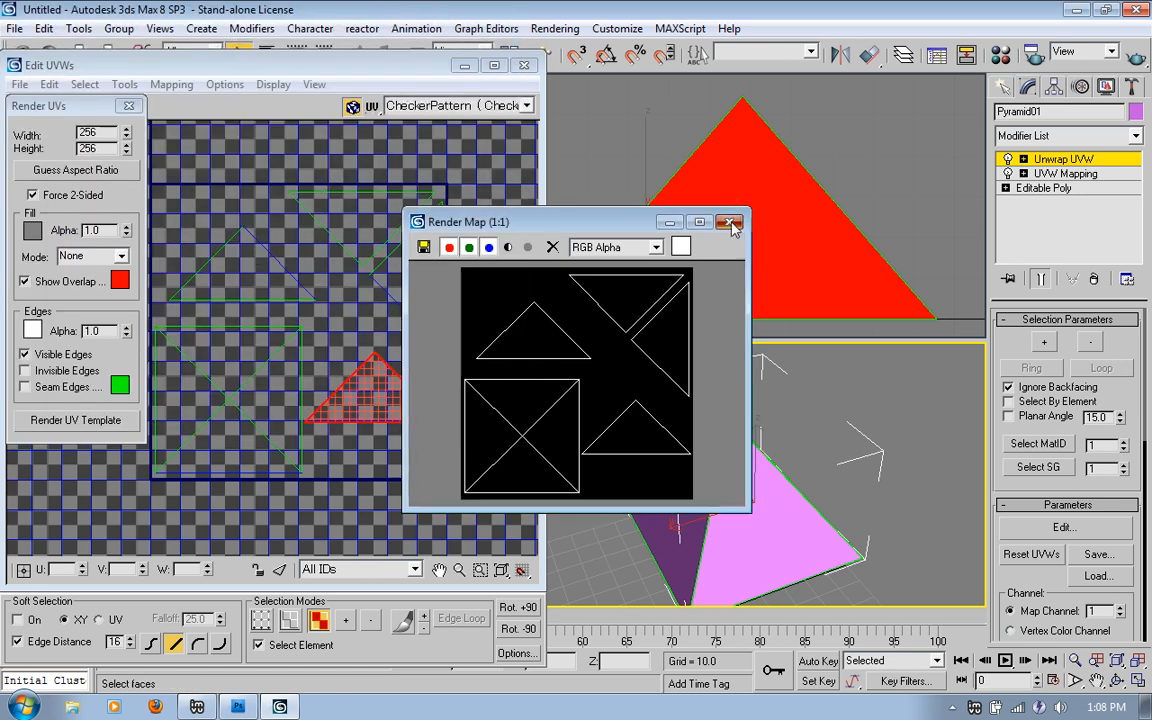
pyautogui.click(729, 221)
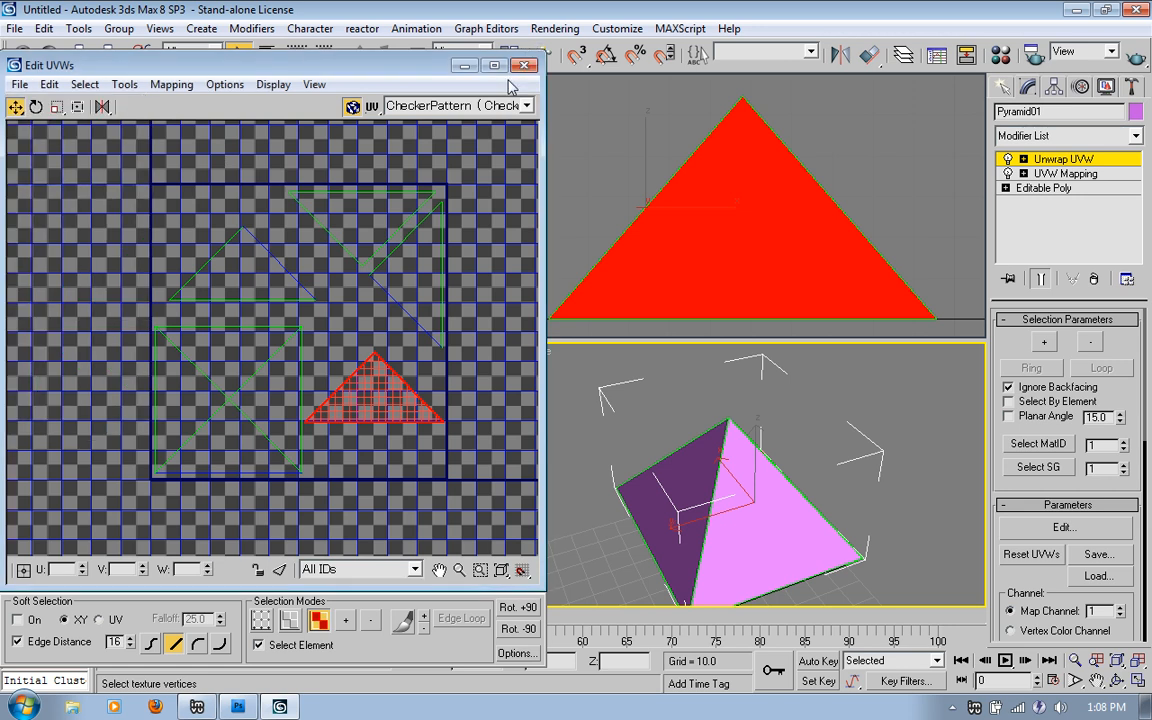
pyautogui.click(524, 65)
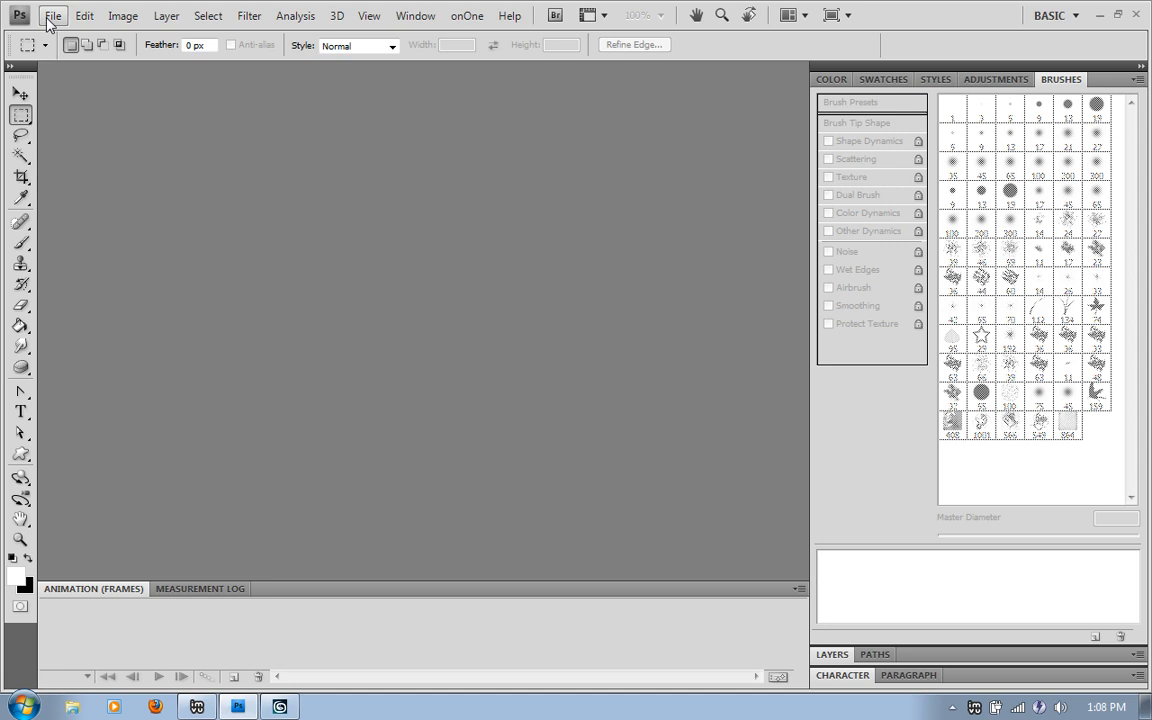
# - Open the blah.png UV template and show the Layers panel
pyautogui.click(52, 15)
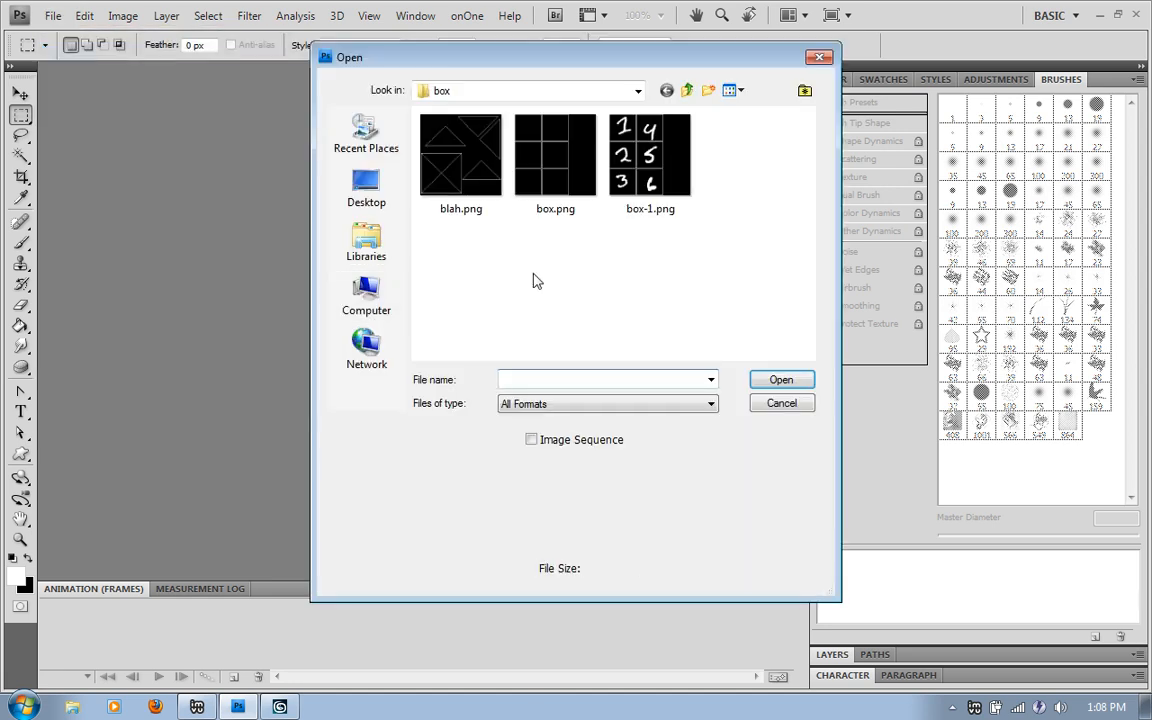
pyautogui.click(781, 379)
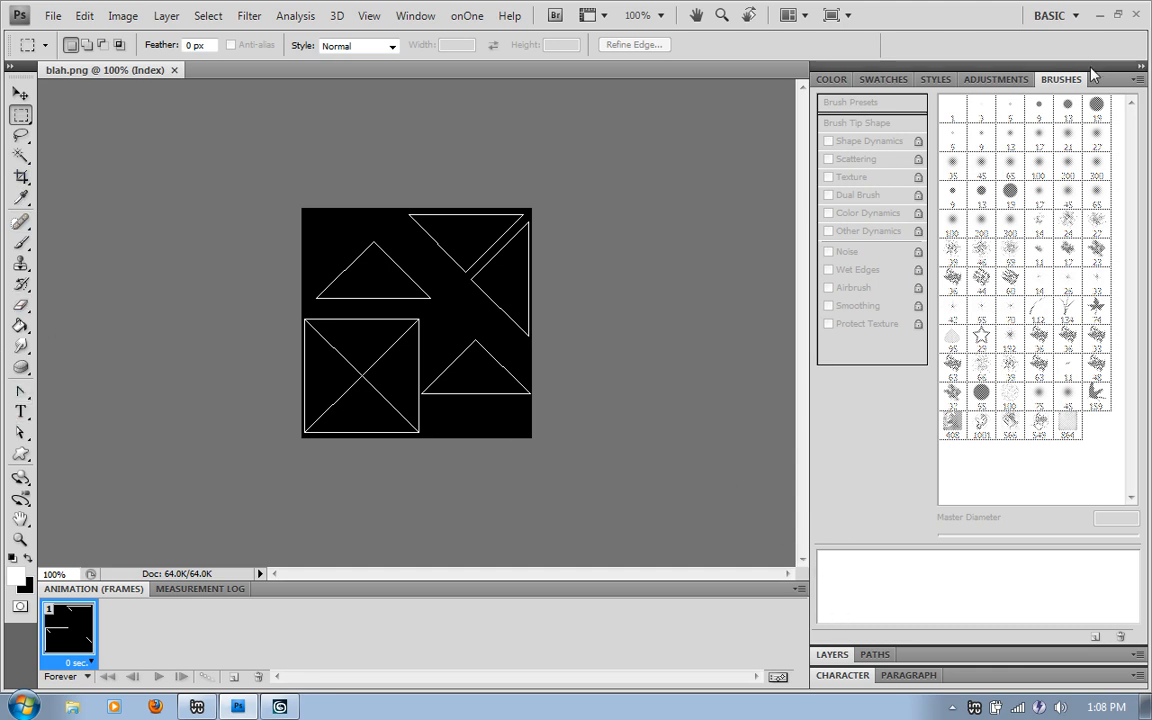
pyautogui.click(1139, 66)
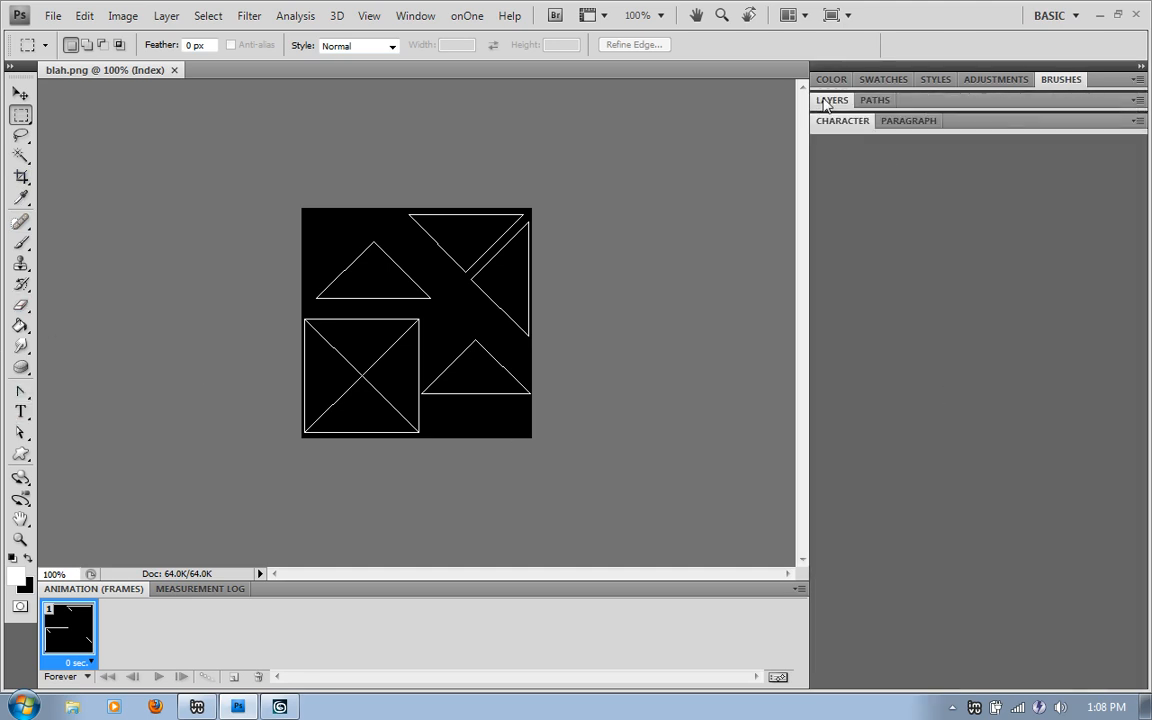
pyautogui.click(831, 99)
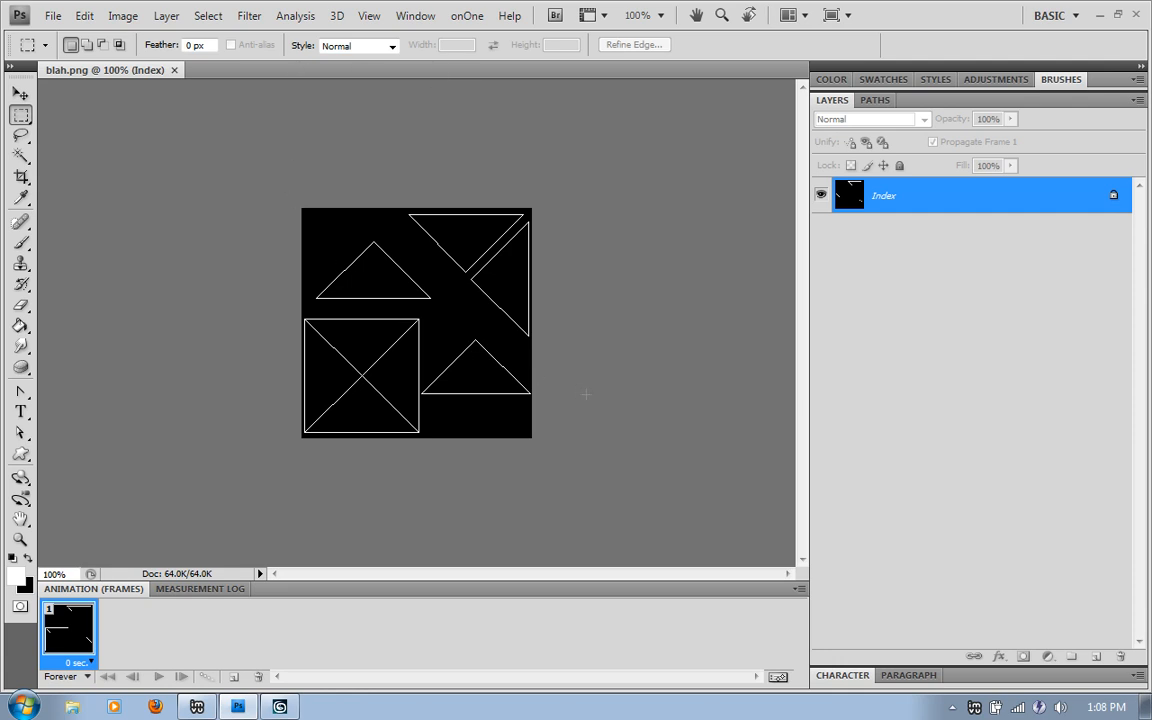
pyautogui.moveTo(123, 15)
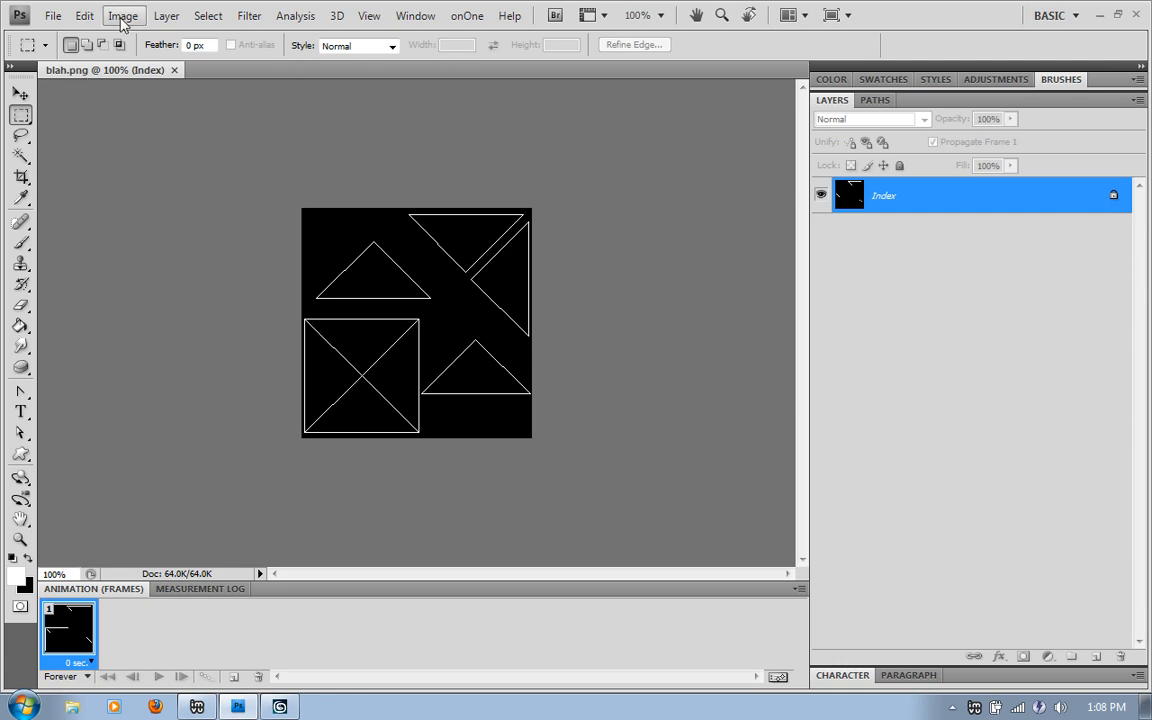
# - Convert the image to RGB Color, turning the background into Layer 0
pyautogui.click(123, 15)
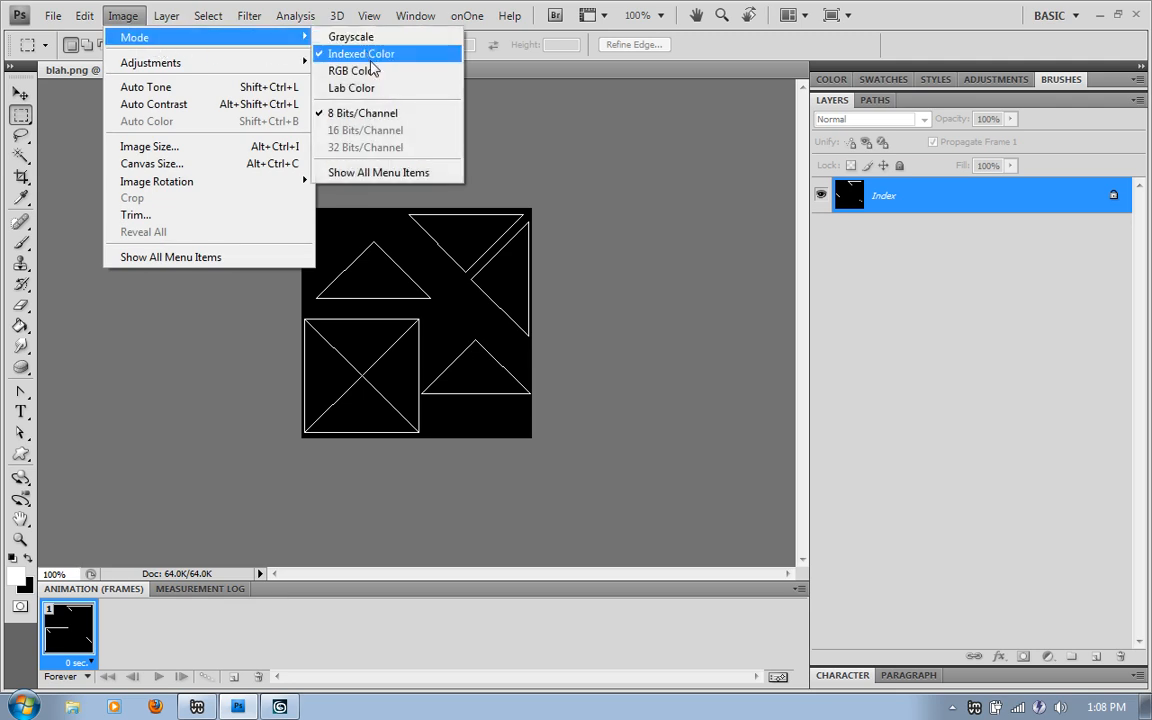
pyautogui.moveTo(351, 70)
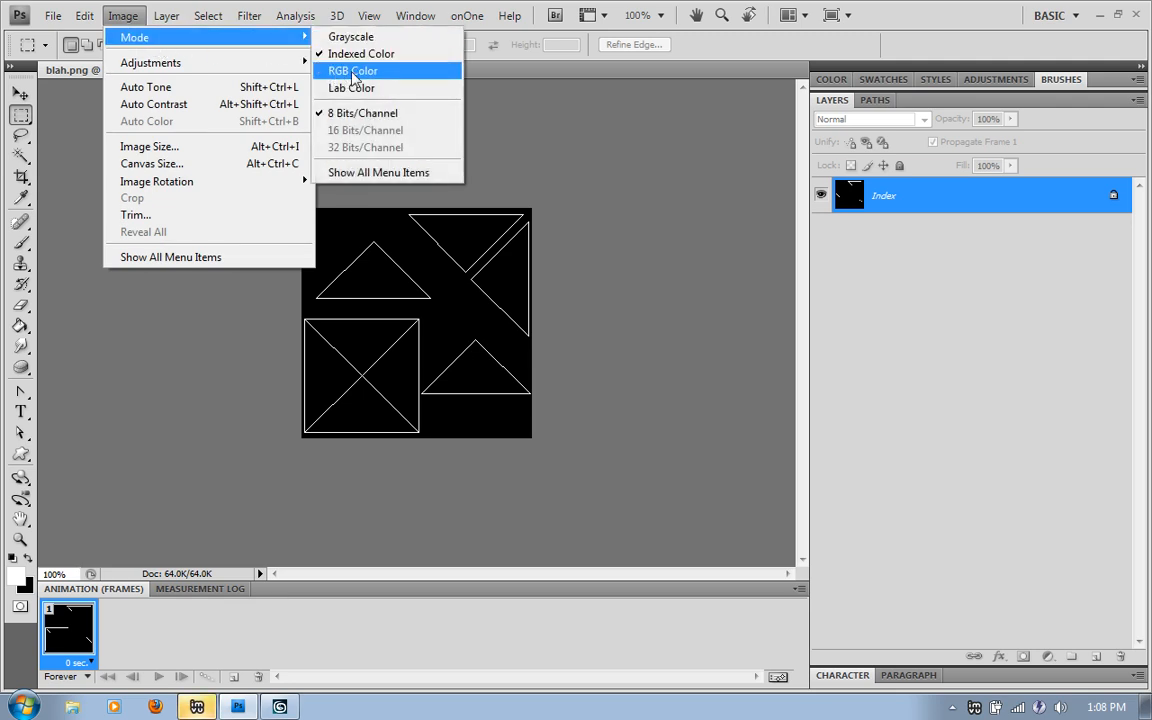
pyautogui.click(352, 70)
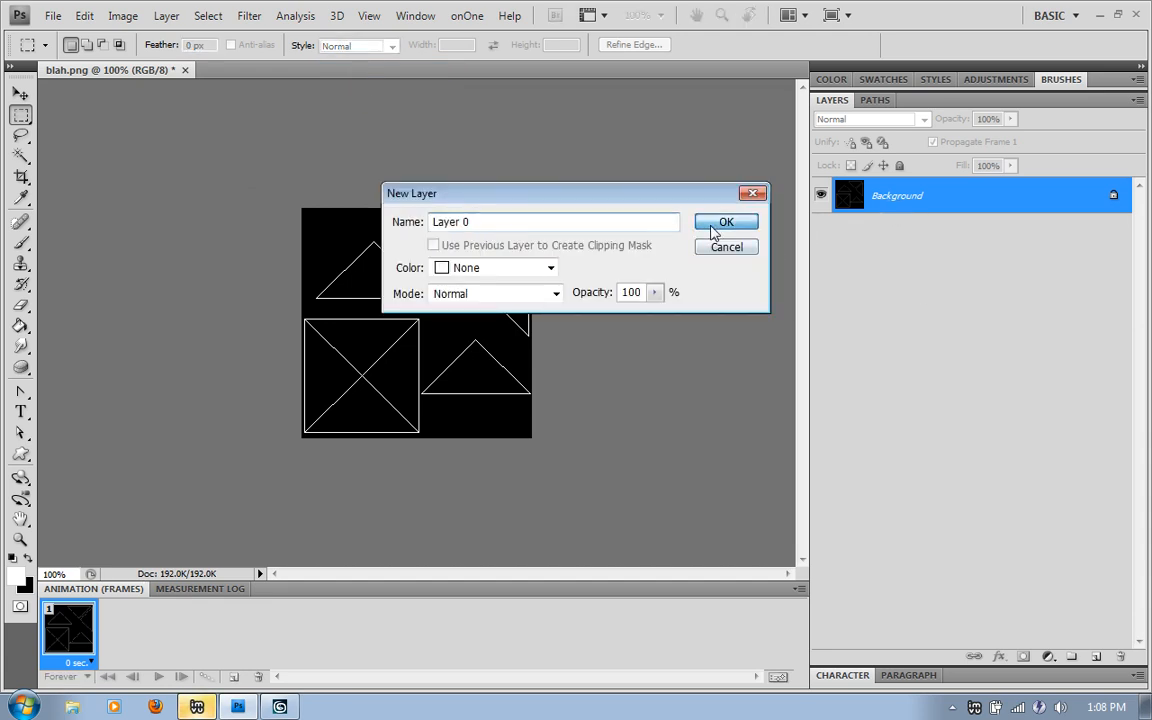
pyautogui.click(726, 221)
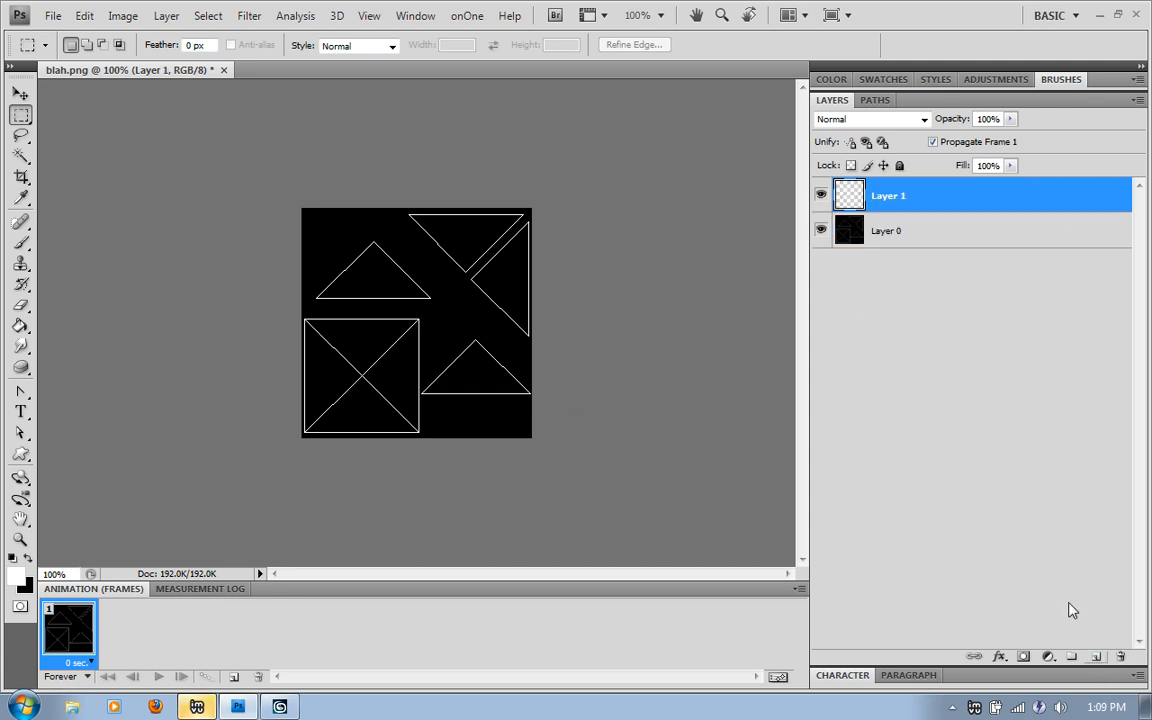
pyautogui.moveTo(938, 229)
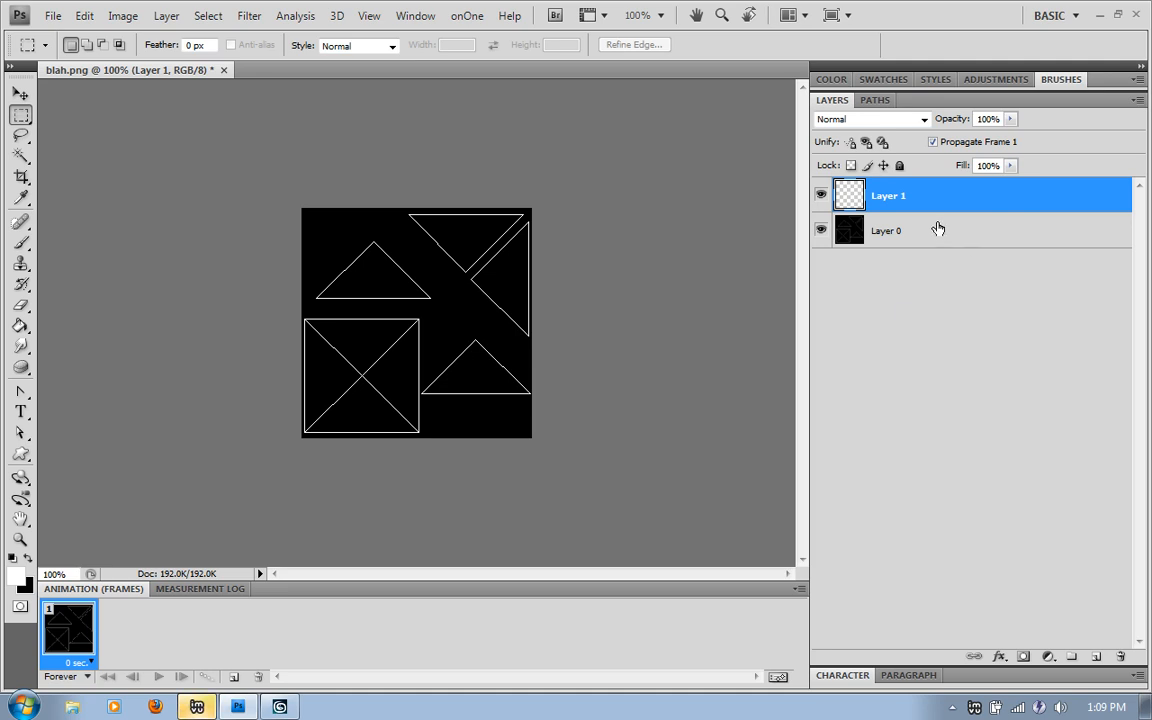
pyautogui.moveTo(22, 248)
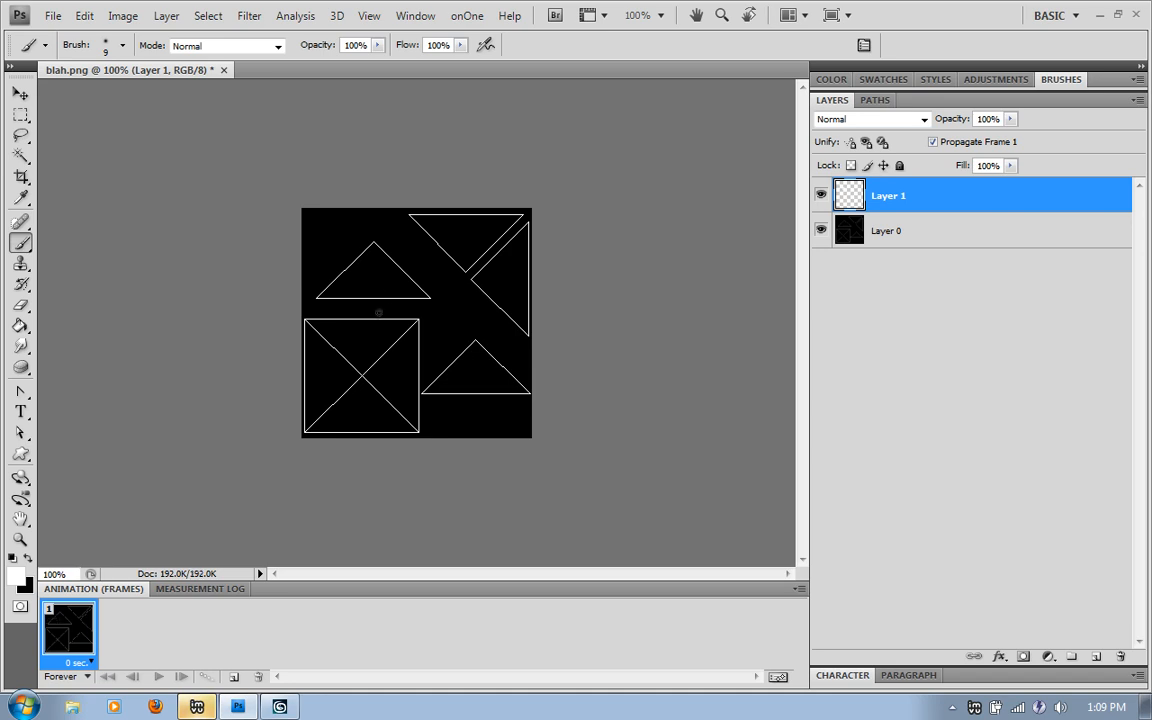
# - Paint white brush scribbles over the upper-left and right-hand triangles
pyautogui.moveTo(345, 282); pyautogui.dragTo(365, 278)
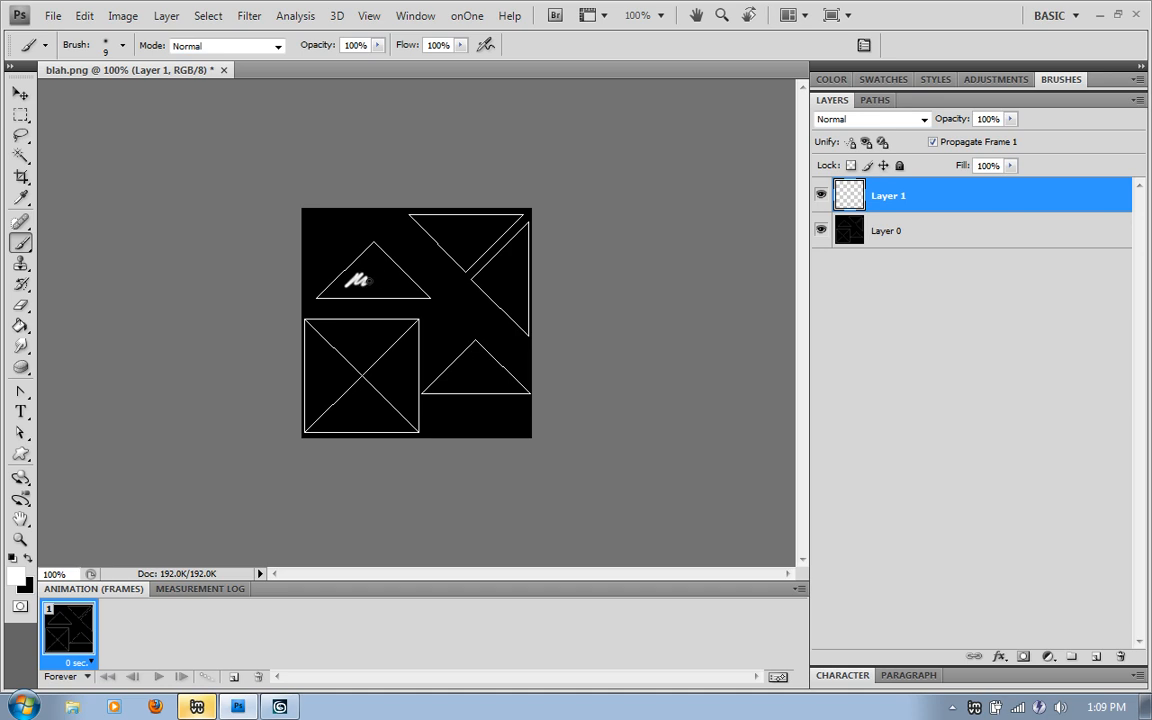
pyautogui.moveTo(350, 285); pyautogui.dragTo(410, 290)
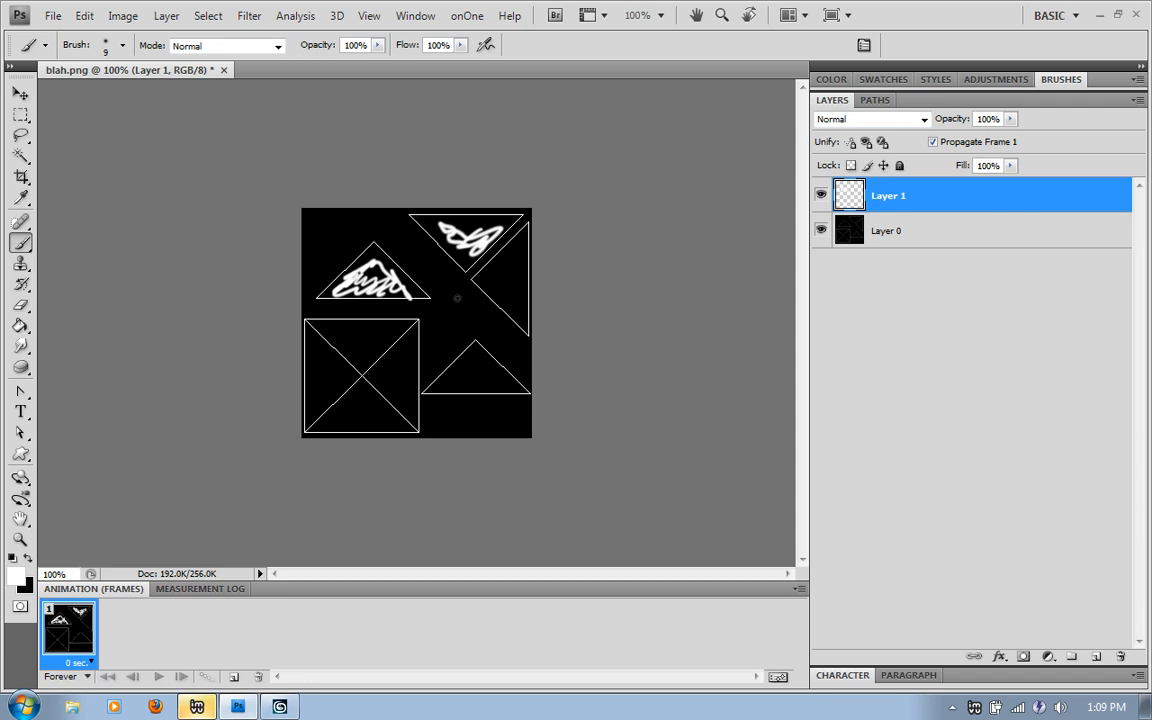
pyautogui.moveTo(460, 300); pyautogui.dragTo(515, 320)
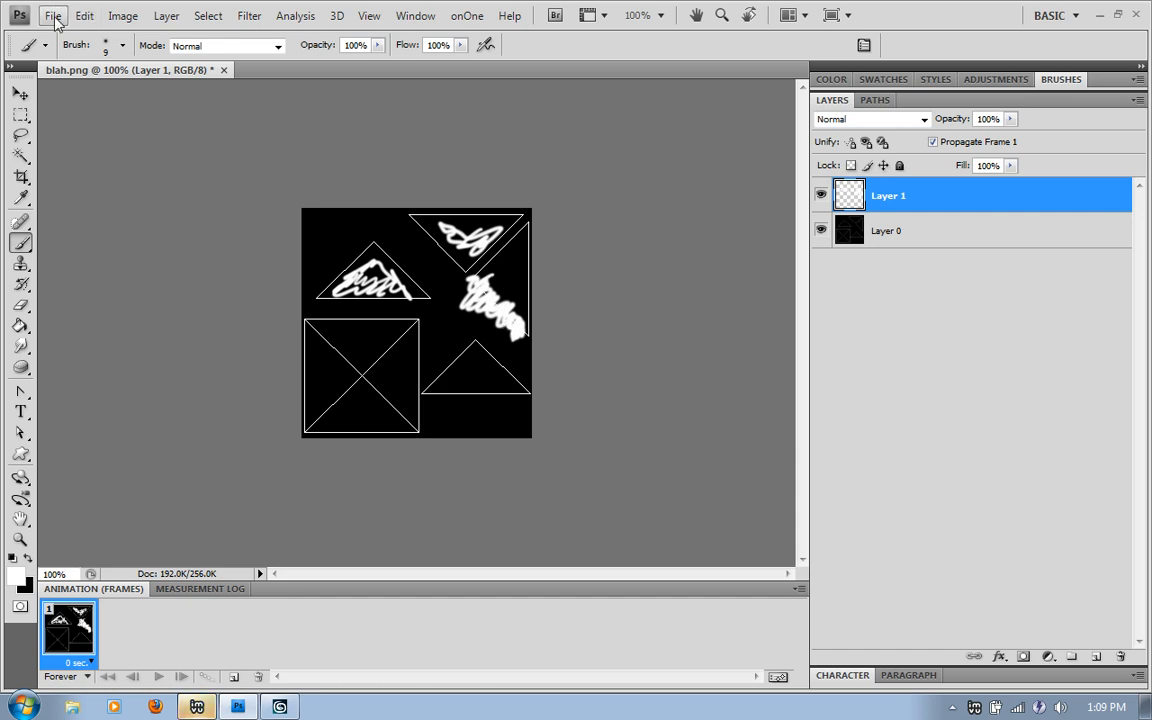
# - Export the painted texture via Save for Web & Devices as PNG-24
pyautogui.click(53, 15)
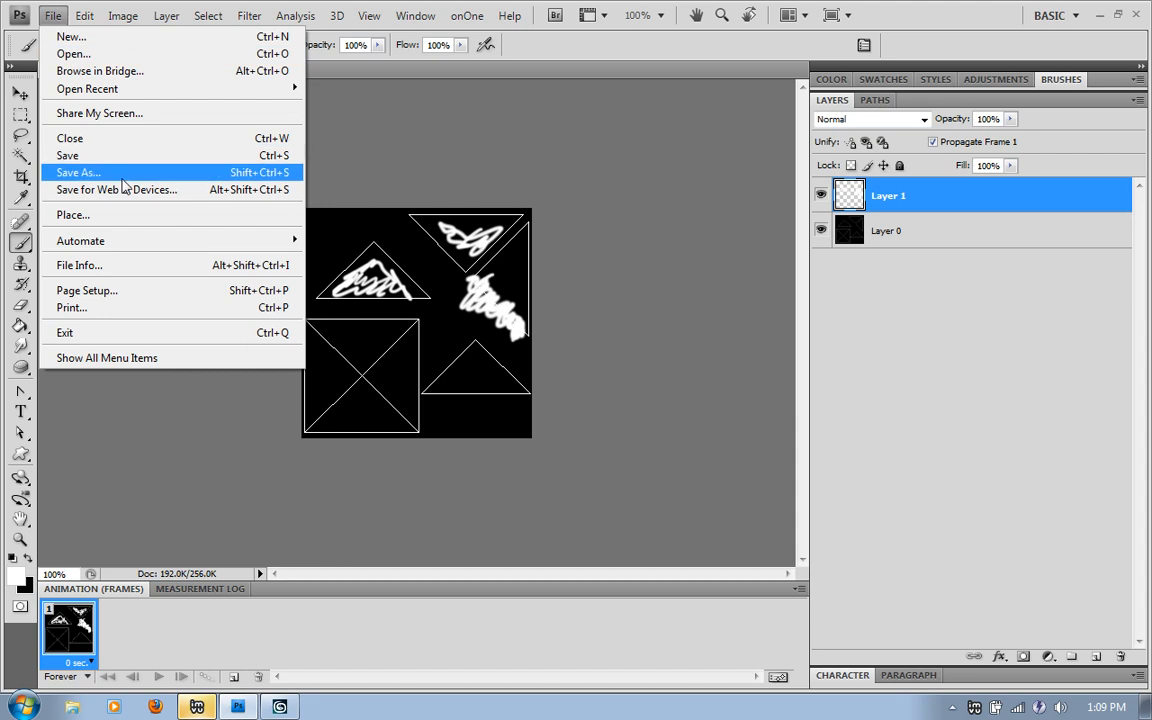
pyautogui.click(116, 189)
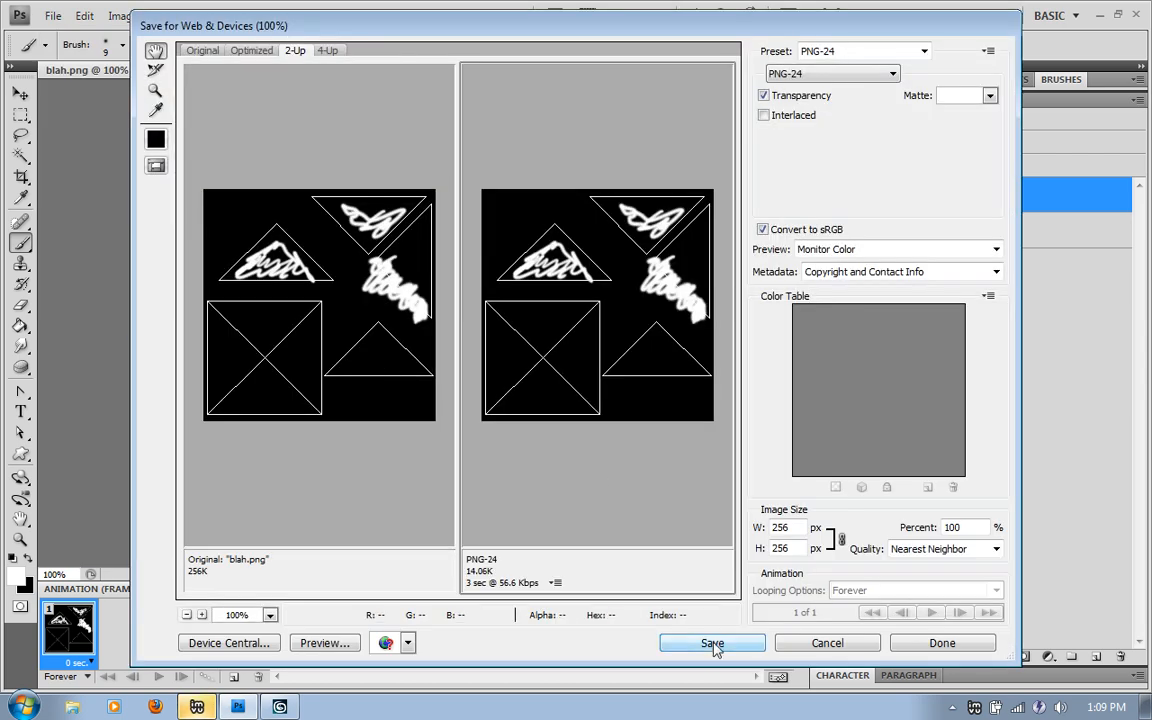
pyautogui.click(712, 643)
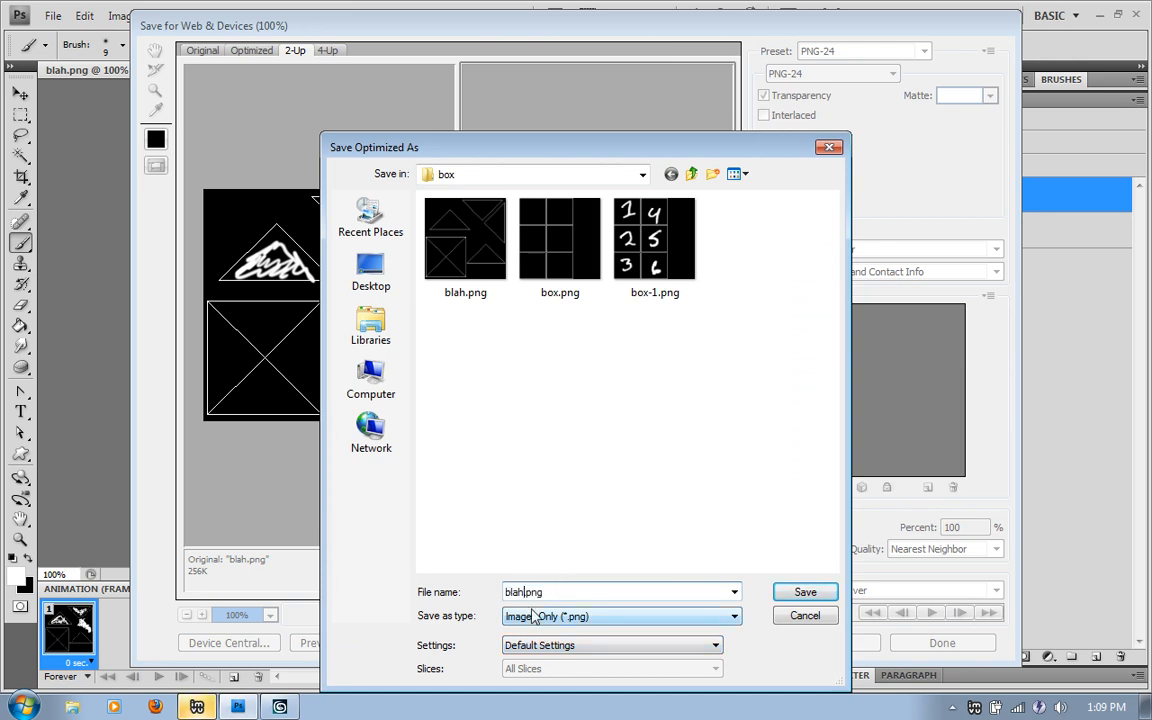
pyautogui.click(805, 591)
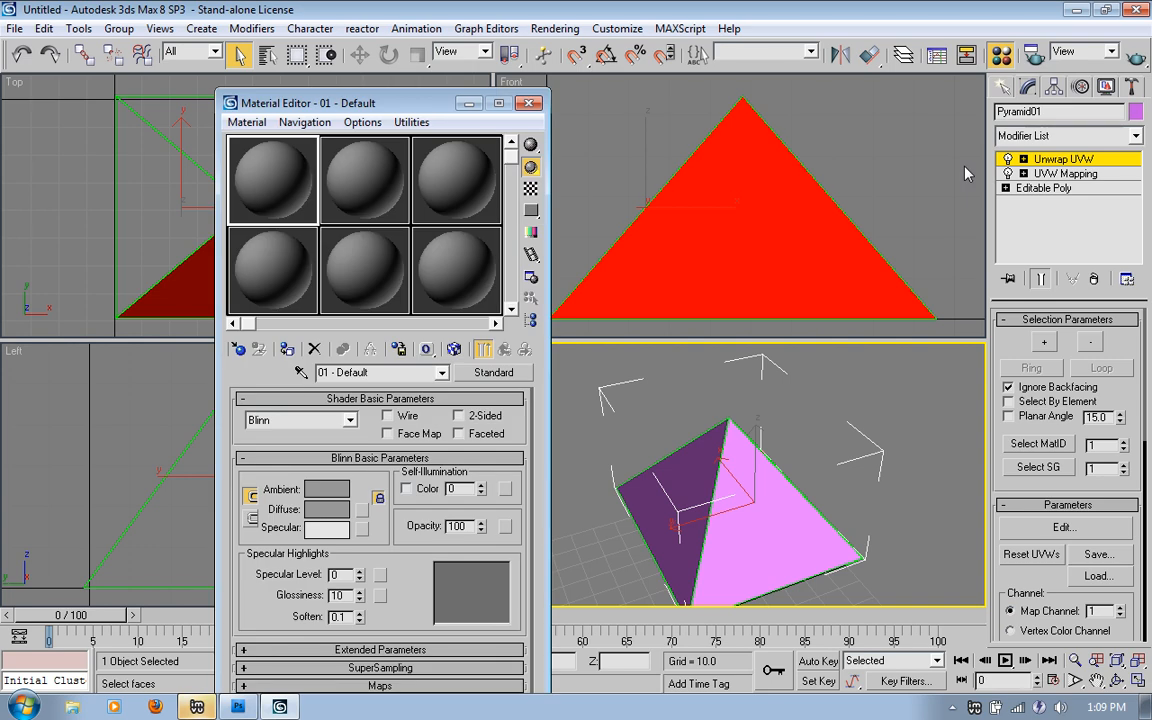
pyautogui.moveTo(305, 368)
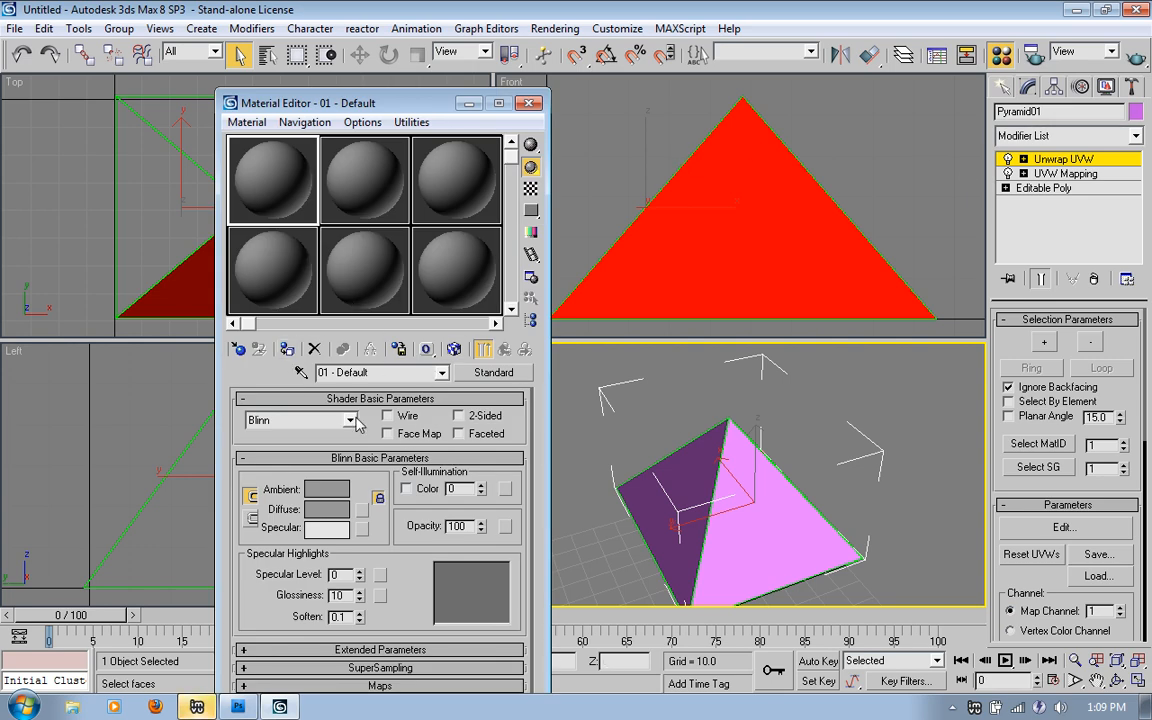
pyautogui.moveTo(388, 444)
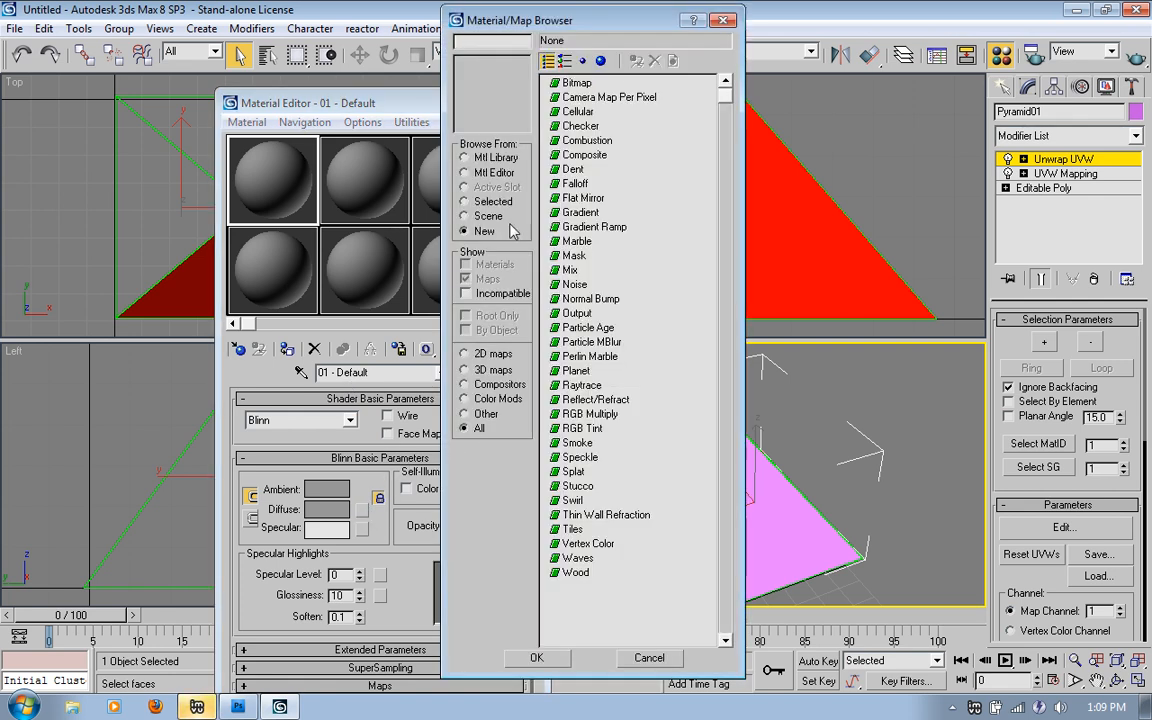
# - Assign blah-1.png as the diffuse Bitmap, show it in the viewport, and close the Material Editor
pyautogui.click(577, 82)
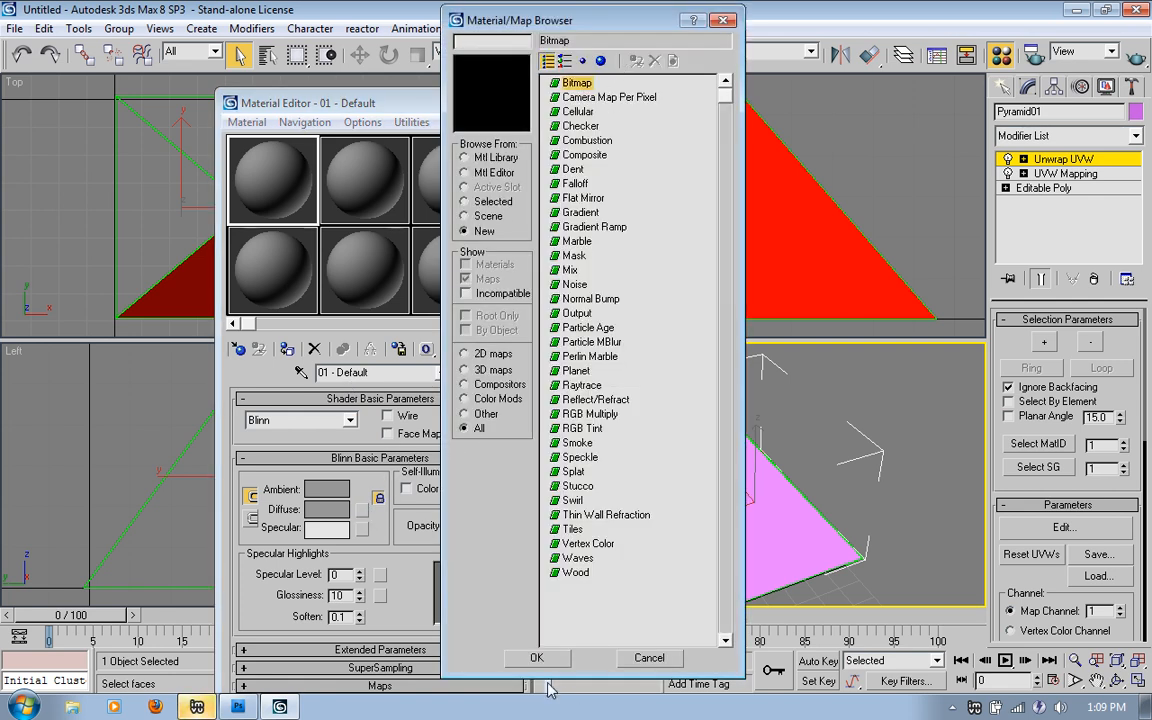
pyautogui.click(536, 658)
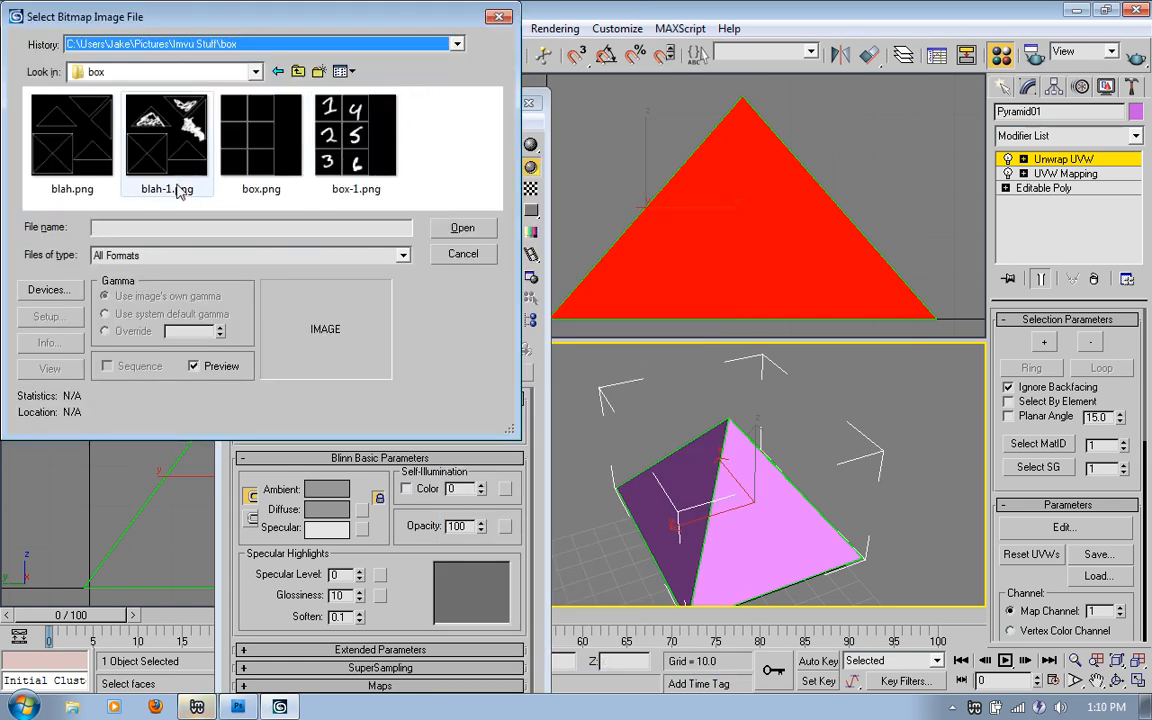
pyautogui.click(166, 135)
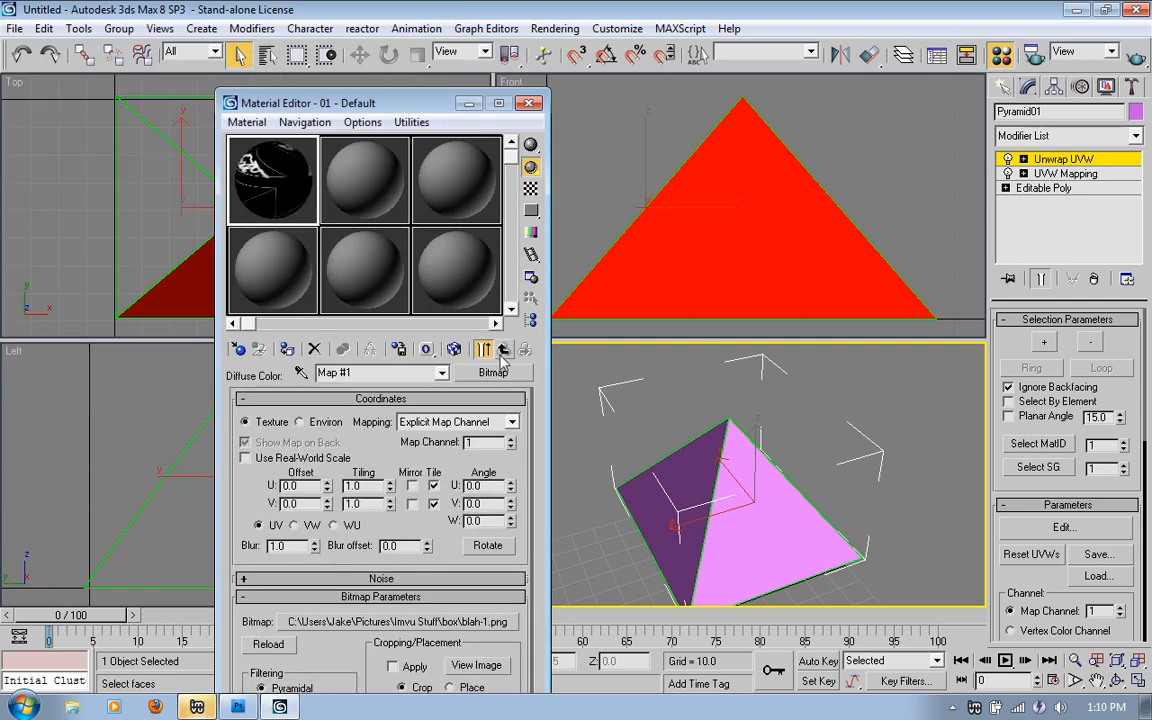
pyautogui.click(503, 349)
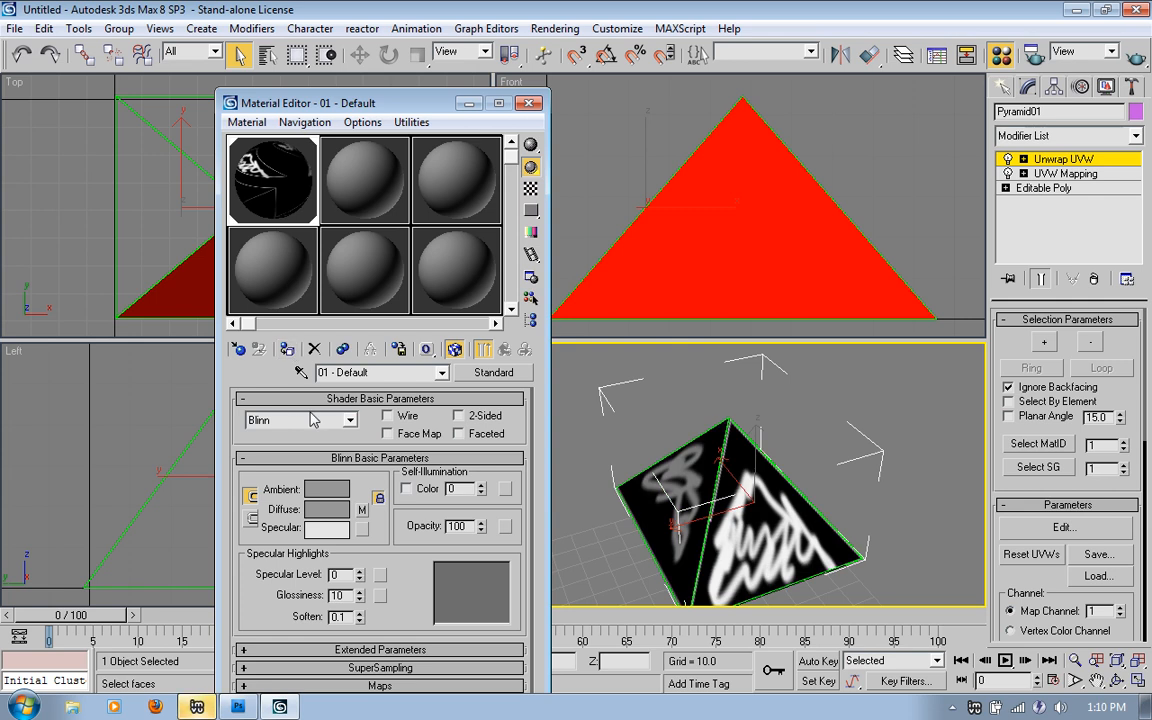
pyautogui.moveTo(529, 103)
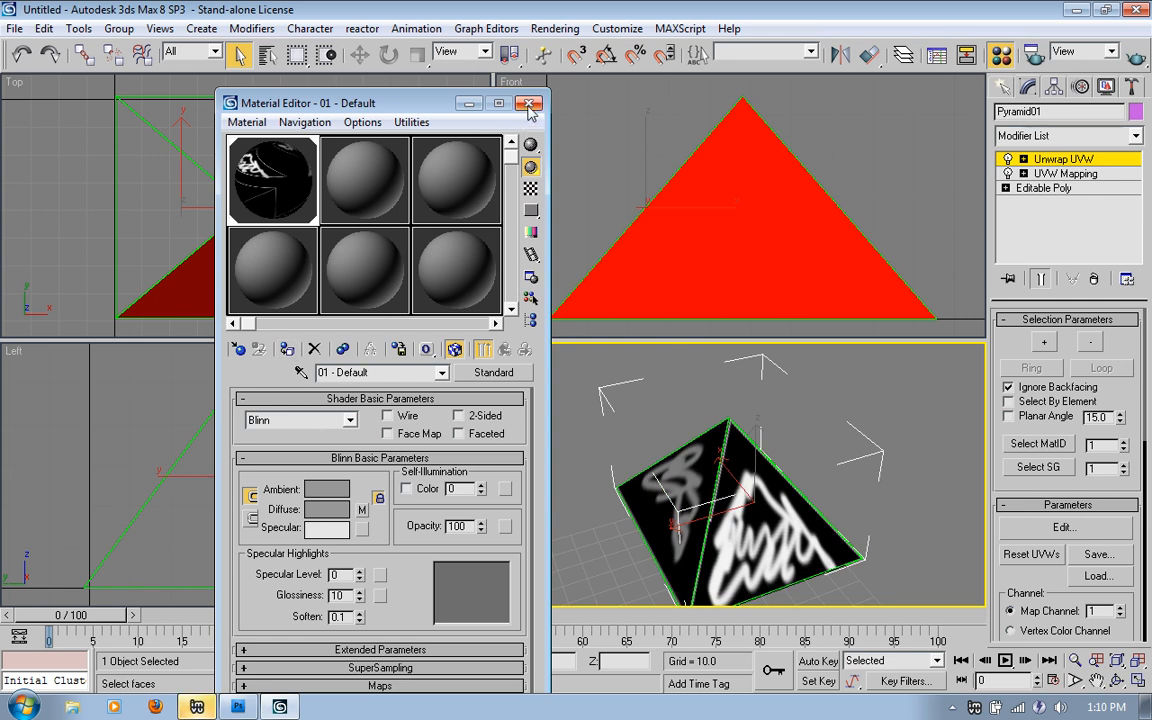
pyautogui.click(529, 103)
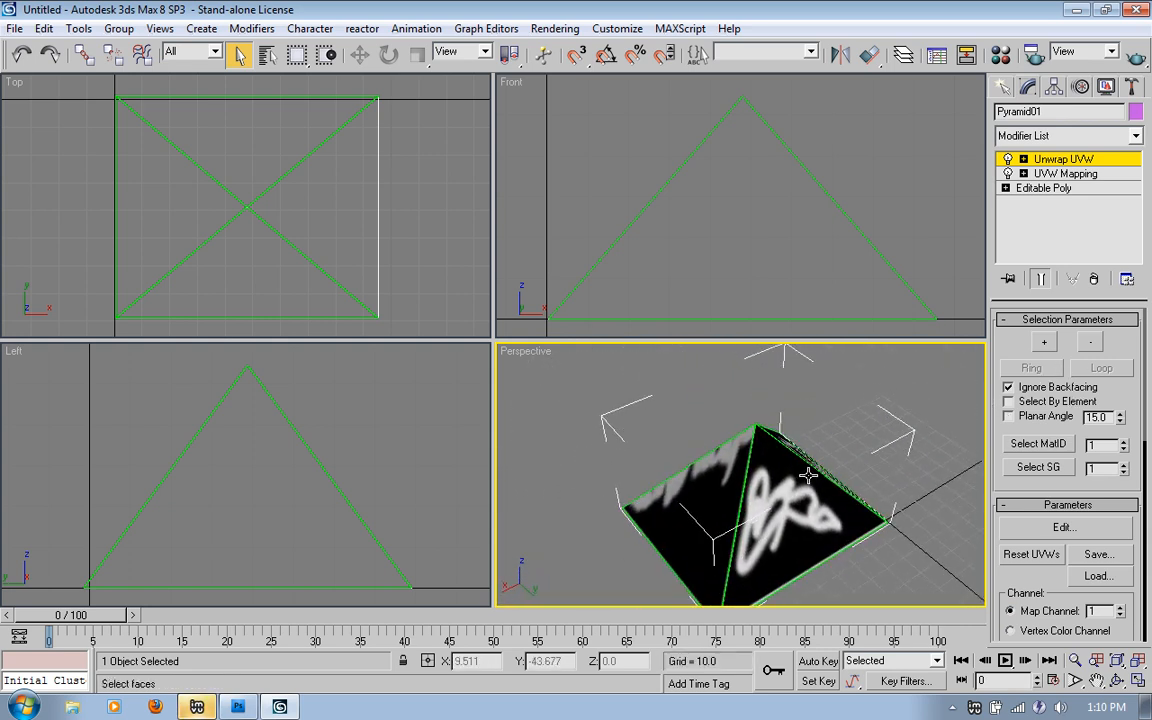
pyautogui.moveTo(810, 475); pyautogui.dragTo(840, 425)
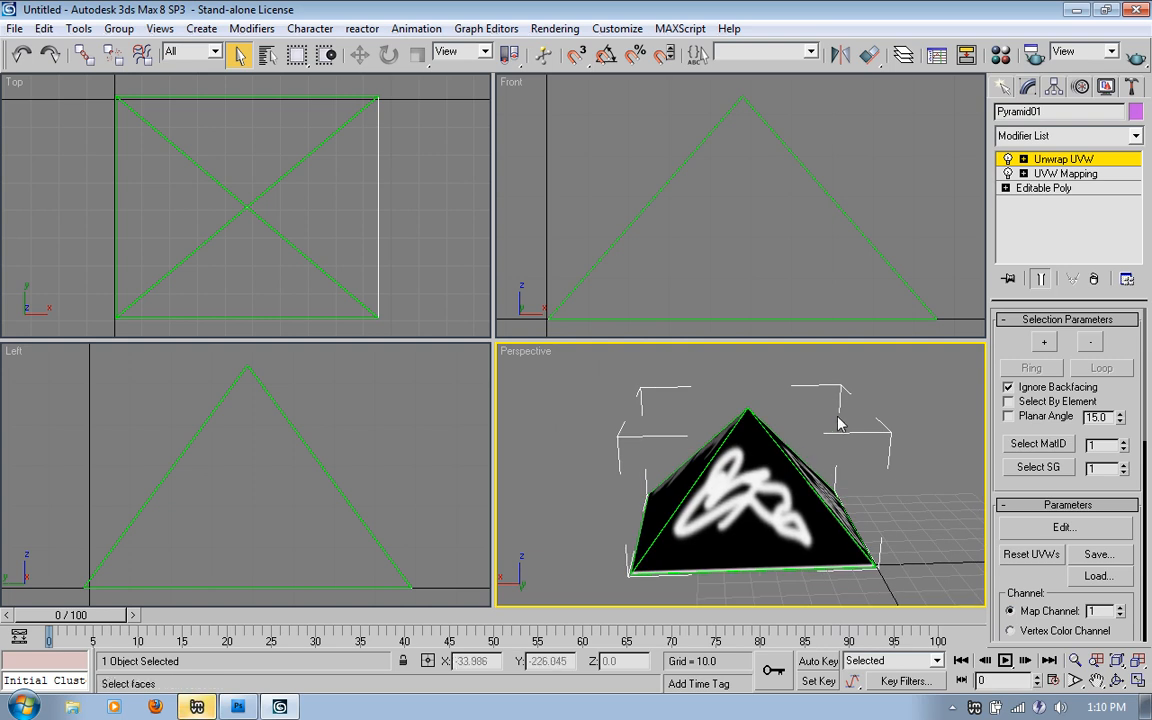
pyautogui.moveTo(841, 410)
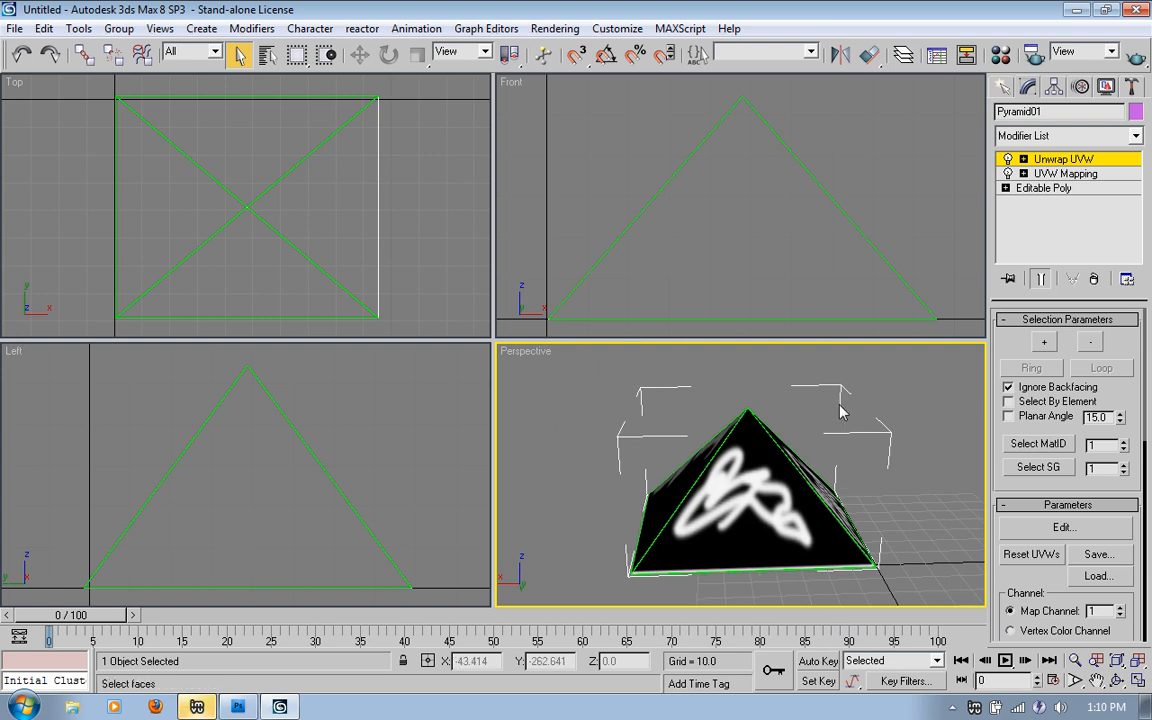